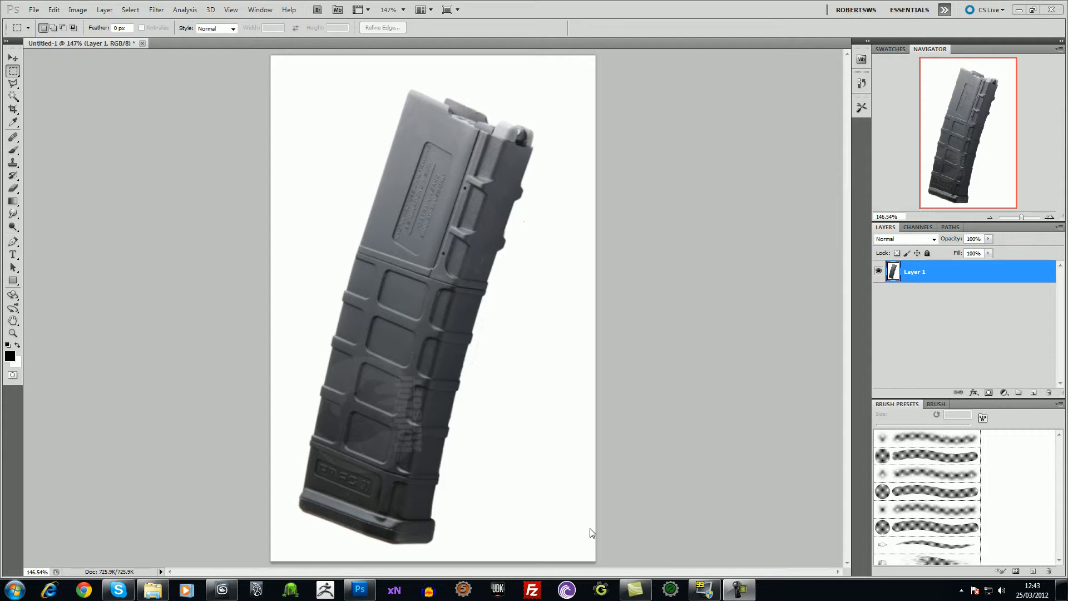
{"action": "mouse_move", "coordinate": [477, 290]}
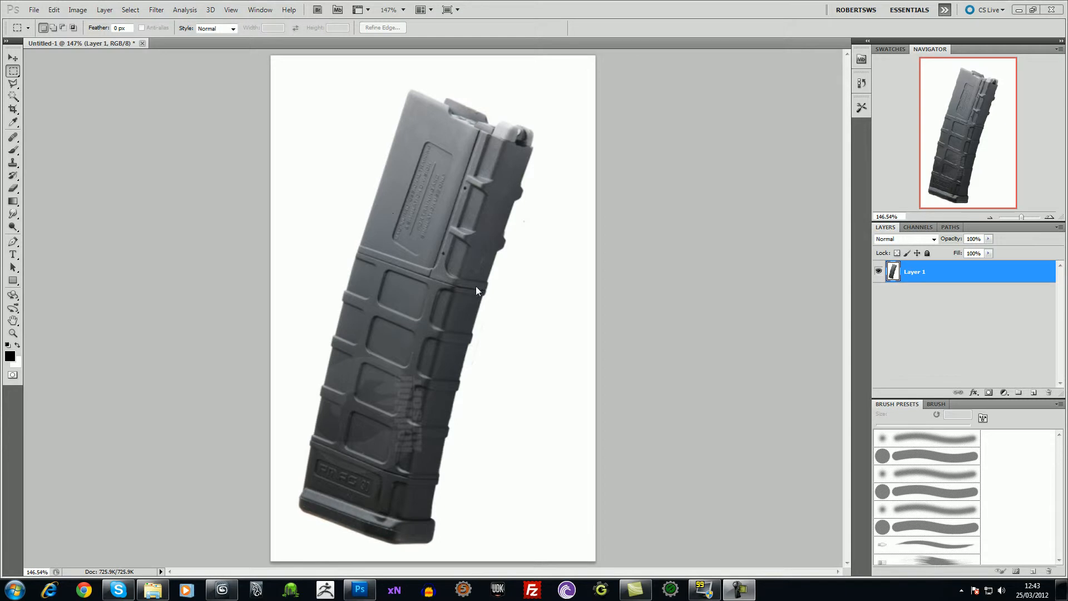
{"action": "mouse_move", "coordinate": [406, 536]}
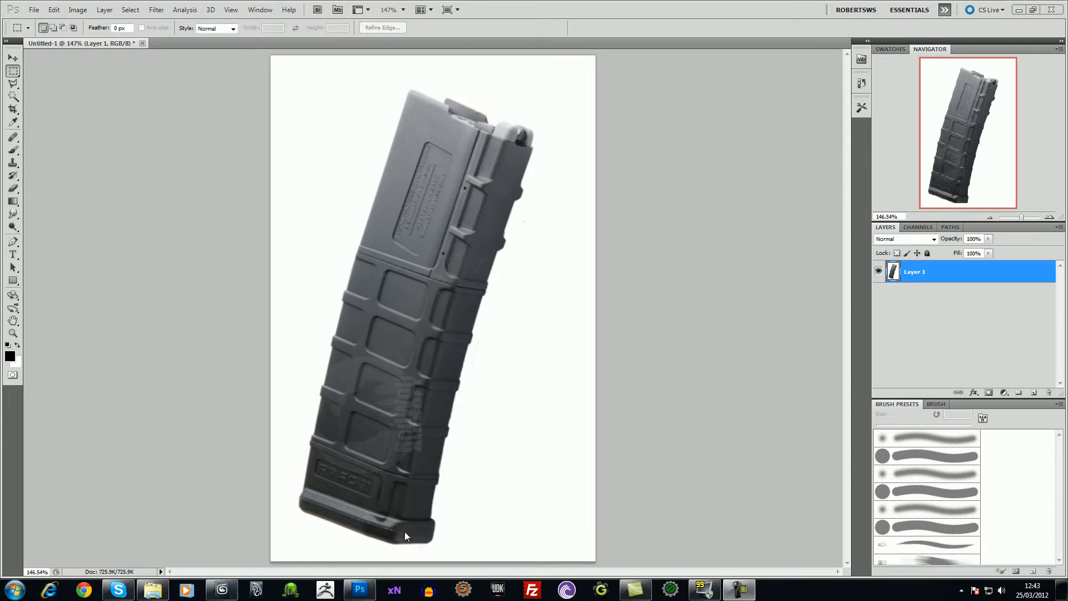
{"action": "mouse_move", "coordinate": [431, 562]}
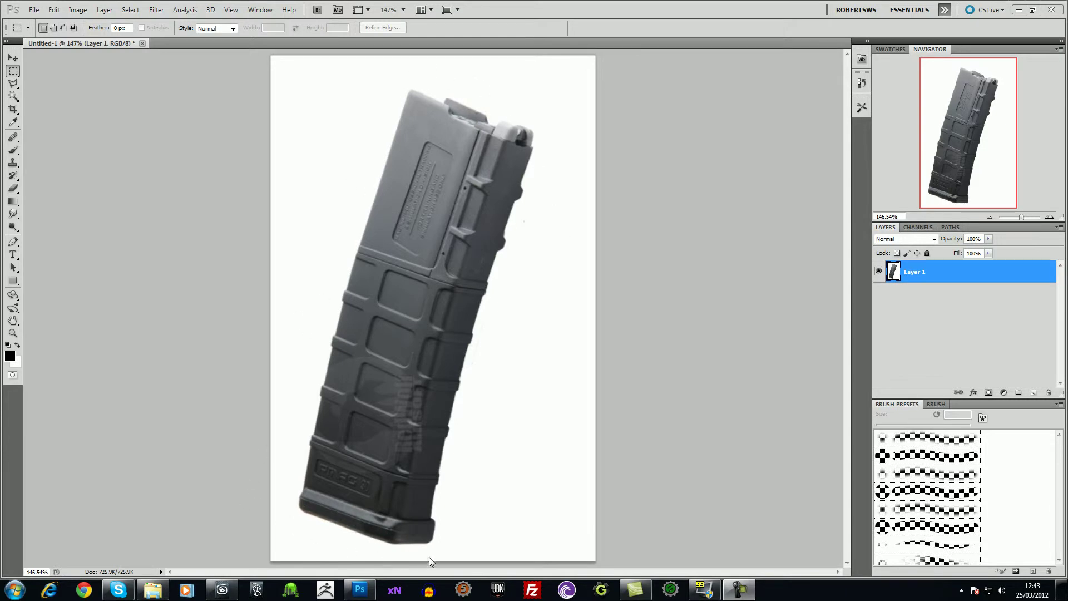
{"action": "mouse_move", "coordinate": [434, 459]}
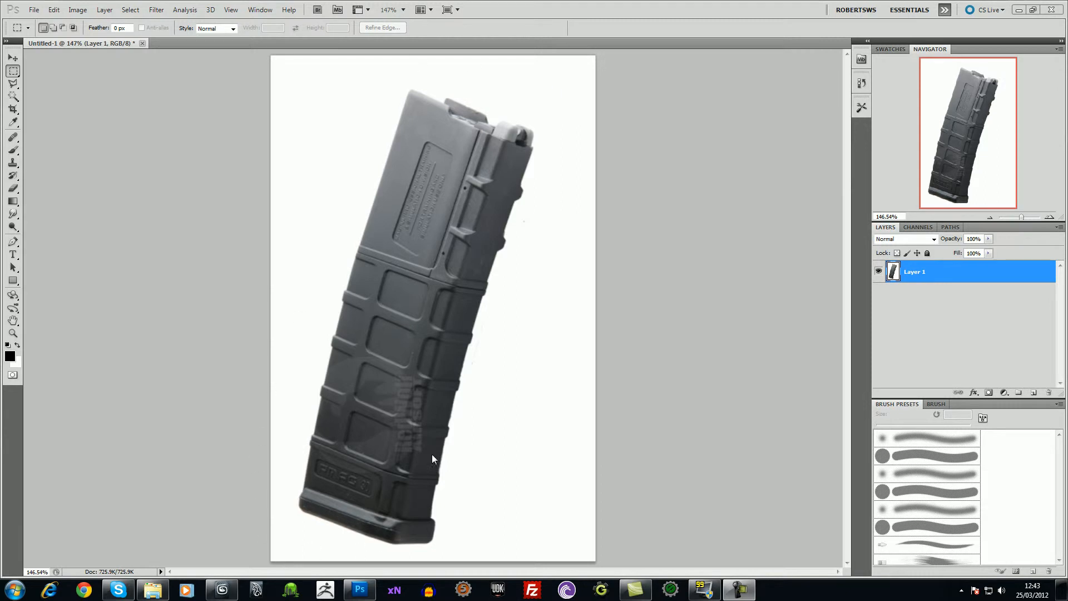
{"action": "mouse_move", "coordinate": [300, 512]}
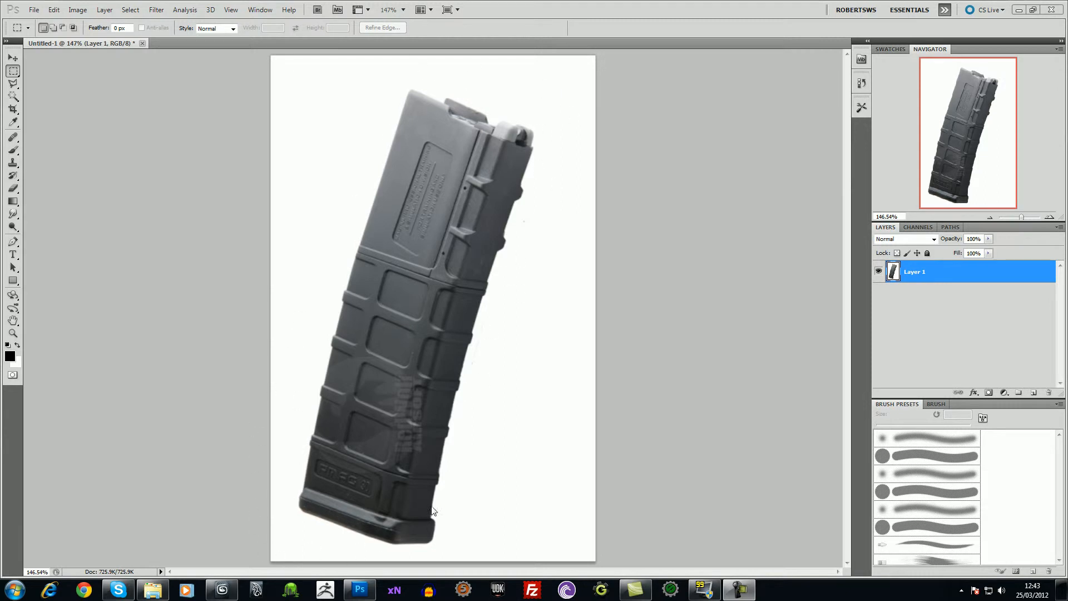
{"action": "mouse_move", "coordinate": [480, 215]}
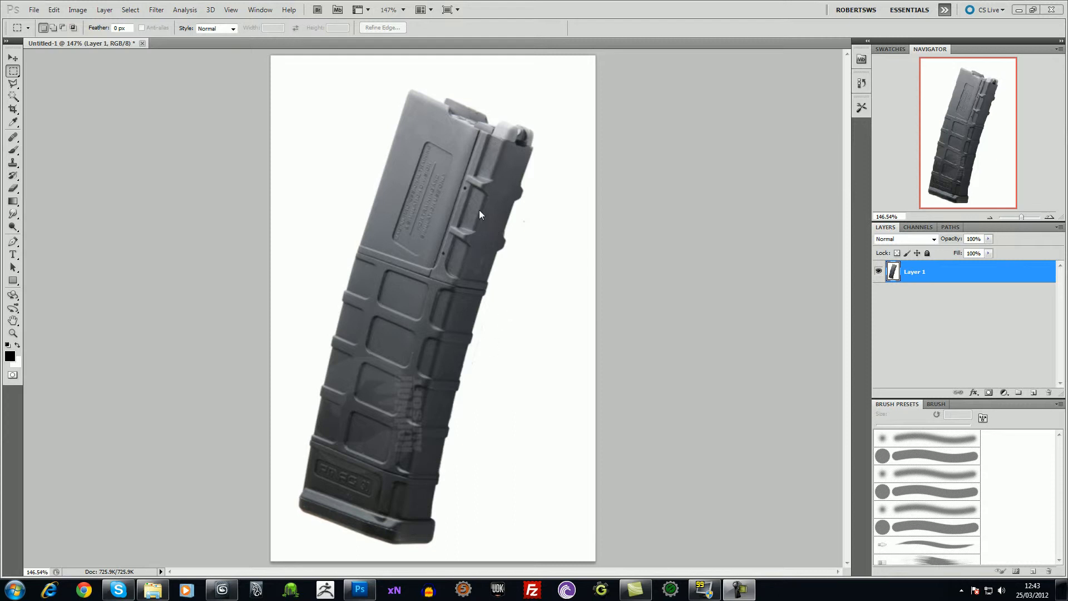
{"action": "mouse_move", "coordinate": [487, 256]}
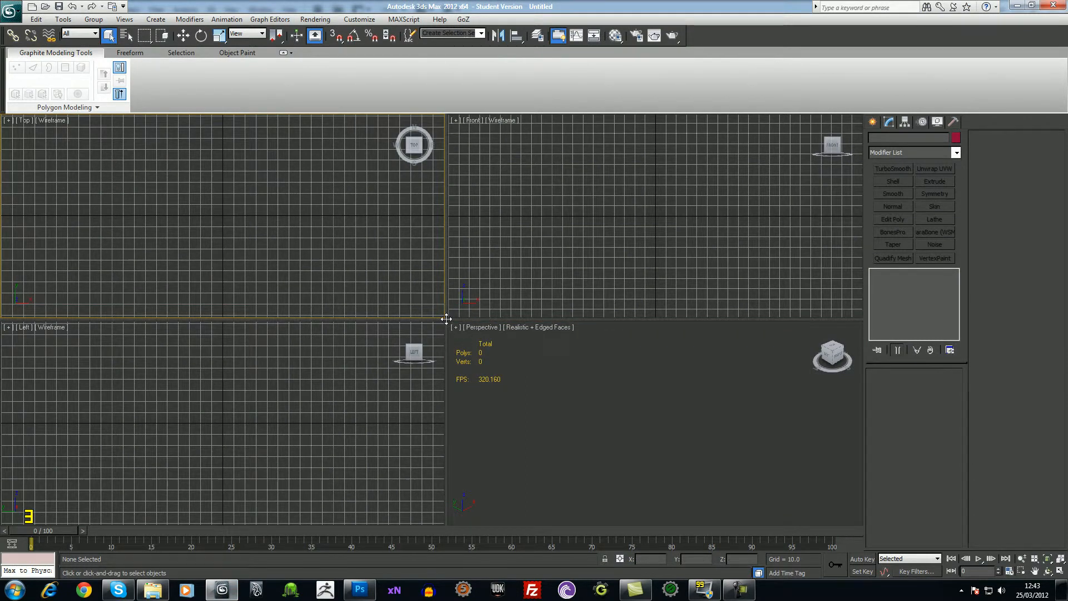
- Draw a grid-snapped 135-tall box with three height segments, then add Edit Poly at Vertex level
{"action": "left_click_drag", "start_coordinate": [446, 319], "coordinate": [436, 320]}
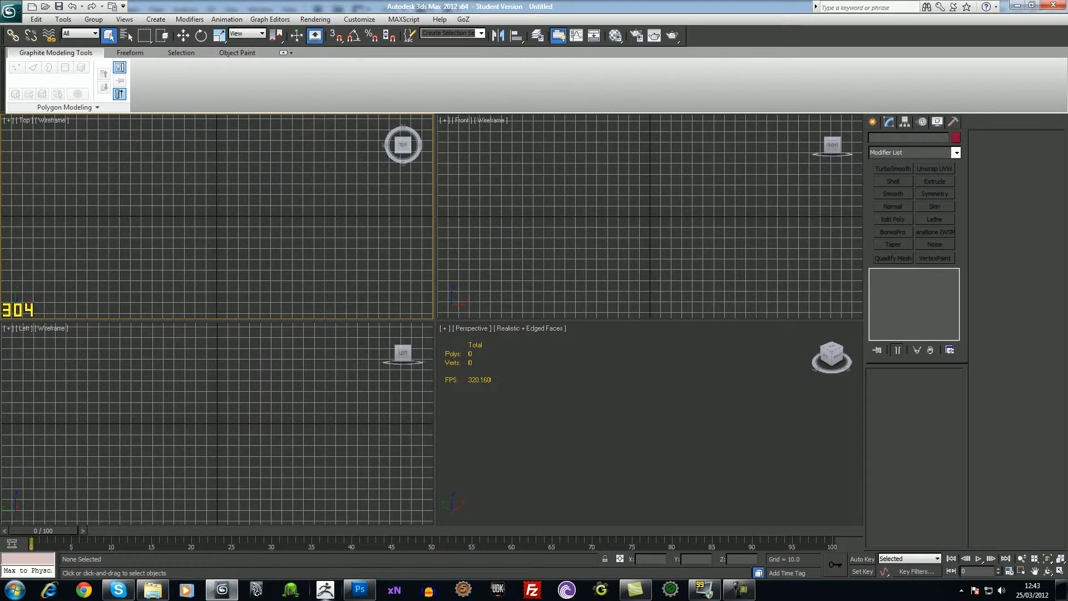
{"action": "left_click", "coordinate": [872, 122]}
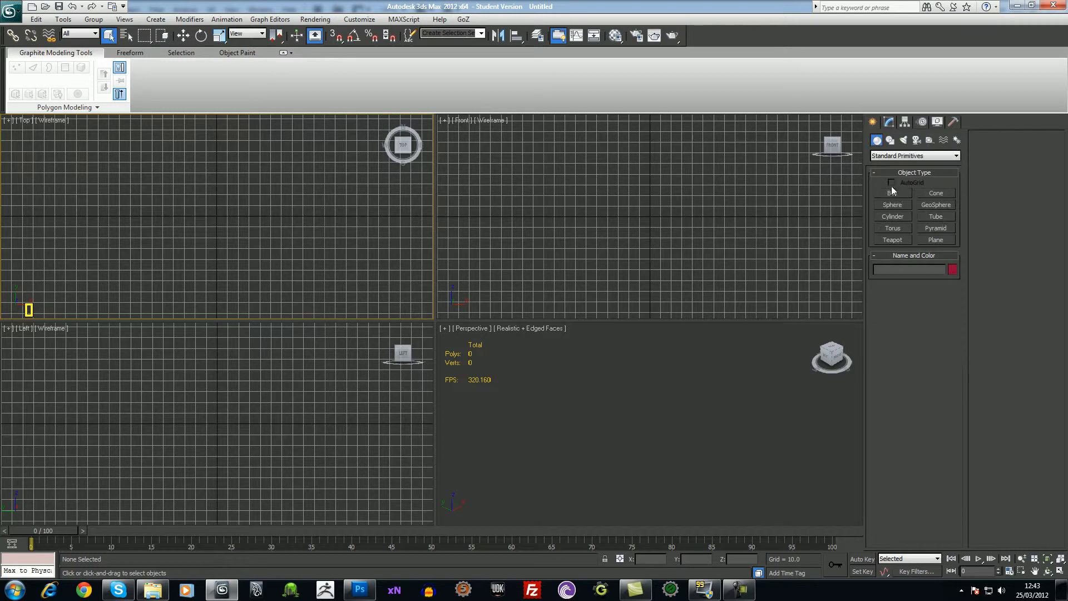
{"action": "left_click", "coordinate": [893, 193]}
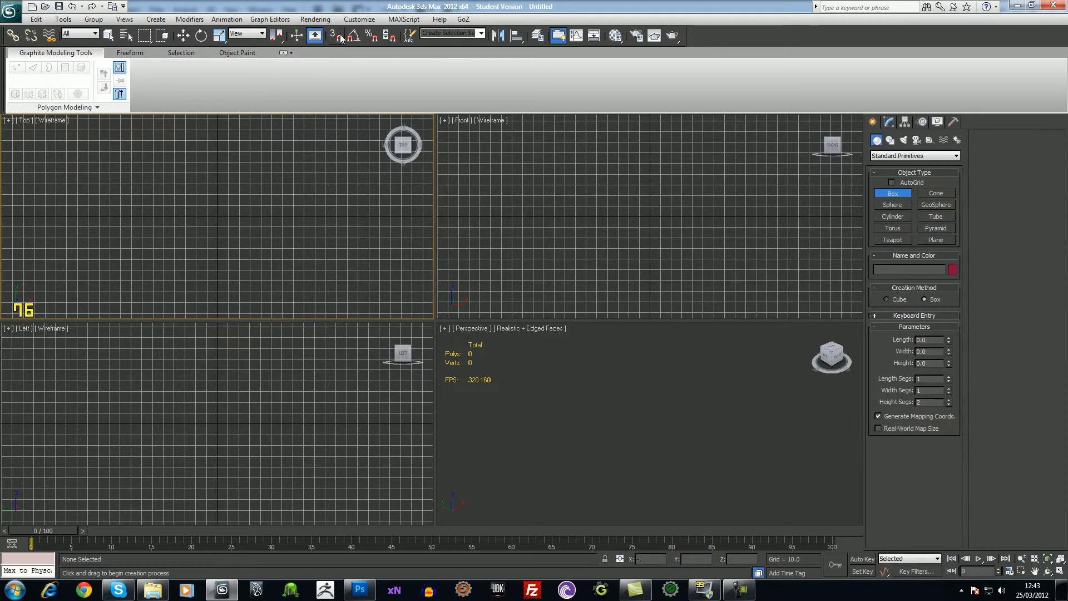
{"action": "left_click", "coordinate": [334, 34]}
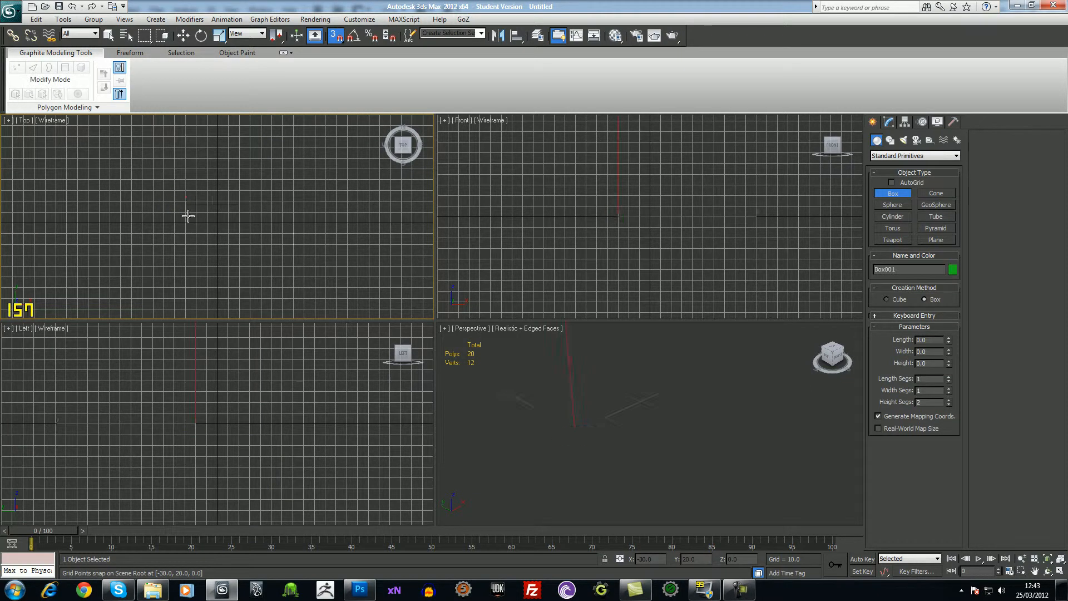
{"action": "left_click_drag", "start_coordinate": [188, 216], "coordinate": [249, 232]}
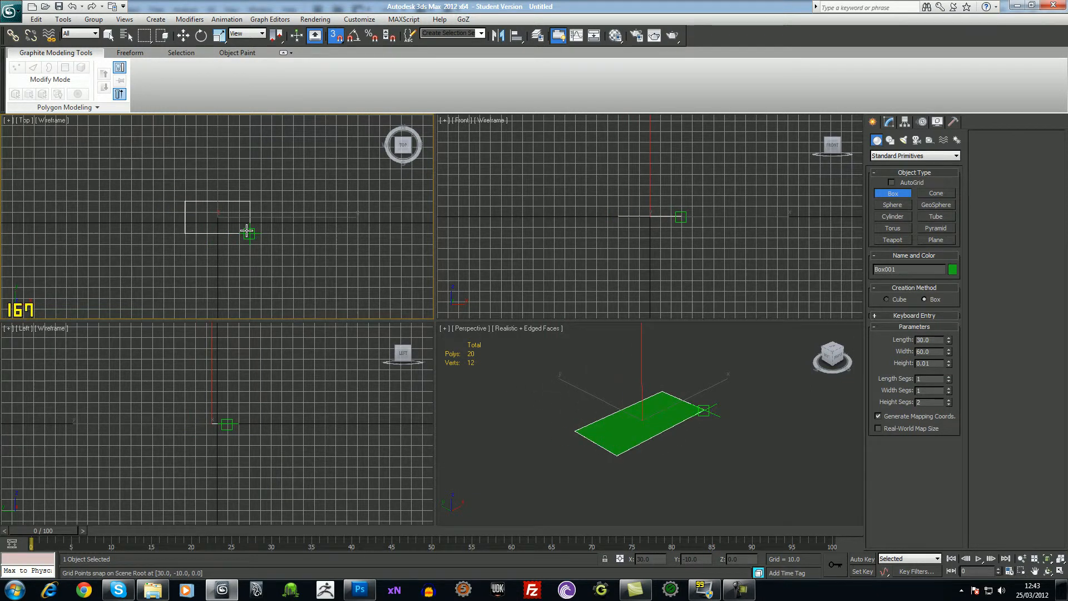
{"action": "left_click_drag", "start_coordinate": [245, 231], "coordinate": [244, 126]}
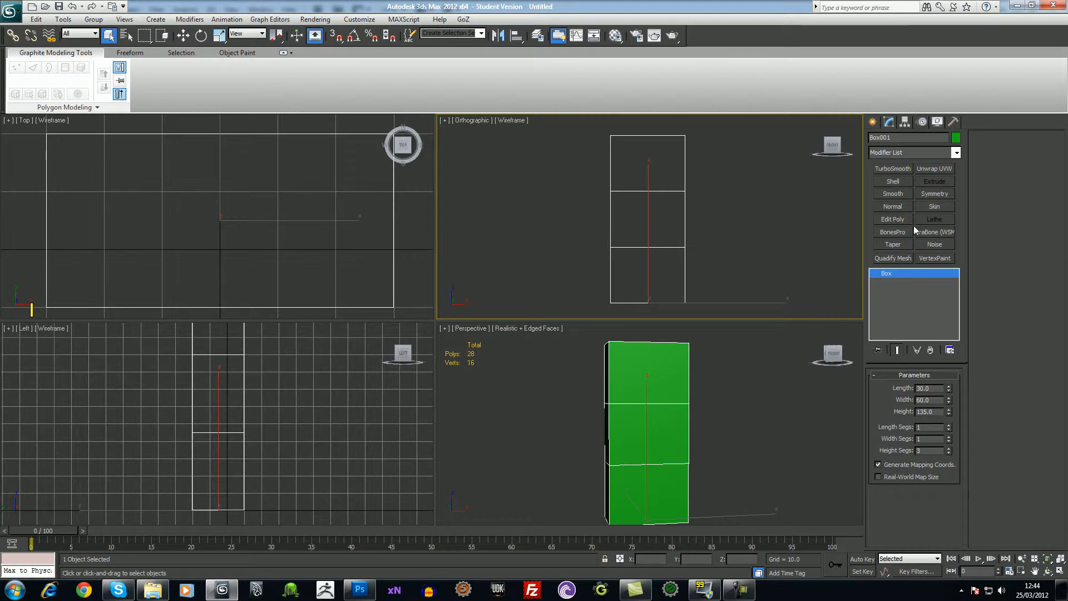
{"action": "left_click", "coordinate": [892, 218]}
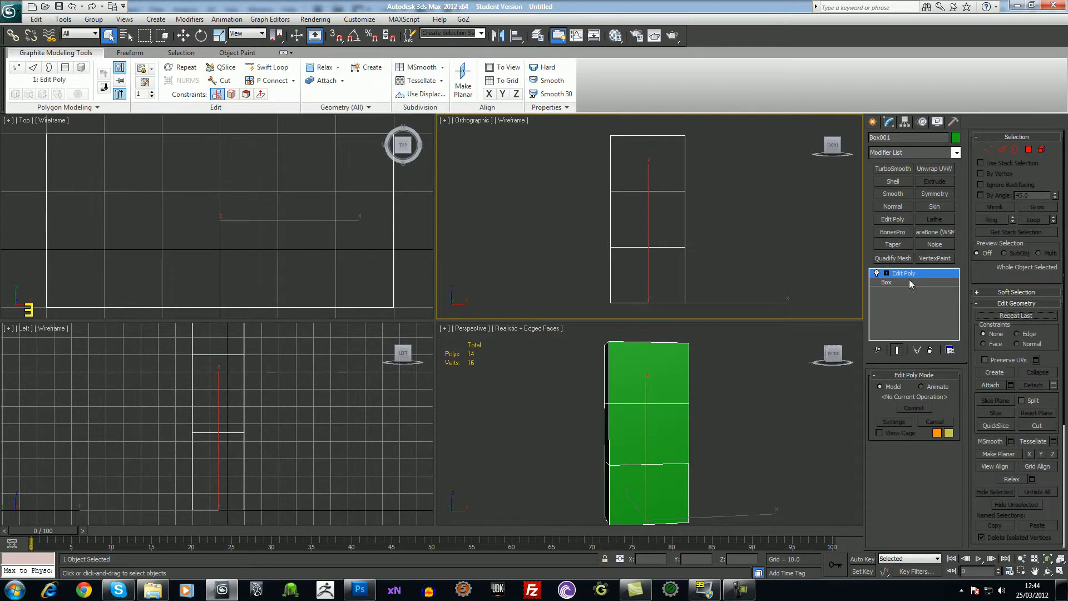
{"action": "left_click", "coordinate": [877, 273]}
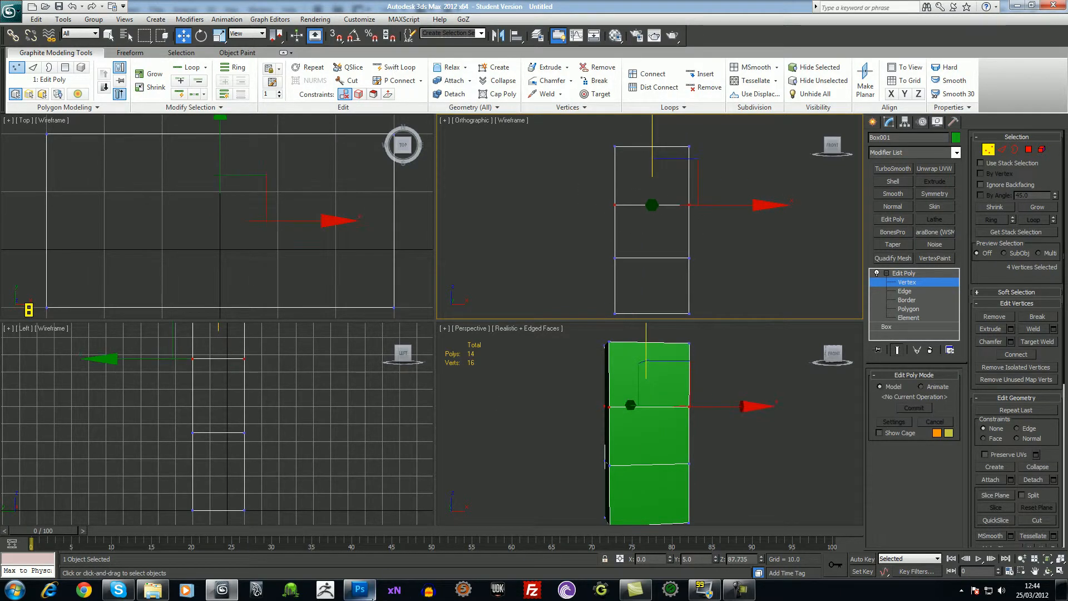
{"action": "left_click", "coordinate": [359, 589]}
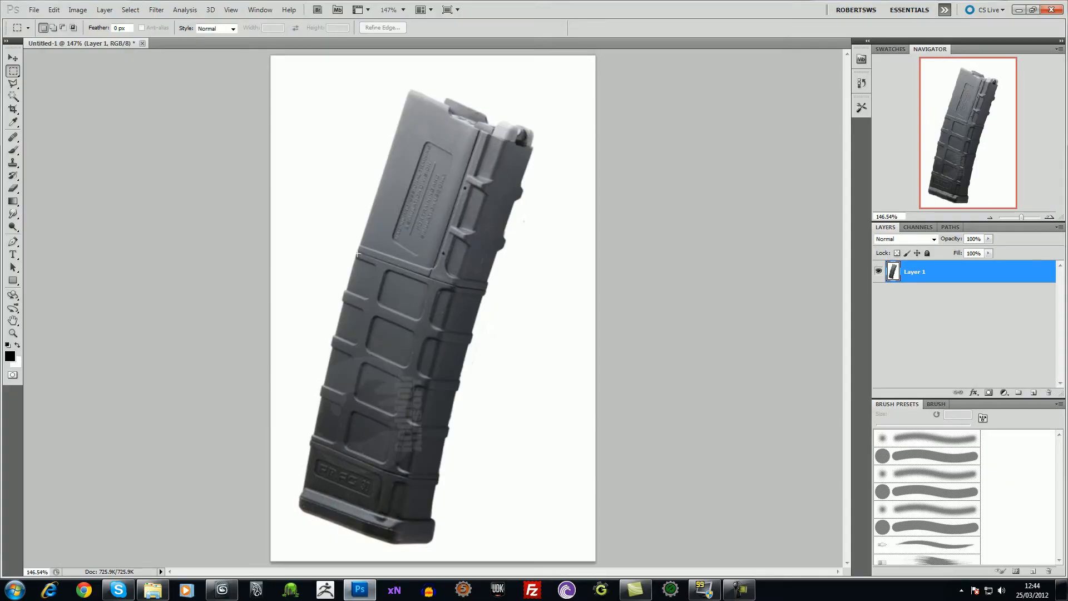
{"action": "mouse_move", "coordinate": [469, 289]}
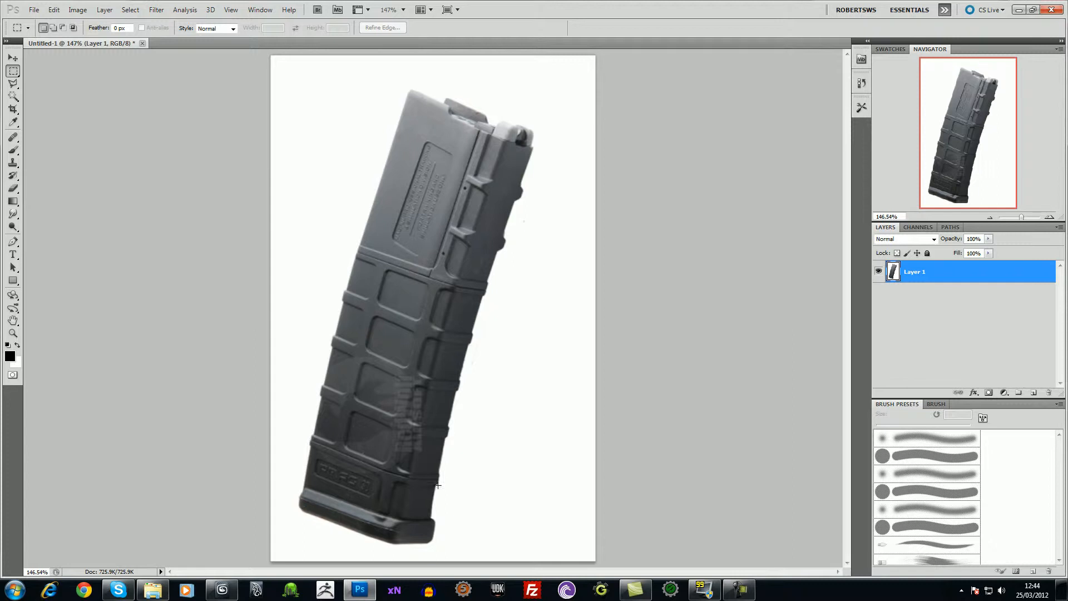
{"action": "mouse_move", "coordinate": [297, 490]}
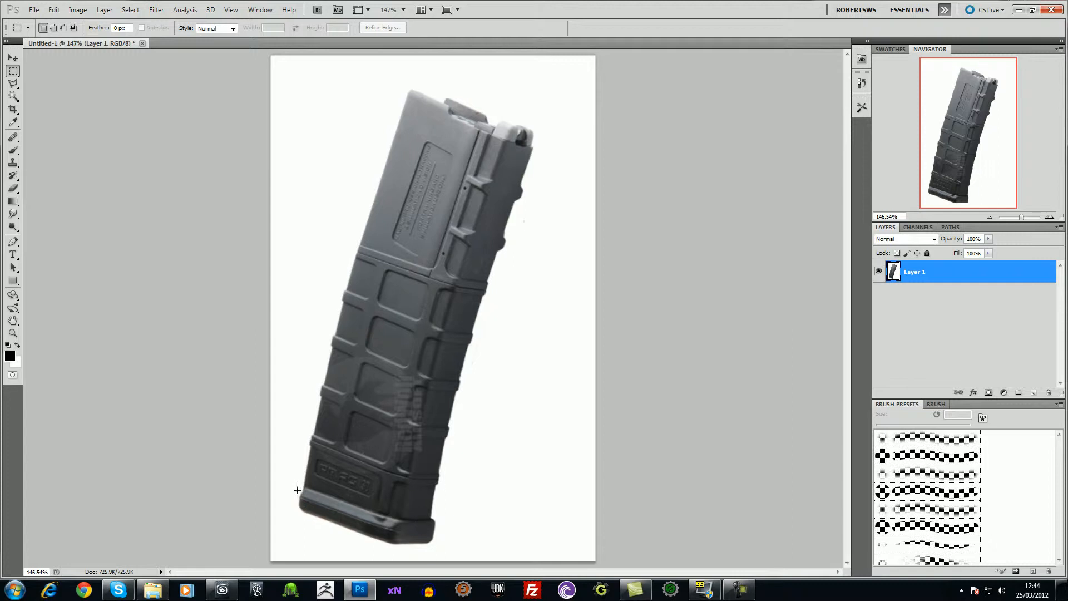
{"action": "mouse_move", "coordinate": [302, 502]}
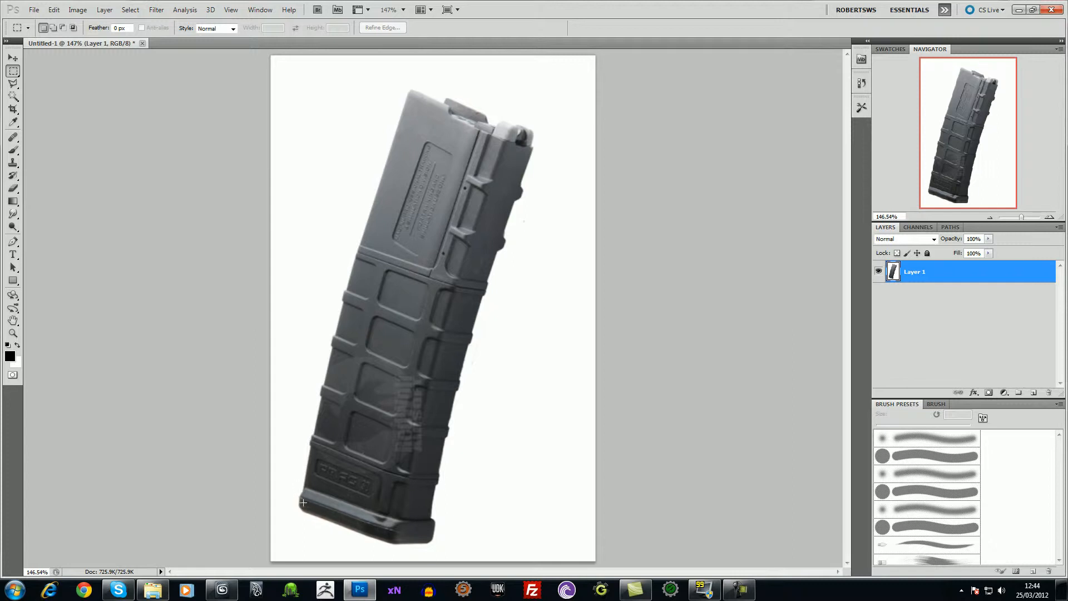
{"action": "mouse_move", "coordinate": [343, 528]}
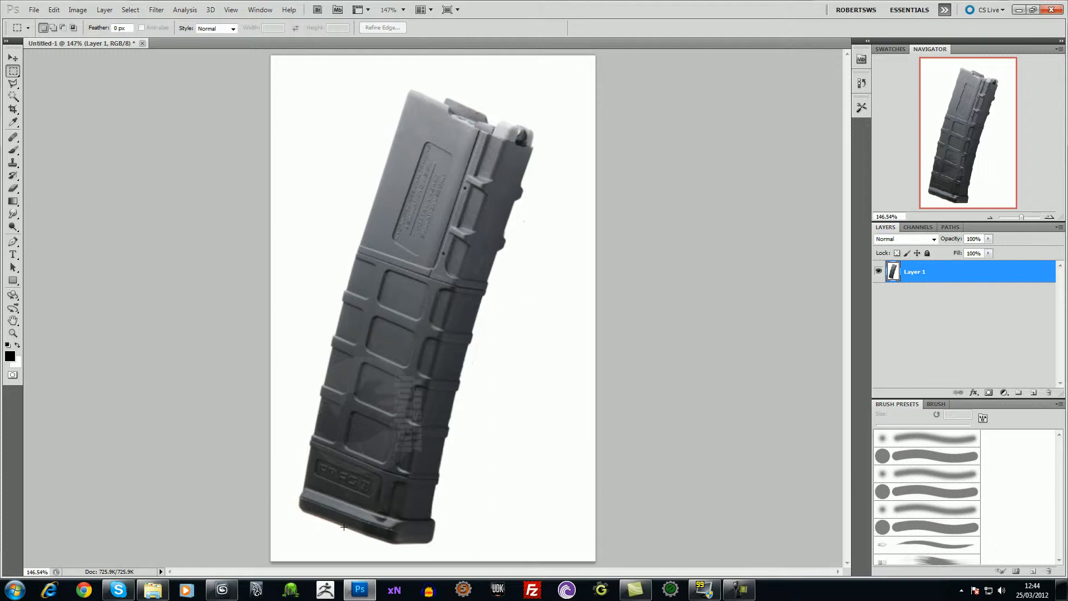
{"action": "mouse_move", "coordinate": [419, 318]}
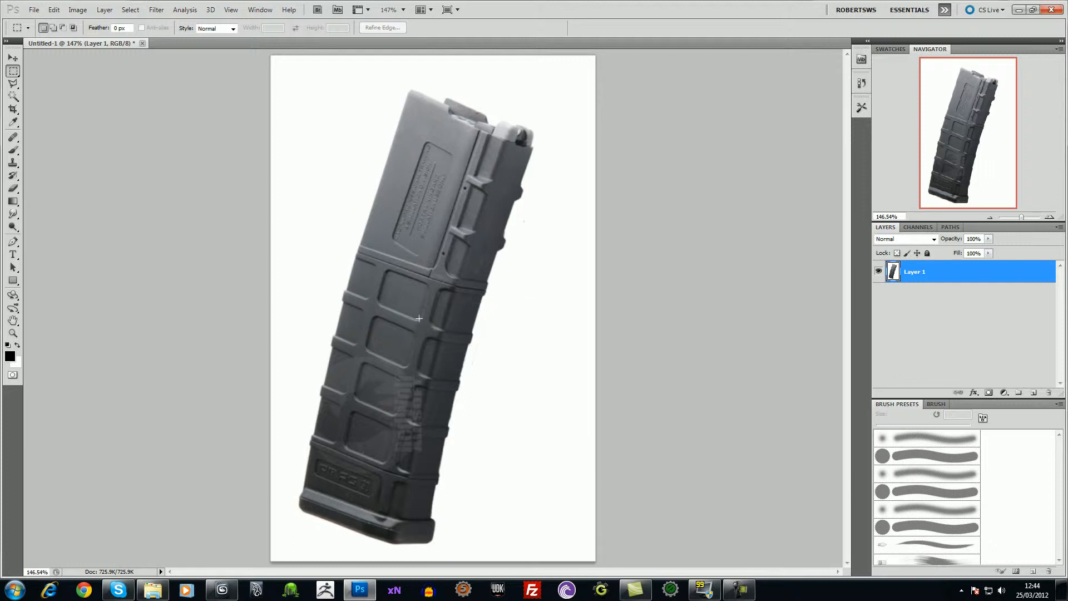
{"action": "mouse_move", "coordinate": [470, 197]}
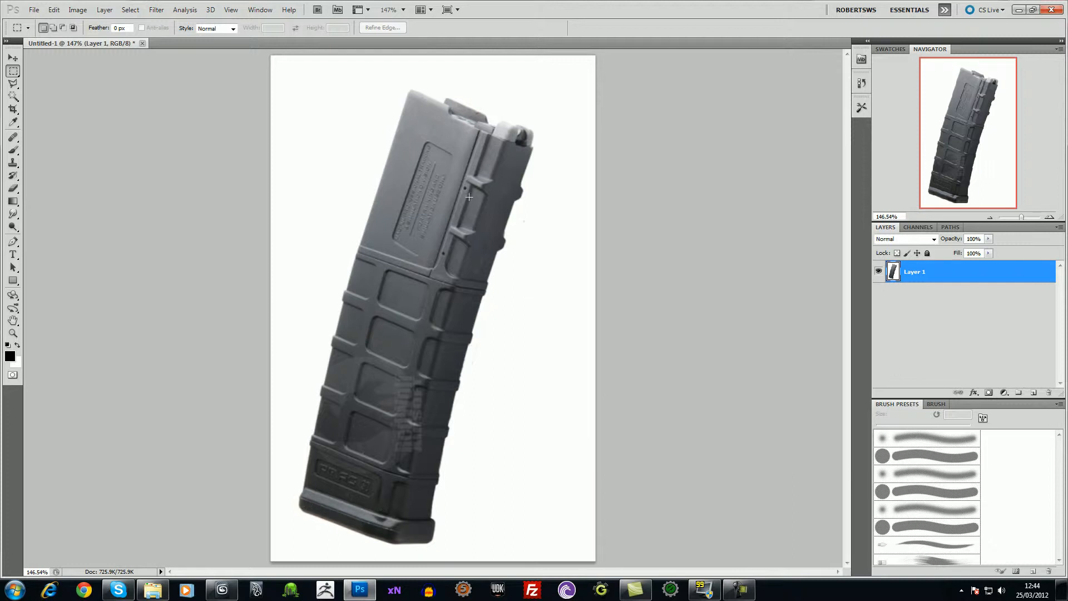
{"action": "mouse_move", "coordinate": [466, 211]}
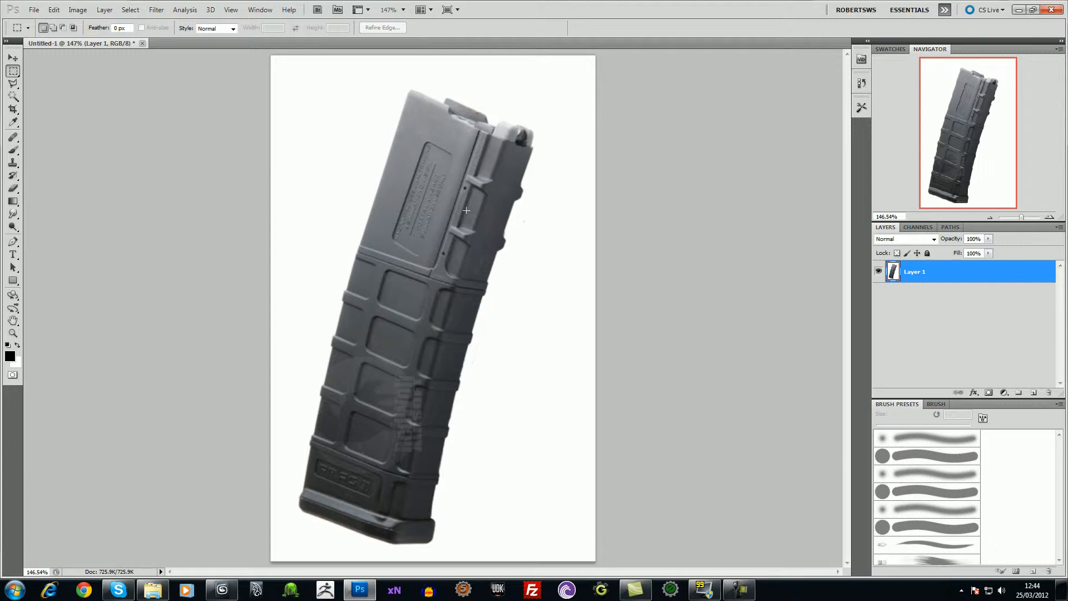
{"action": "mouse_move", "coordinate": [439, 102]}
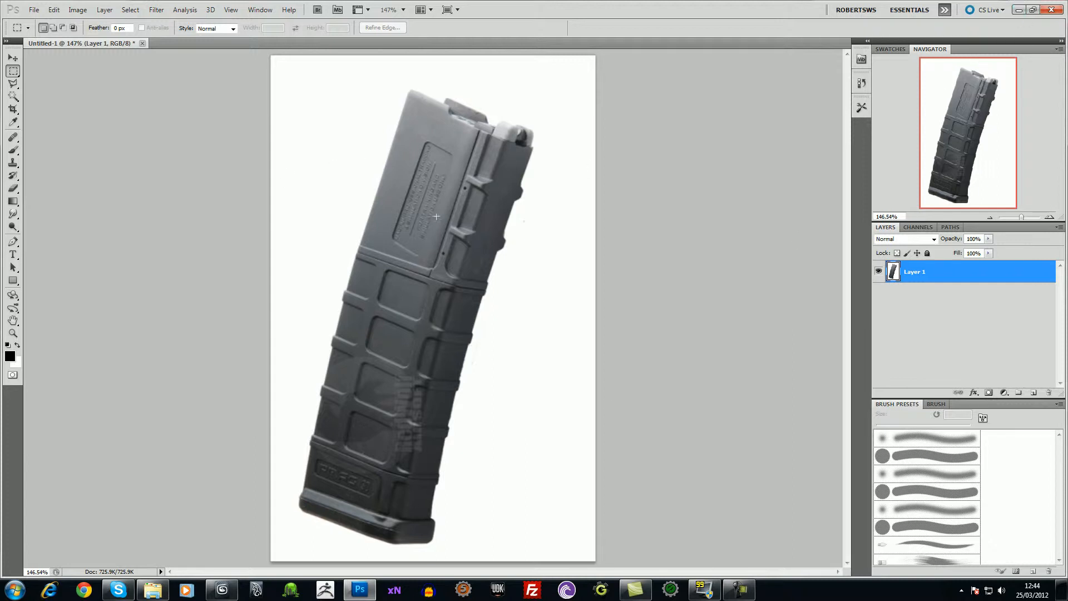
{"action": "mouse_move", "coordinate": [424, 149]}
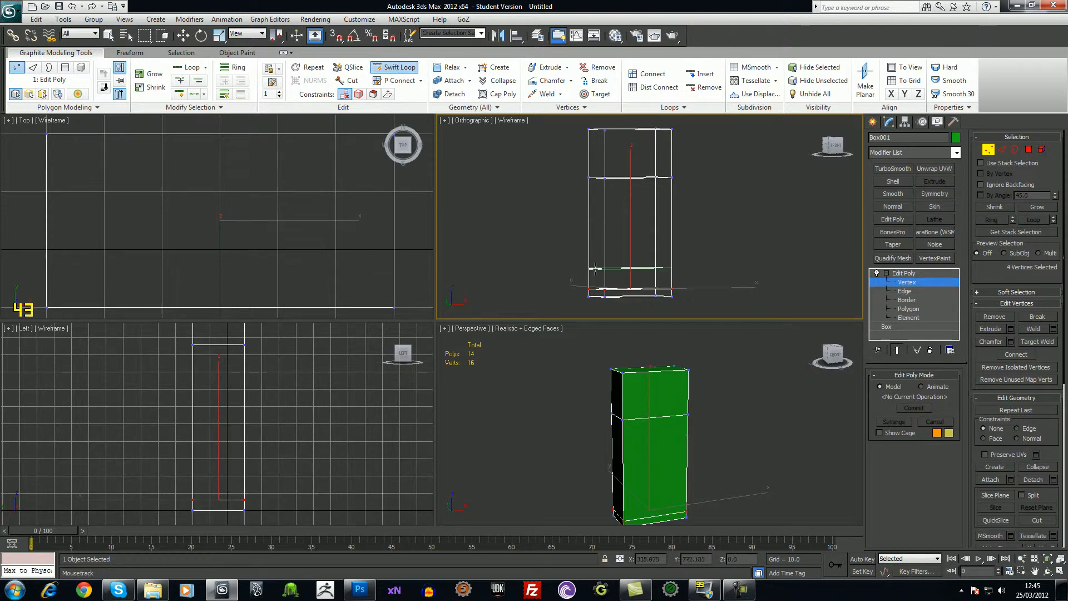
- Raise the bottom vertex row and insert a Swift Loop edge loop near the base
{"action": "left_click", "coordinate": [904, 291]}
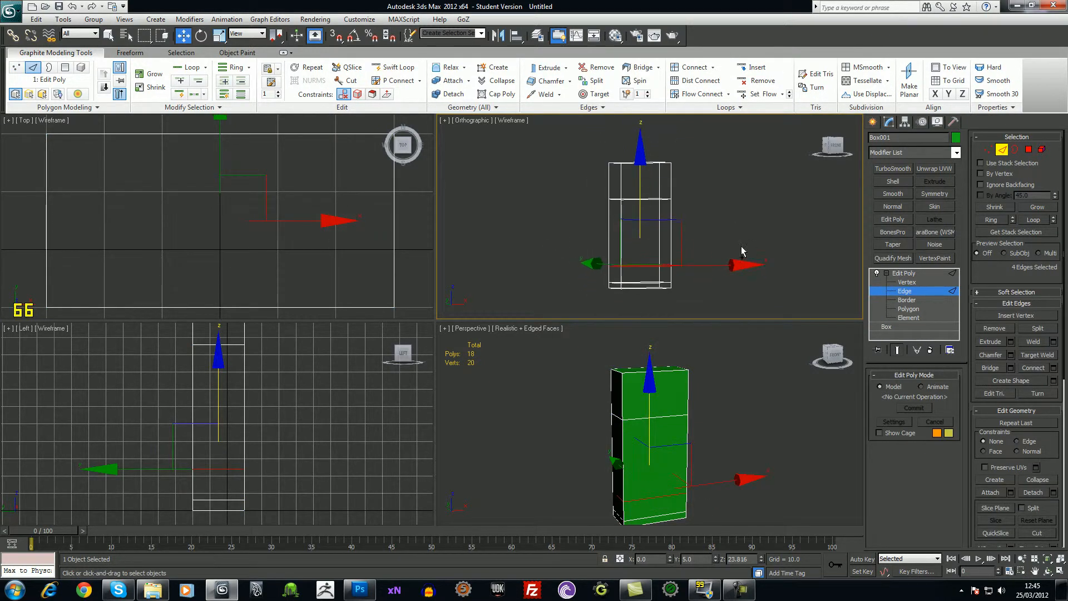
{"action": "left_click", "coordinate": [907, 282]}
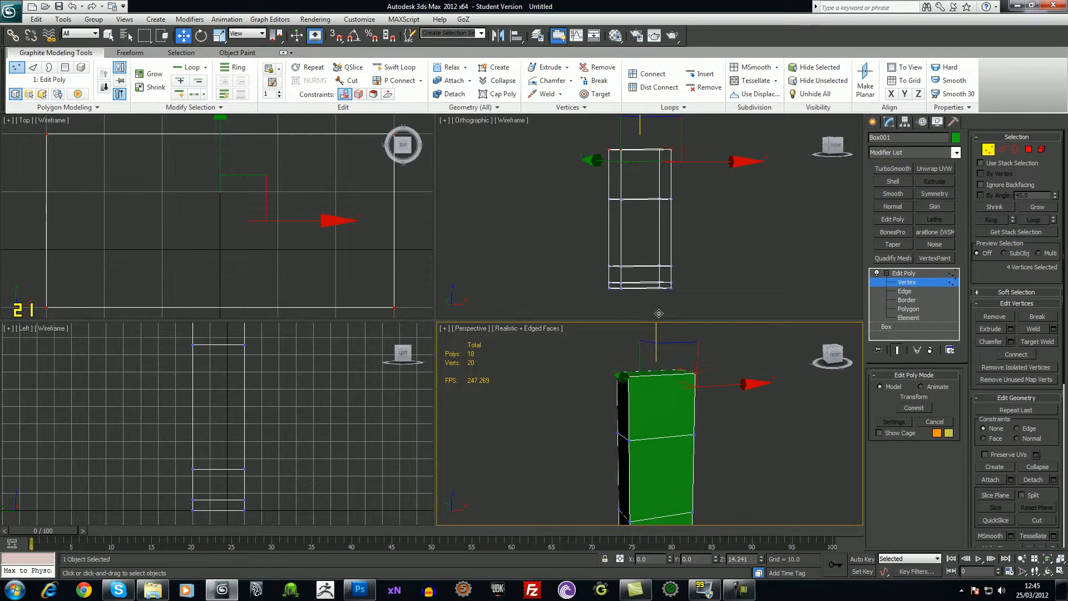
{"action": "left_click_drag", "start_coordinate": [649, 204], "coordinate": [646, 155]}
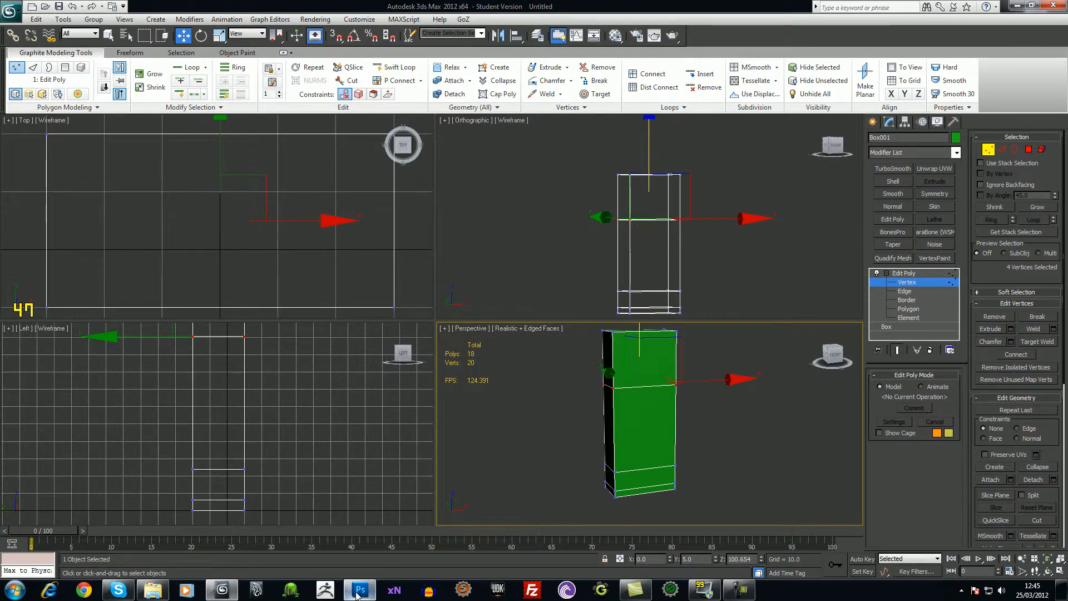
{"action": "left_click", "coordinate": [360, 589]}
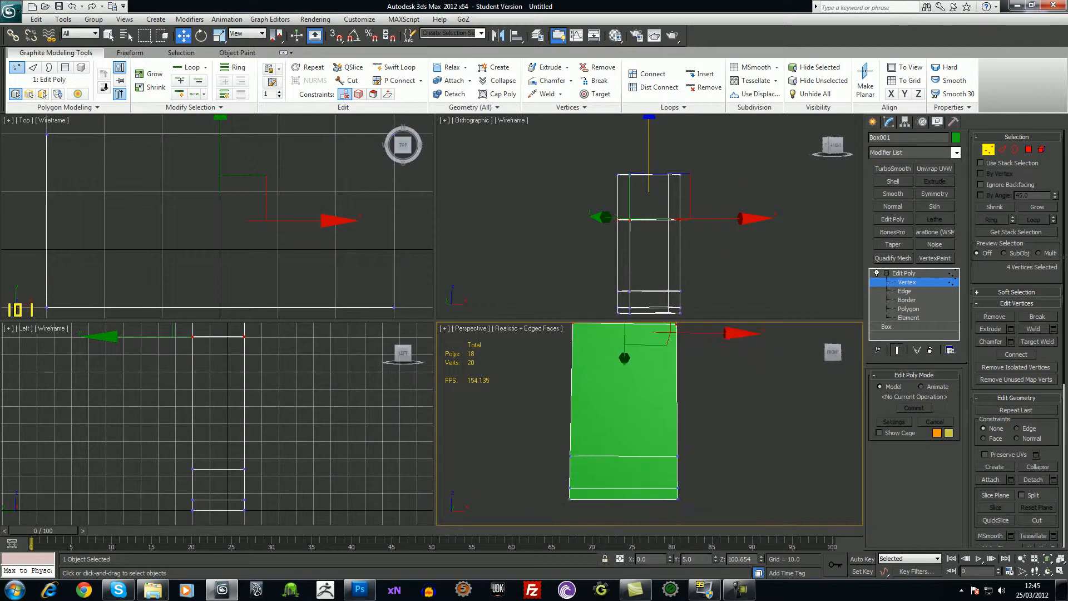
{"action": "left_click", "coordinate": [395, 67]}
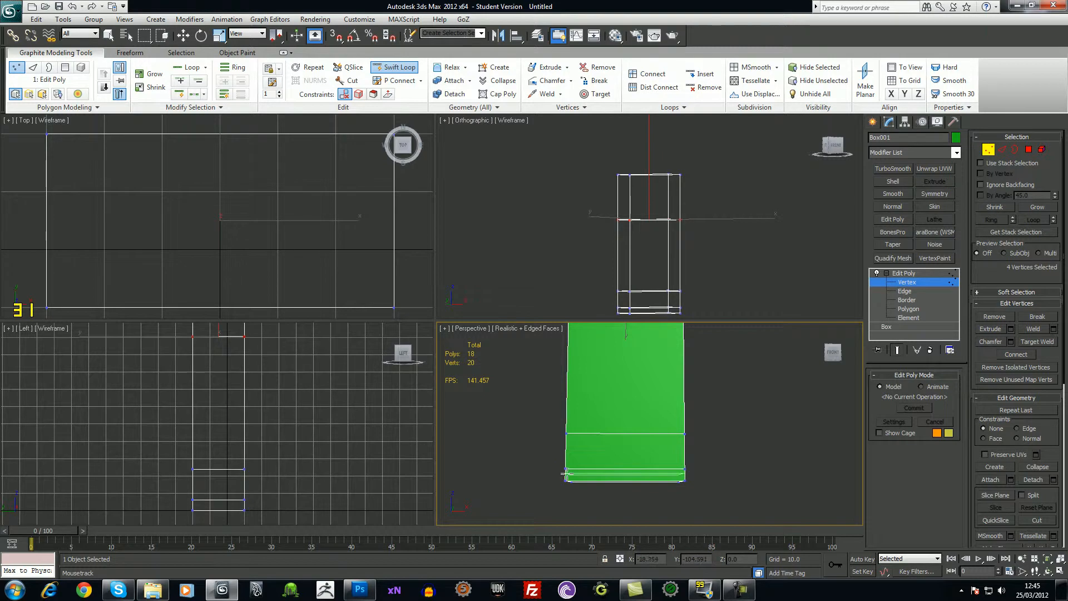
{"action": "left_click", "coordinate": [905, 290]}
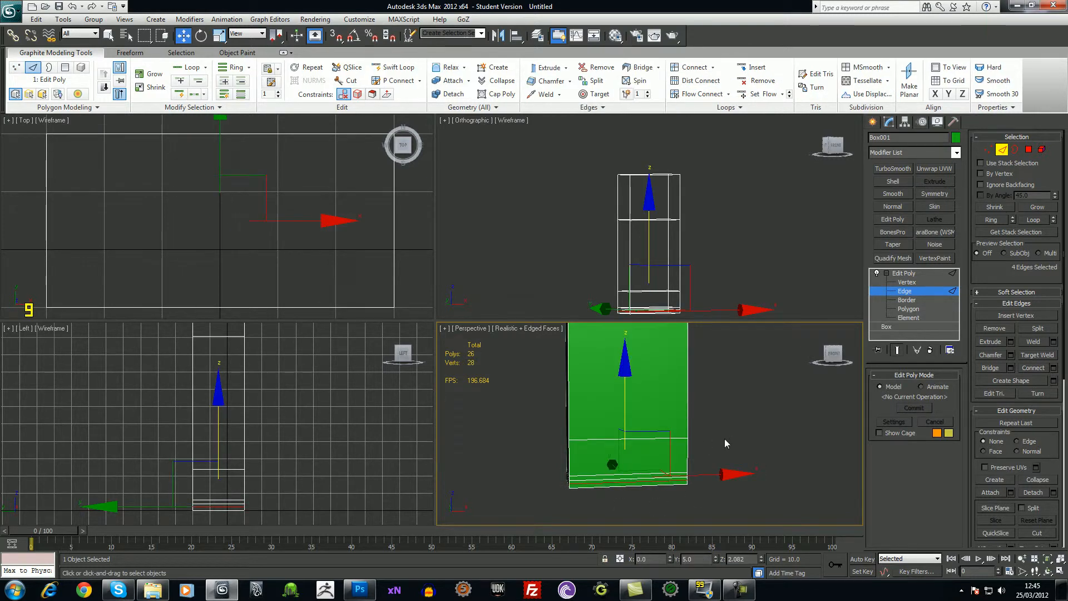
{"action": "mouse_move", "coordinate": [734, 453]}
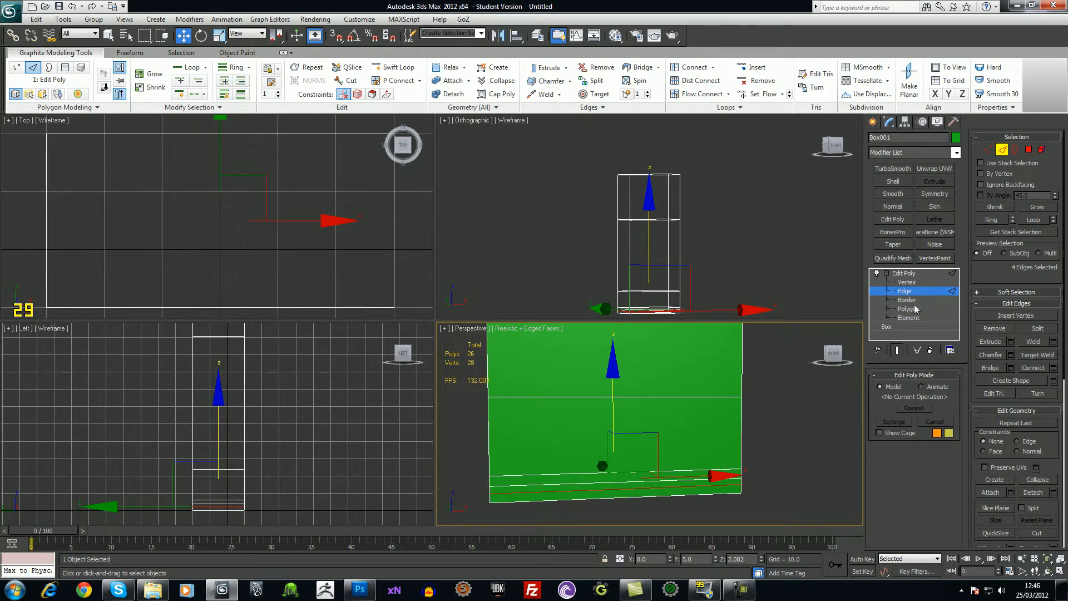
- Switch the Edit Poly modifier to Polygon sub-object level
{"action": "left_click", "coordinate": [908, 308]}
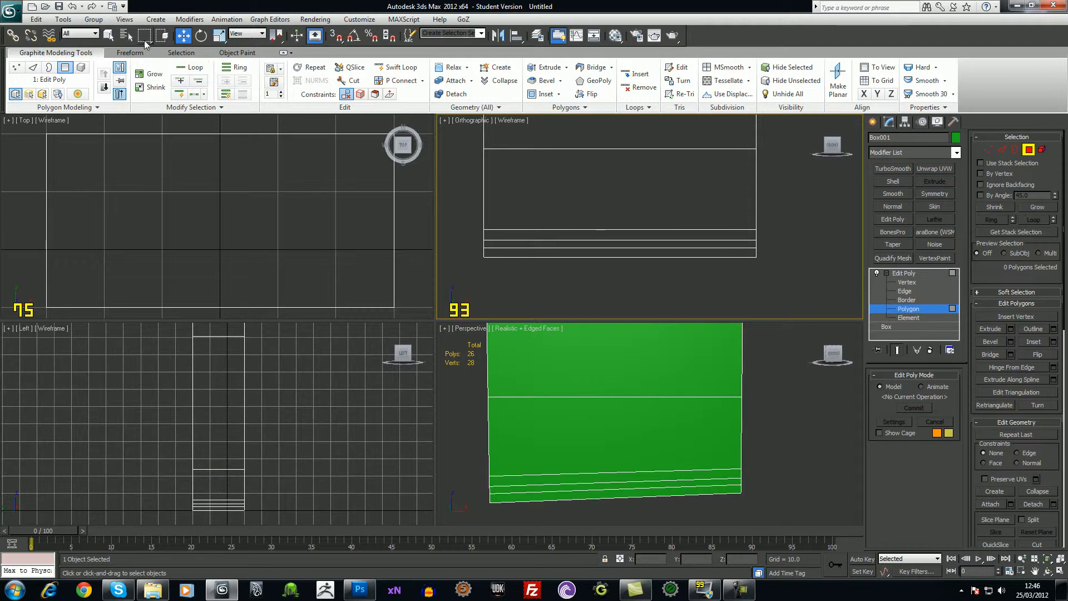
{"action": "mouse_move", "coordinate": [471, 247]}
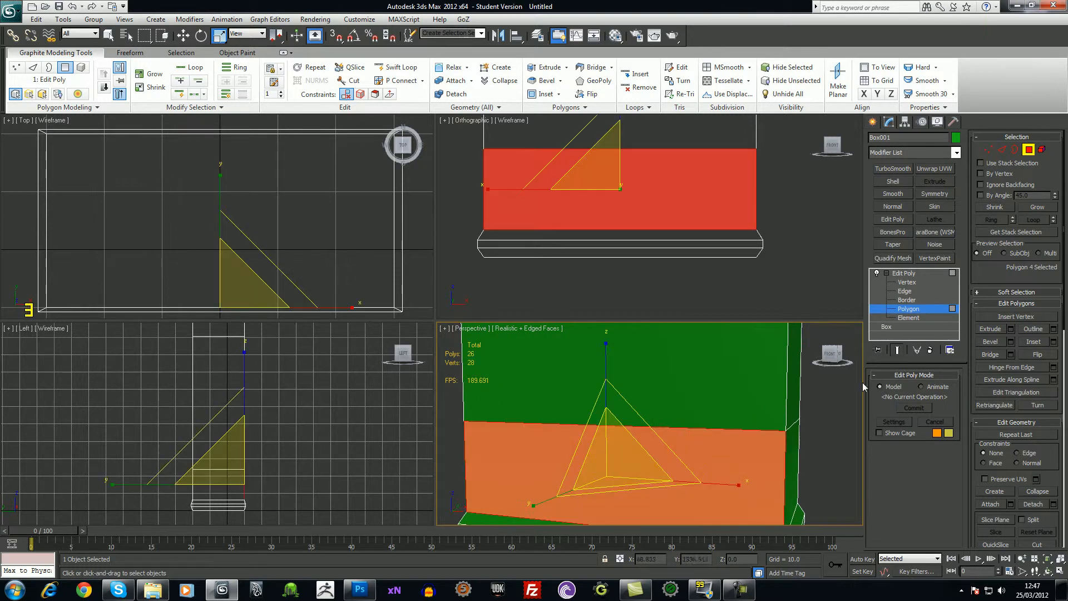
- Select the upper-body horizontal edge loop and chamfer it into a narrow double line
{"action": "left_click", "coordinate": [905, 290]}
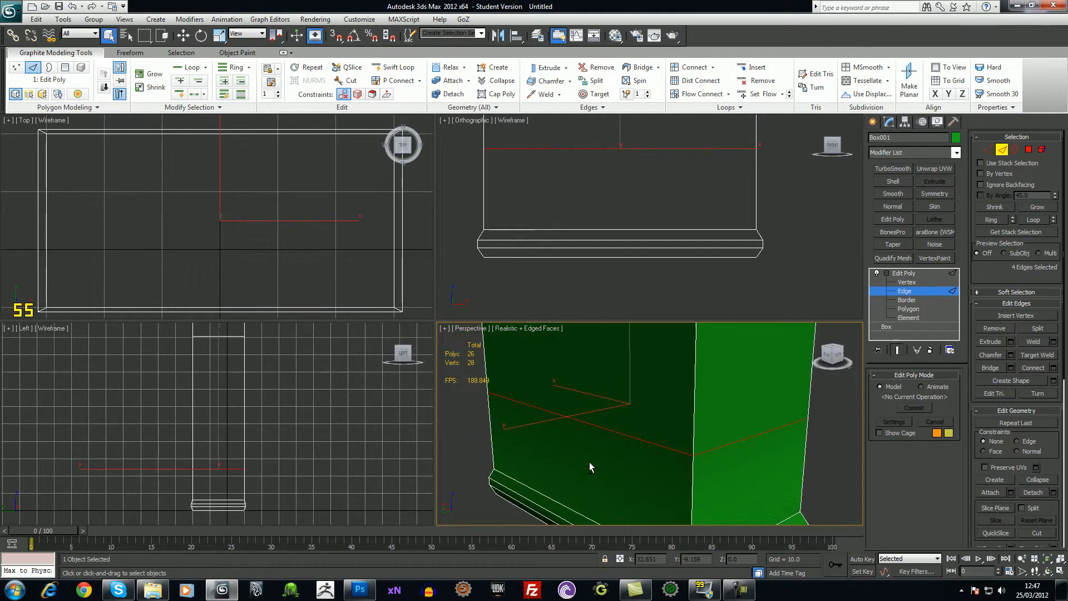
{"action": "left_click_drag", "start_coordinate": [590, 467], "coordinate": [543, 429]}
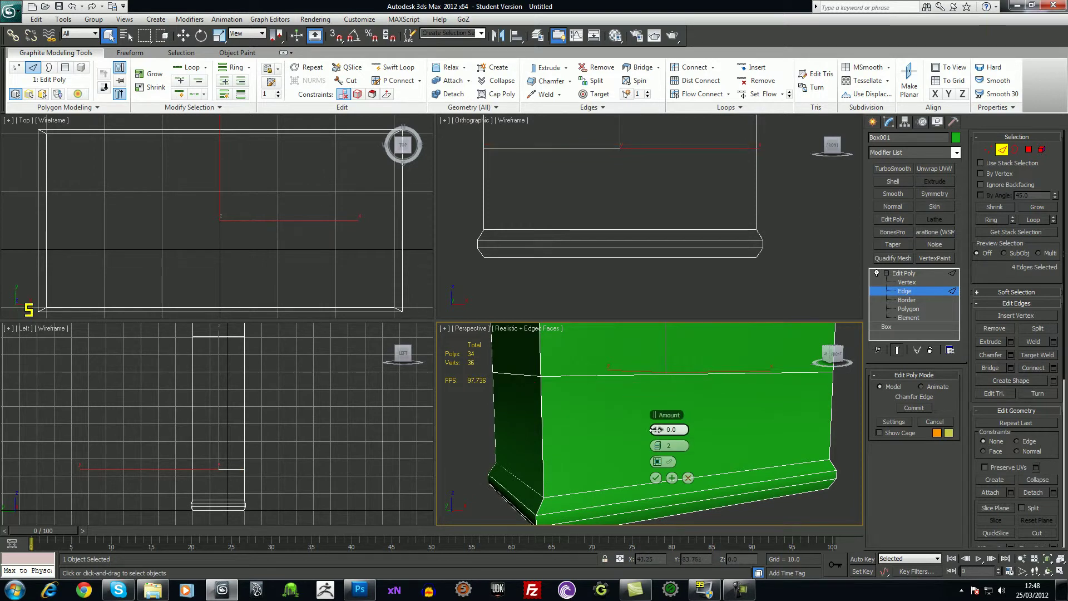
{"action": "left_click_drag", "start_coordinate": [657, 428], "coordinate": [657, 422]}
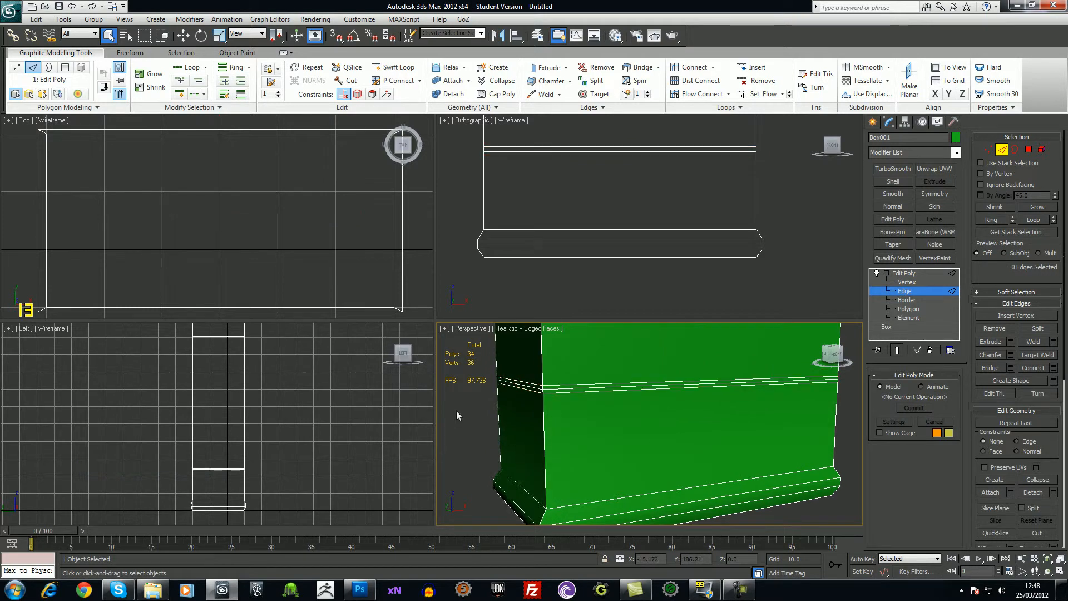
{"action": "left_click", "coordinate": [564, 393]}
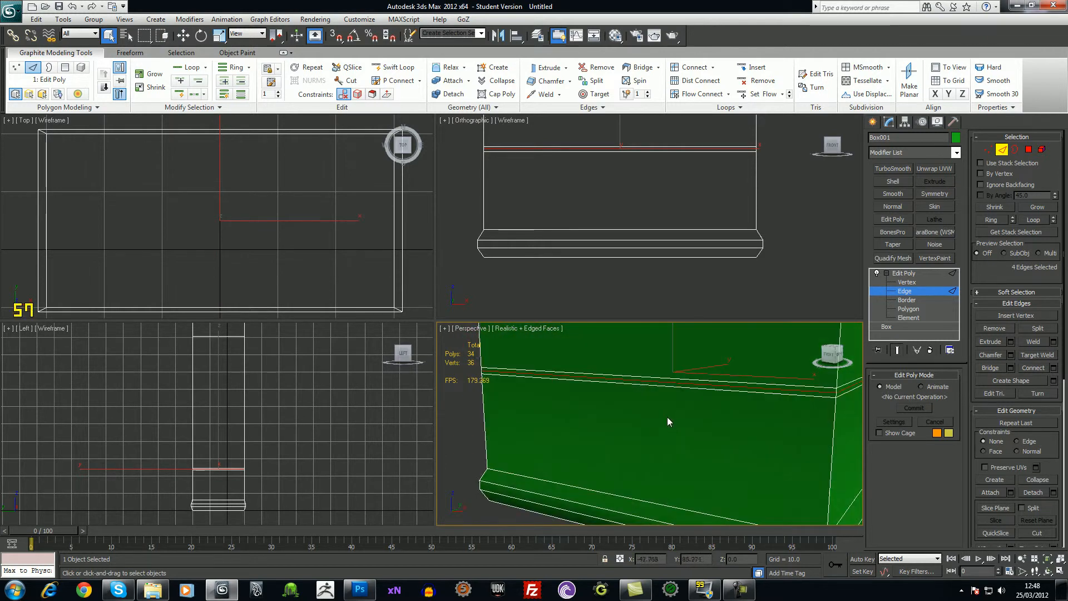
{"action": "left_click_drag", "start_coordinate": [668, 422], "coordinate": [684, 446]}
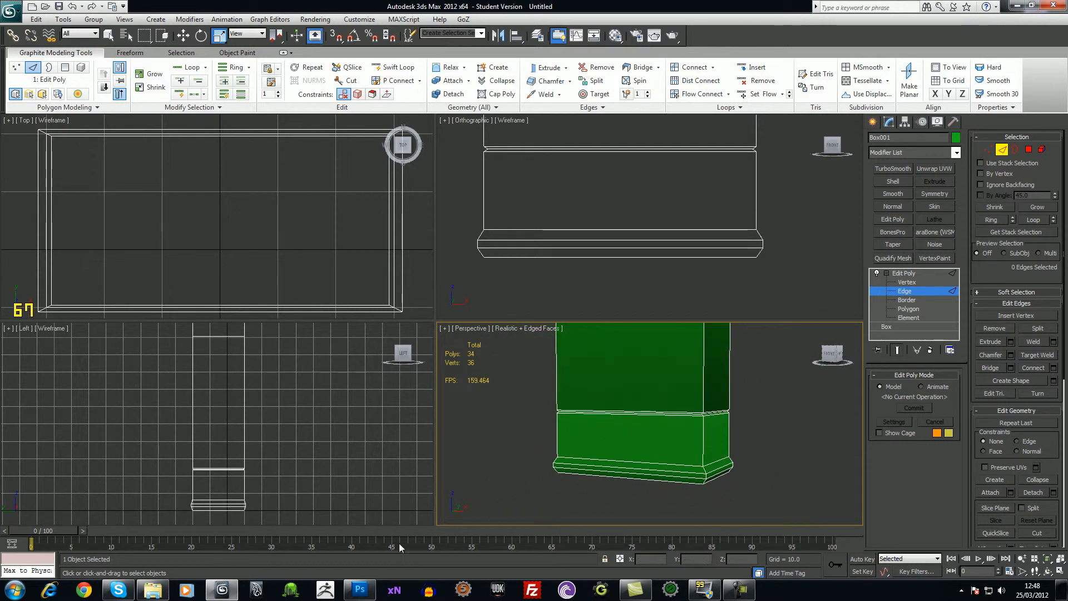
{"action": "left_click", "coordinate": [358, 589]}
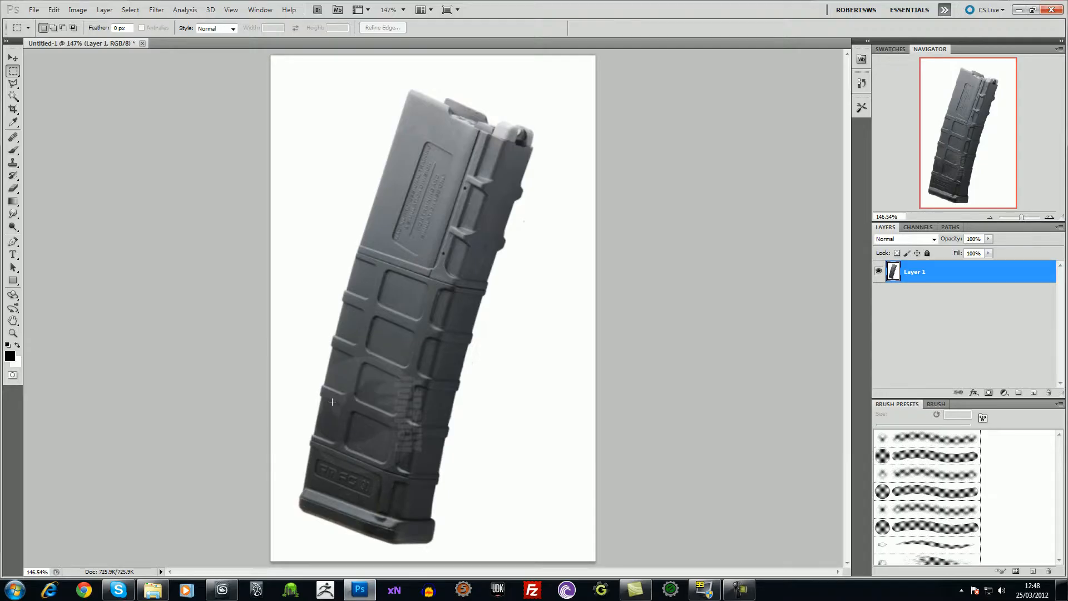
{"action": "mouse_move", "coordinate": [414, 482]}
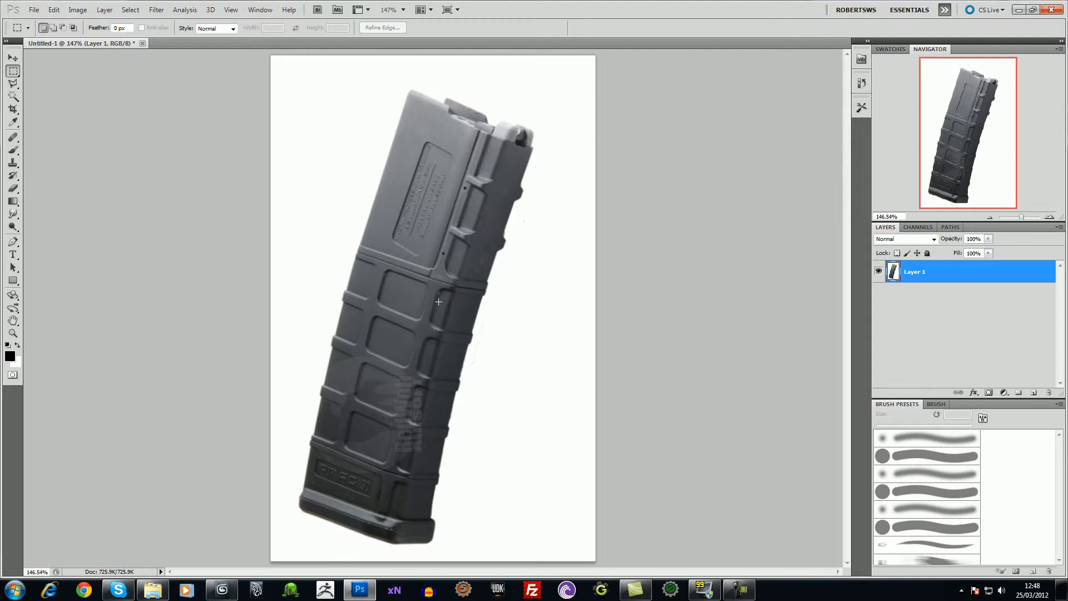
{"action": "left_click", "coordinate": [360, 590]}
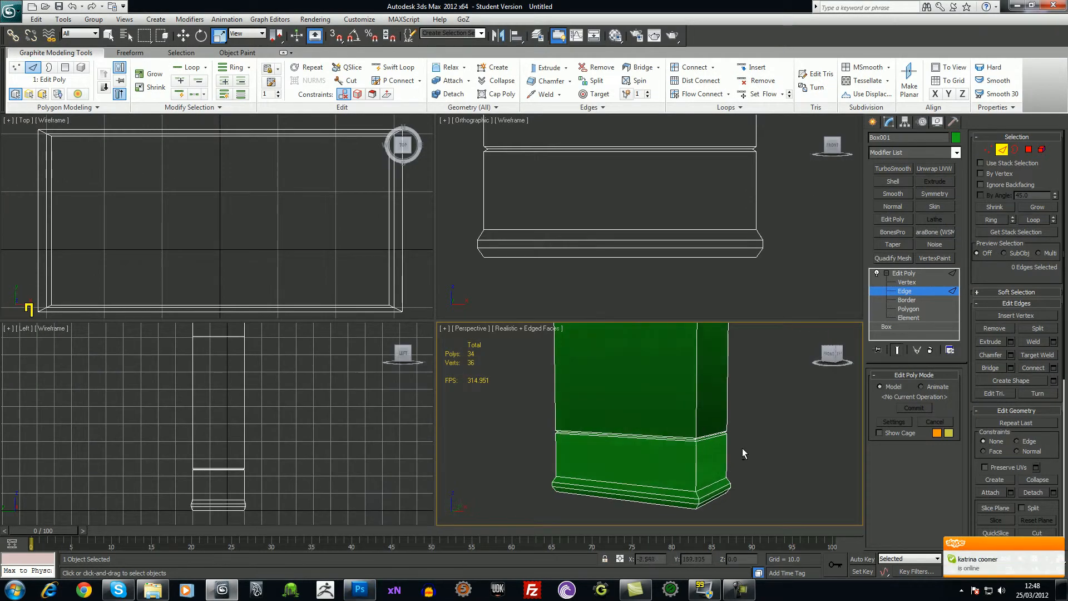
- Zoom out to the whole magazine and begin selecting the base lip edges
{"action": "left_click_drag", "start_coordinate": [742, 454], "coordinate": [698, 379]}
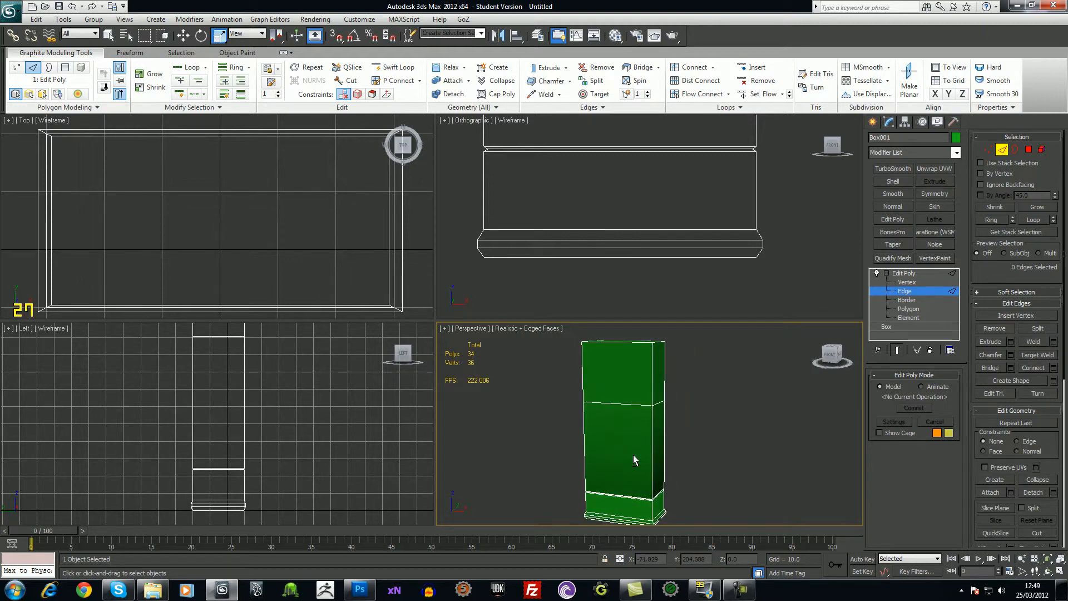
{"action": "left_click", "coordinate": [359, 589]}
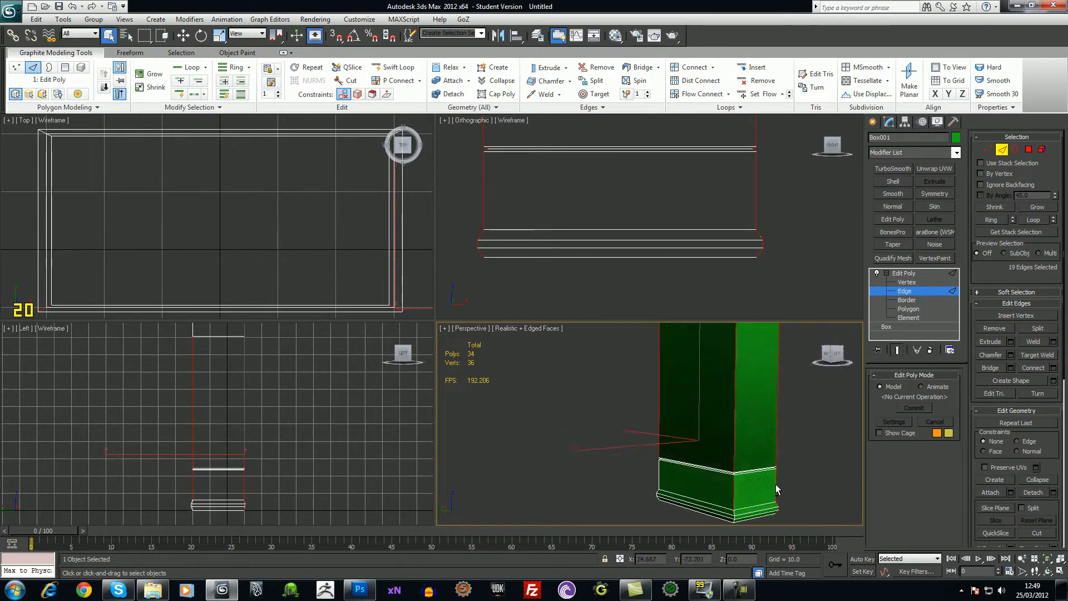
- Add the vertical corner edges to the selection and open Chamfer Settings
{"action": "left_click_drag", "start_coordinate": [749, 423], "coordinate": [704, 489]}
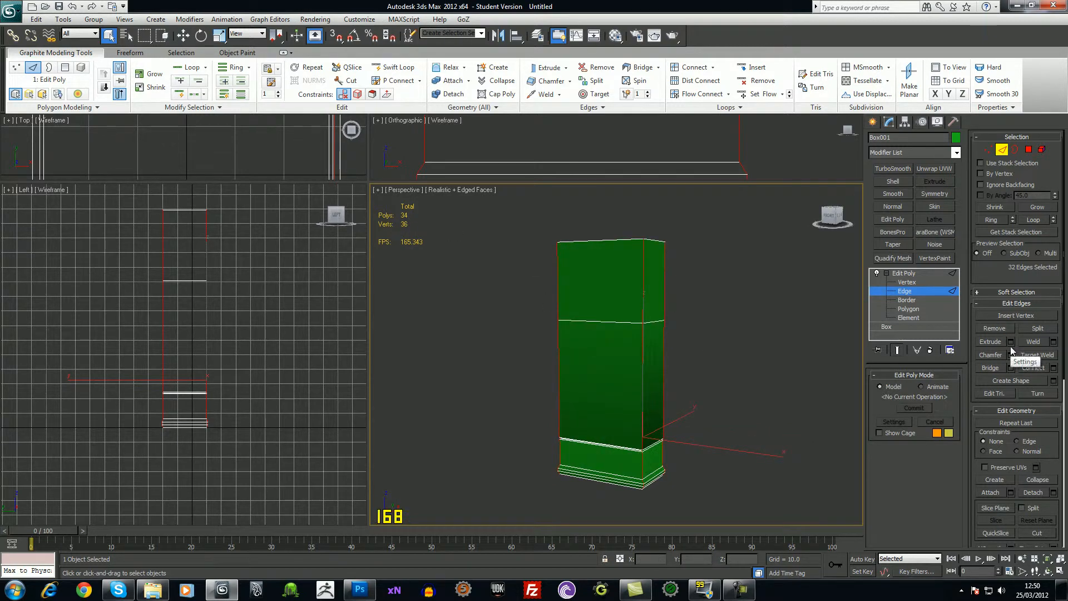
{"action": "left_click", "coordinate": [1009, 355]}
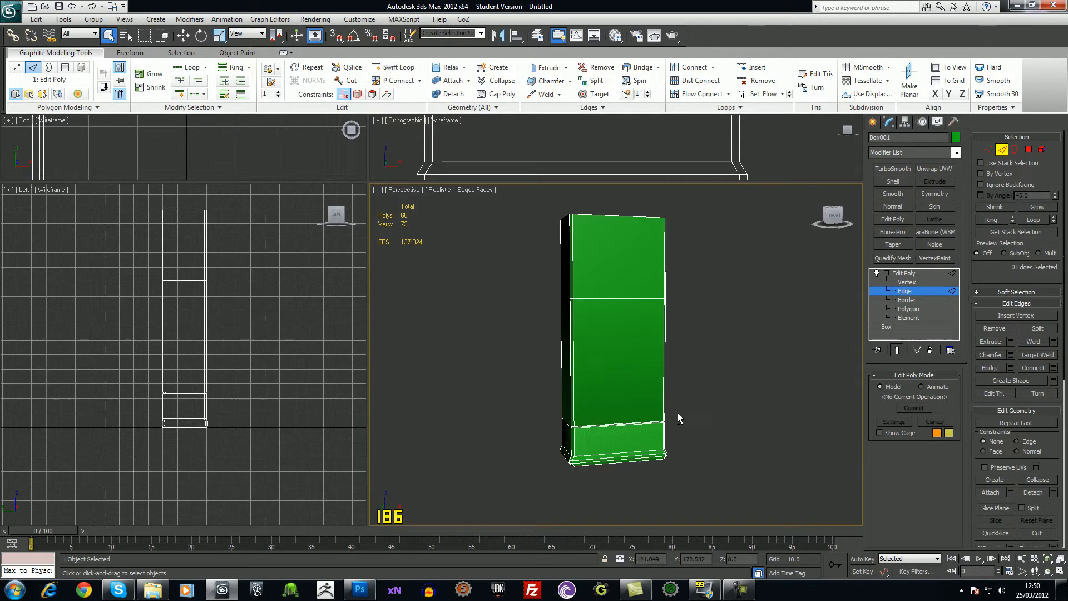
{"action": "left_click", "coordinate": [359, 589]}
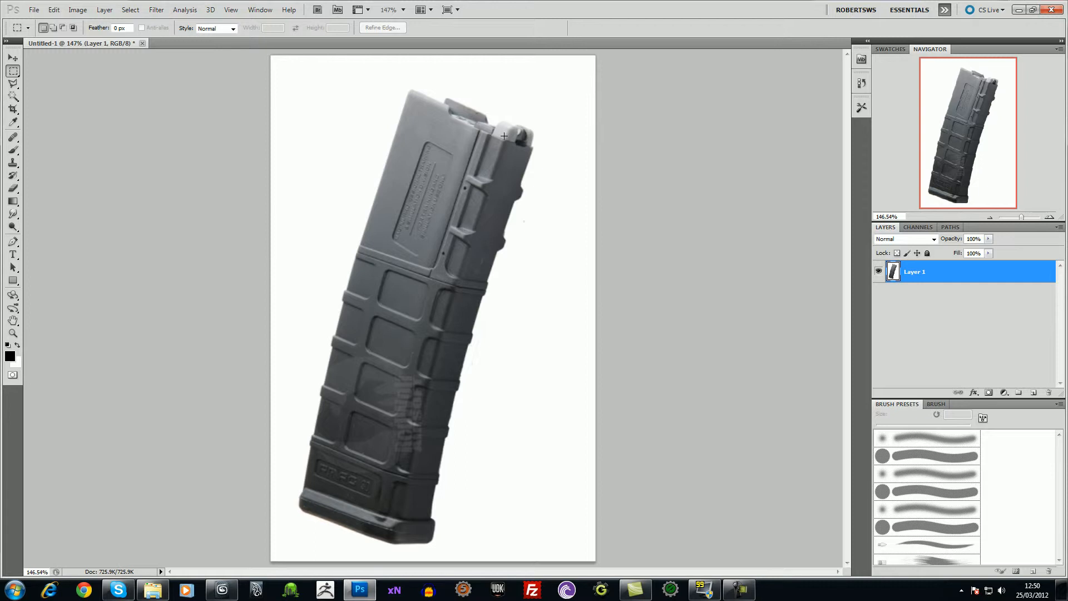
{"action": "mouse_move", "coordinate": [470, 106]}
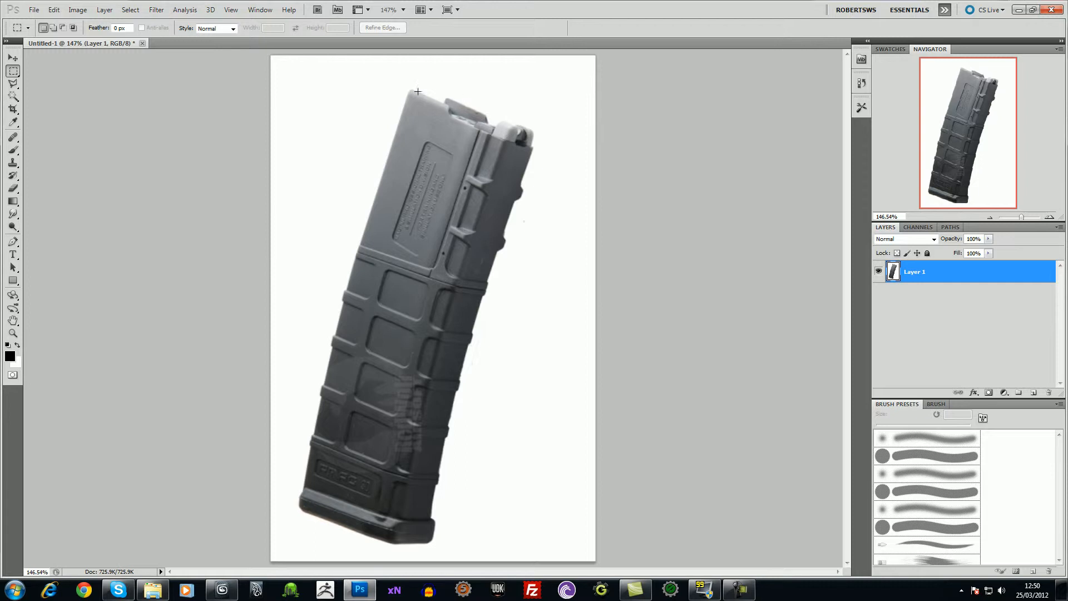
{"action": "mouse_move", "coordinate": [465, 112]}
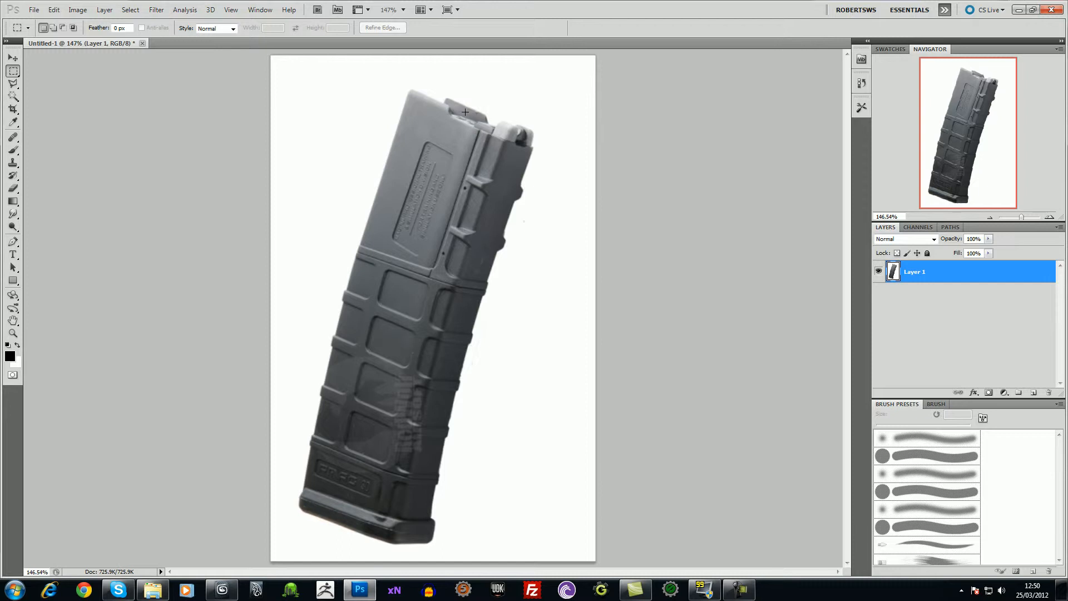
{"action": "mouse_move", "coordinate": [414, 95]}
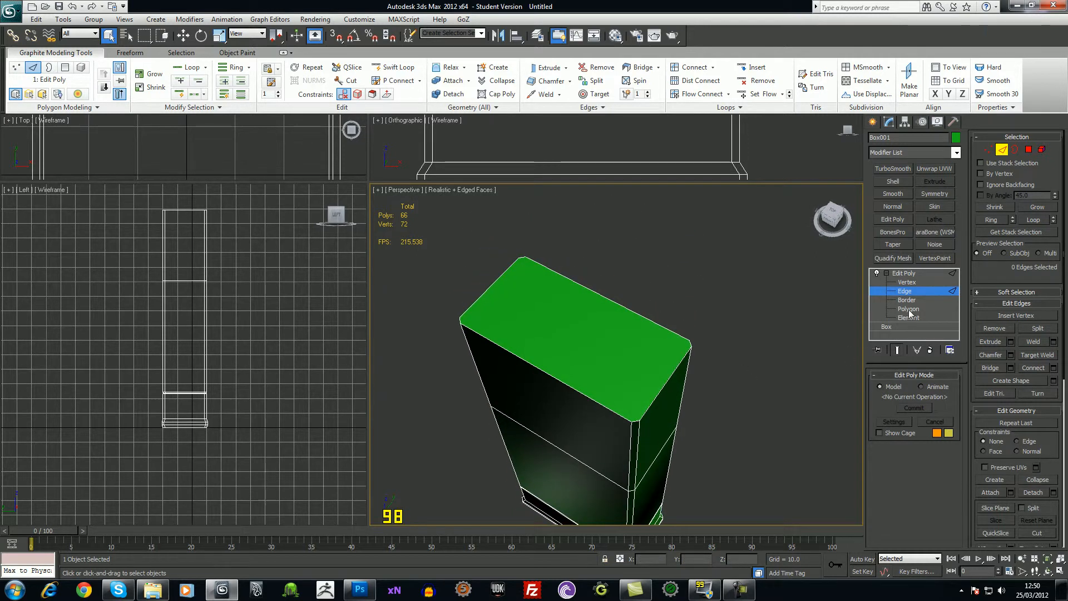
- Enter Polygon level and select the magazine's top face
{"action": "left_click", "coordinate": [908, 308]}
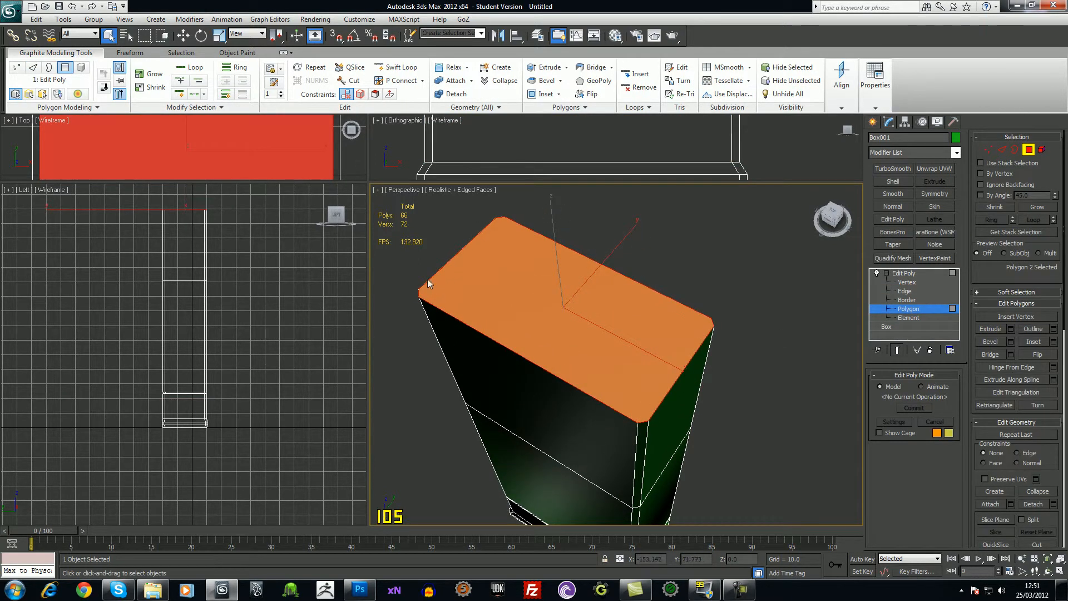
{"action": "left_click", "coordinate": [723, 448]}
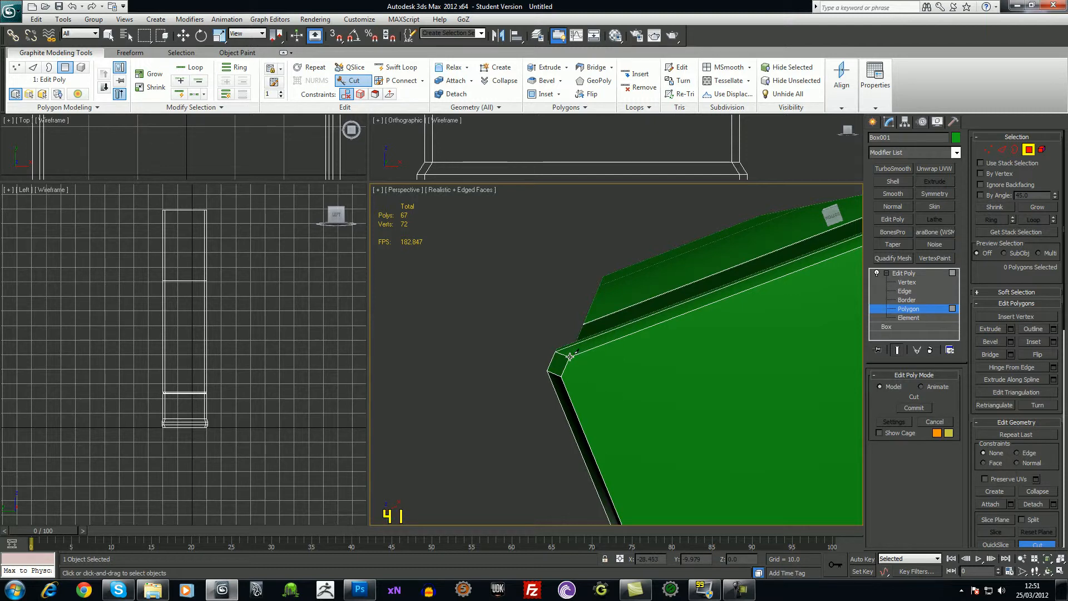
{"action": "mouse_move", "coordinate": [535, 334]}
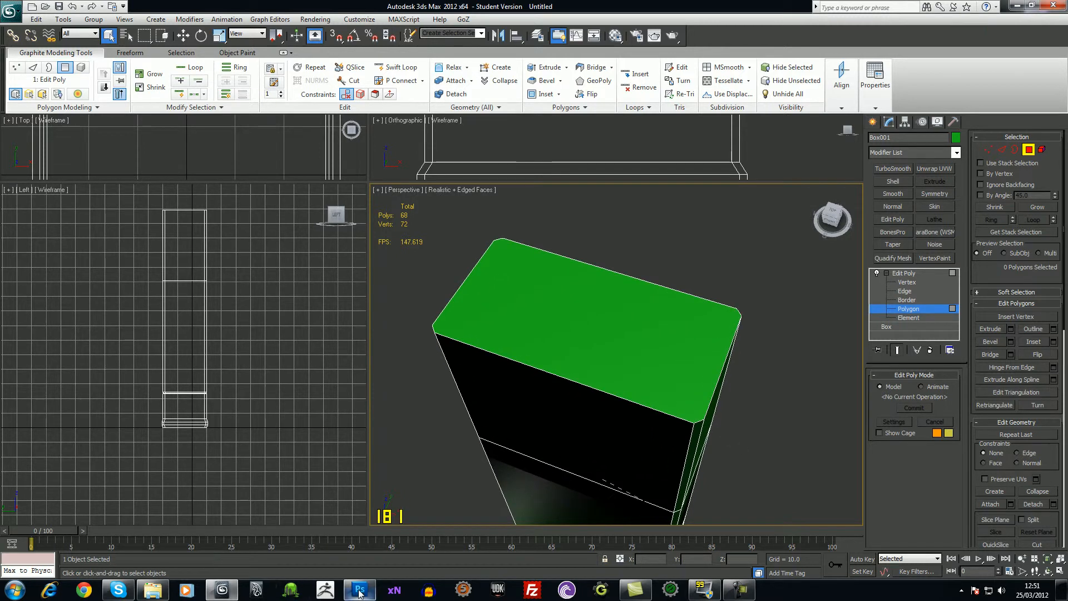
- Bring up the male anatomy turnaround reference image on the desktop
{"action": "left_click", "coordinate": [359, 590]}
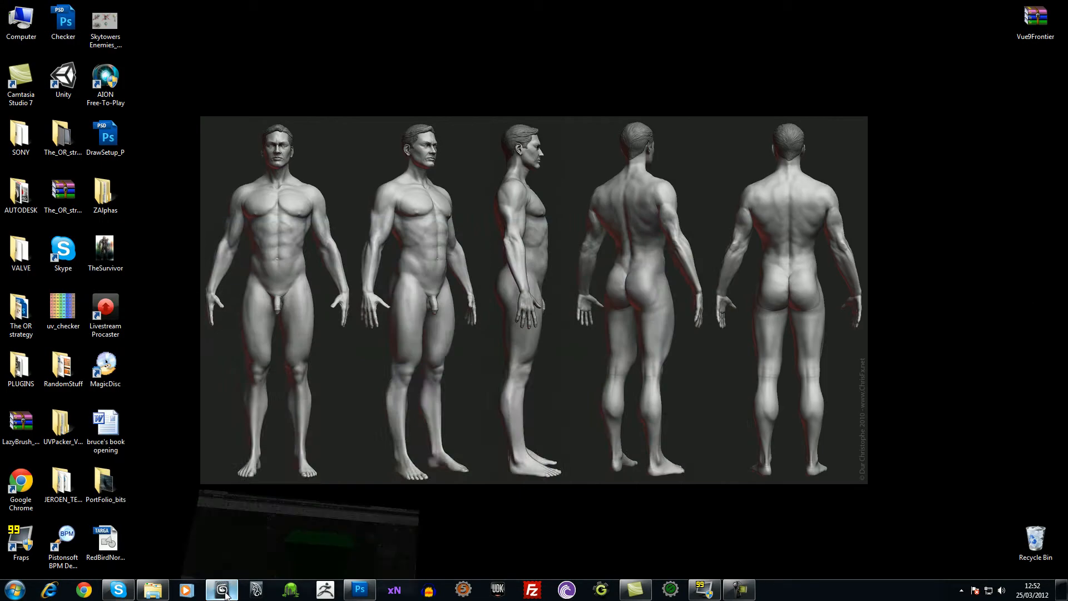
{"action": "left_click", "coordinate": [360, 590]}
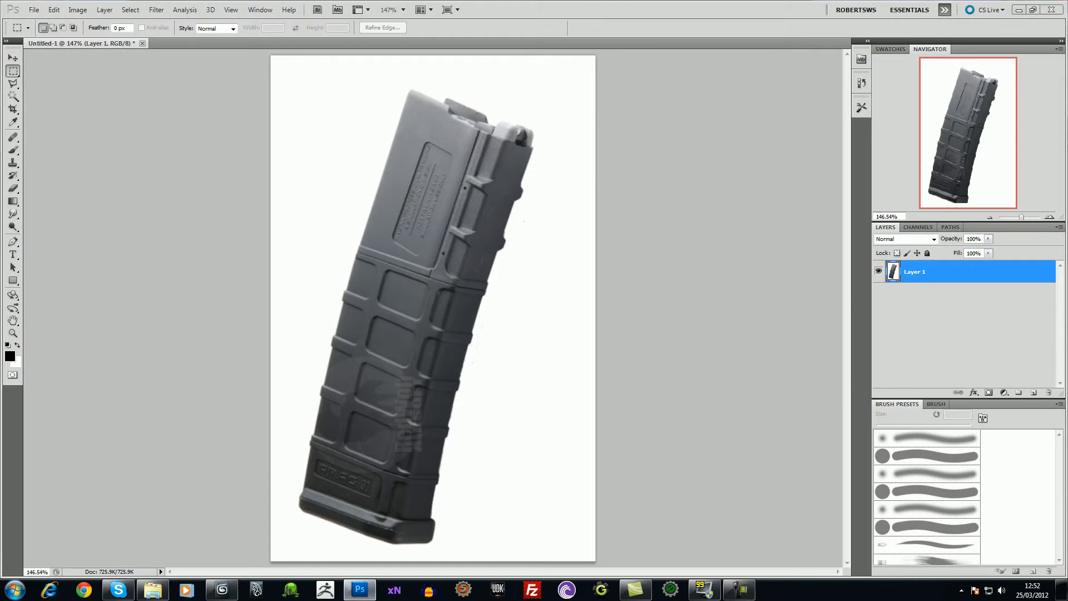
{"action": "mouse_move", "coordinate": [443, 119]}
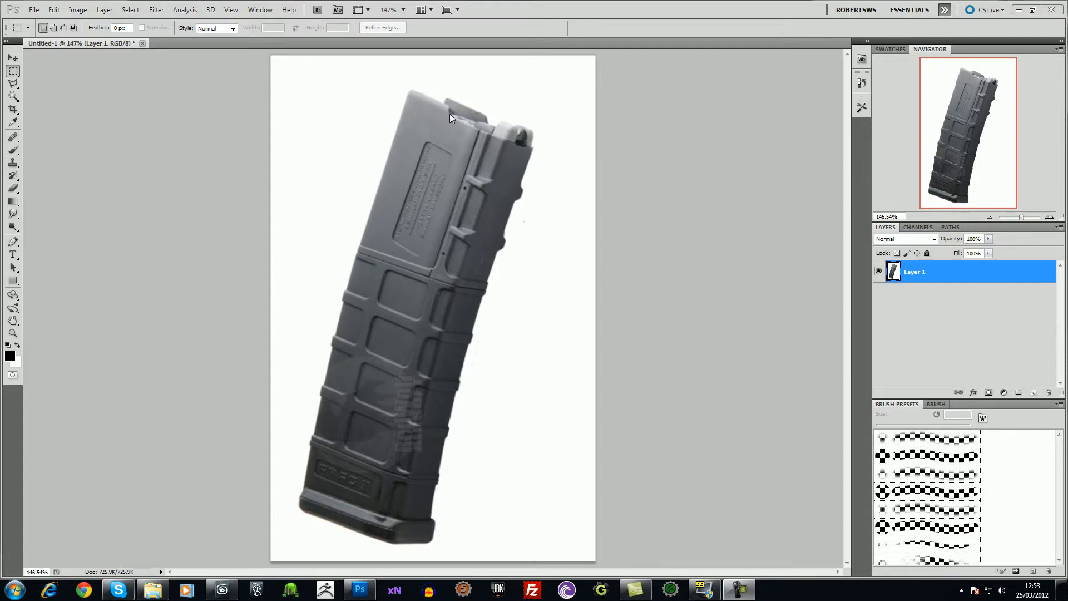
{"action": "mouse_move", "coordinate": [433, 118]}
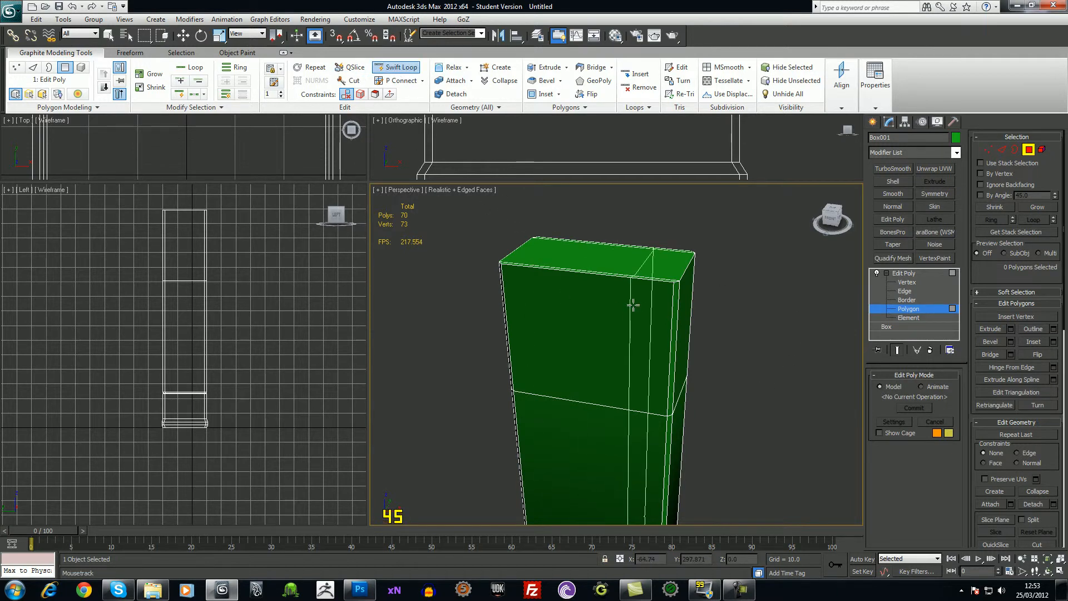
- Enter Edge level and clear the edge selection on the magazine body
{"action": "left_click", "coordinate": [903, 291]}
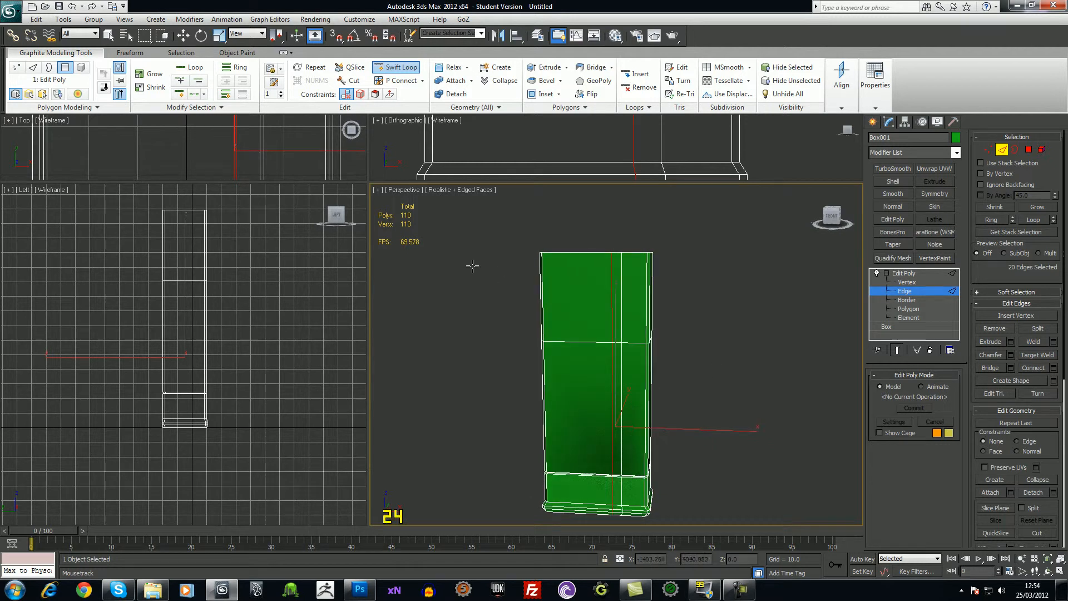
{"action": "left_click", "coordinate": [459, 355]}
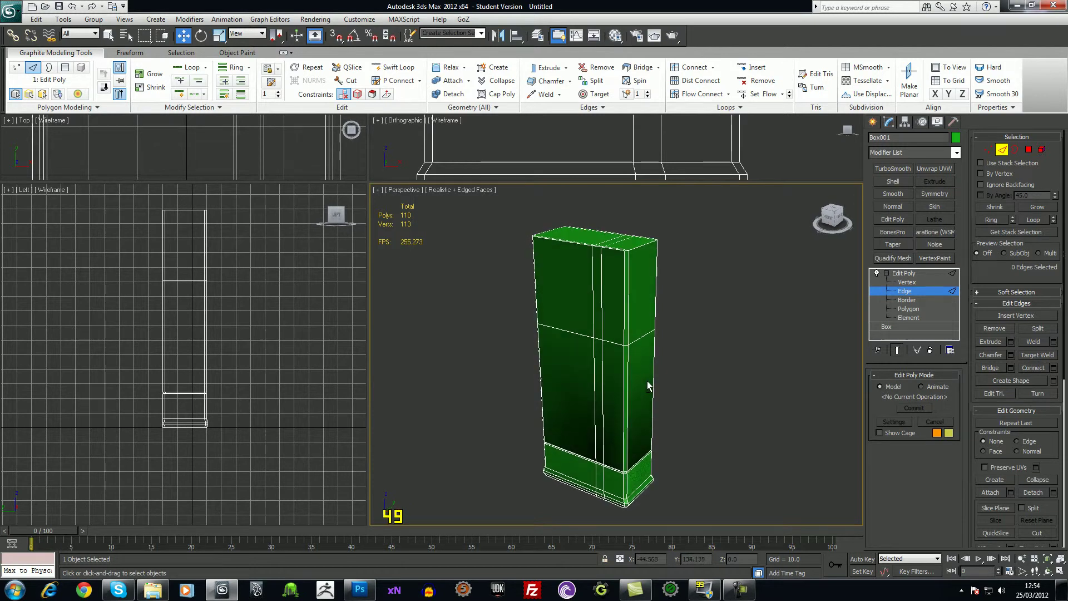
{"action": "mouse_move", "coordinate": [222, 589]}
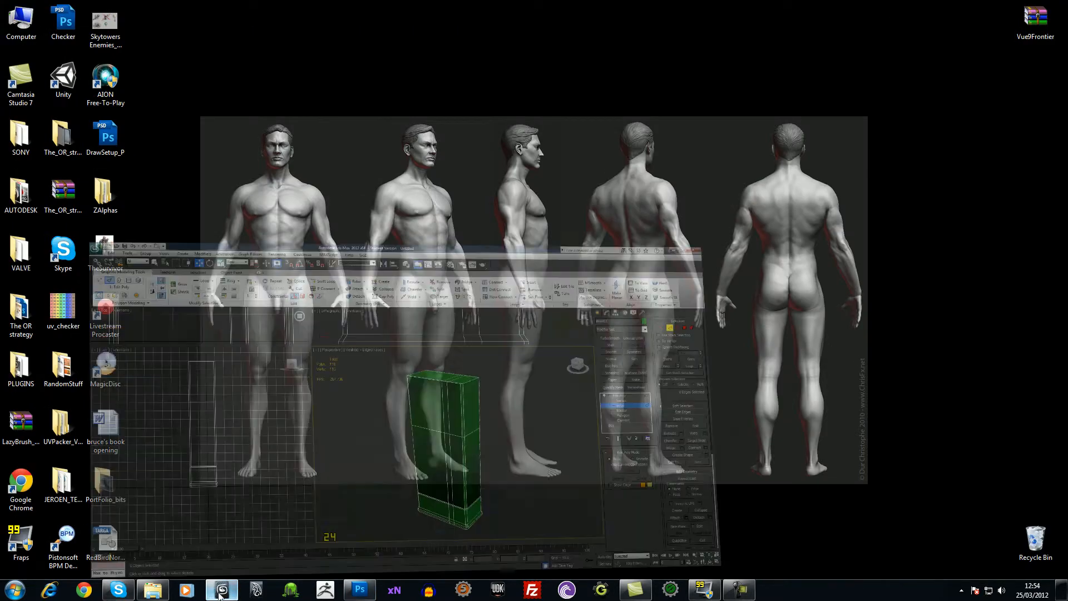
{"action": "left_click", "coordinate": [360, 589]}
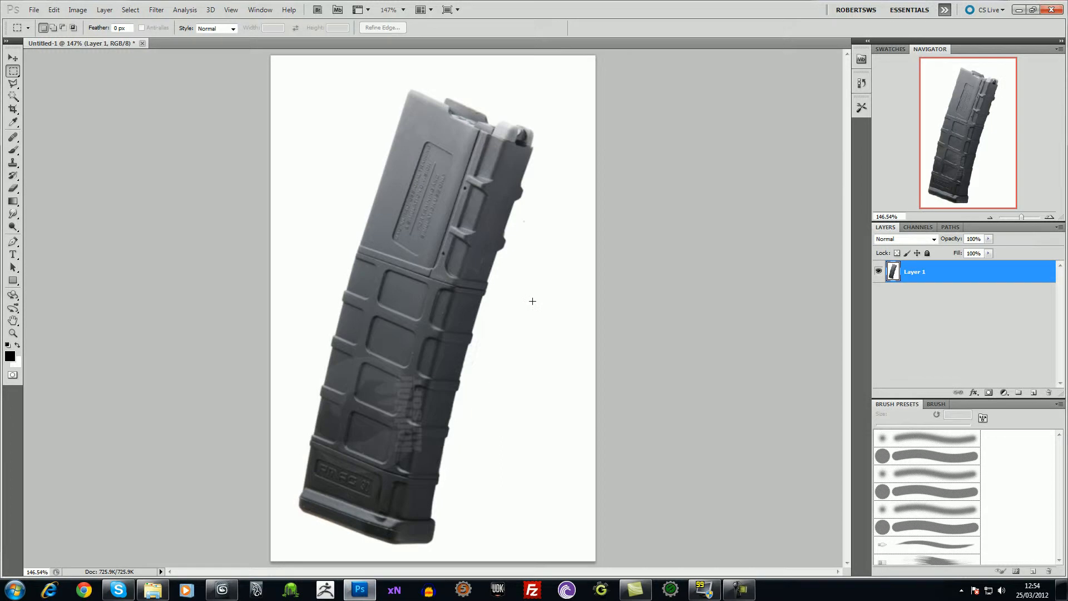
{"action": "mouse_move", "coordinate": [481, 157]}
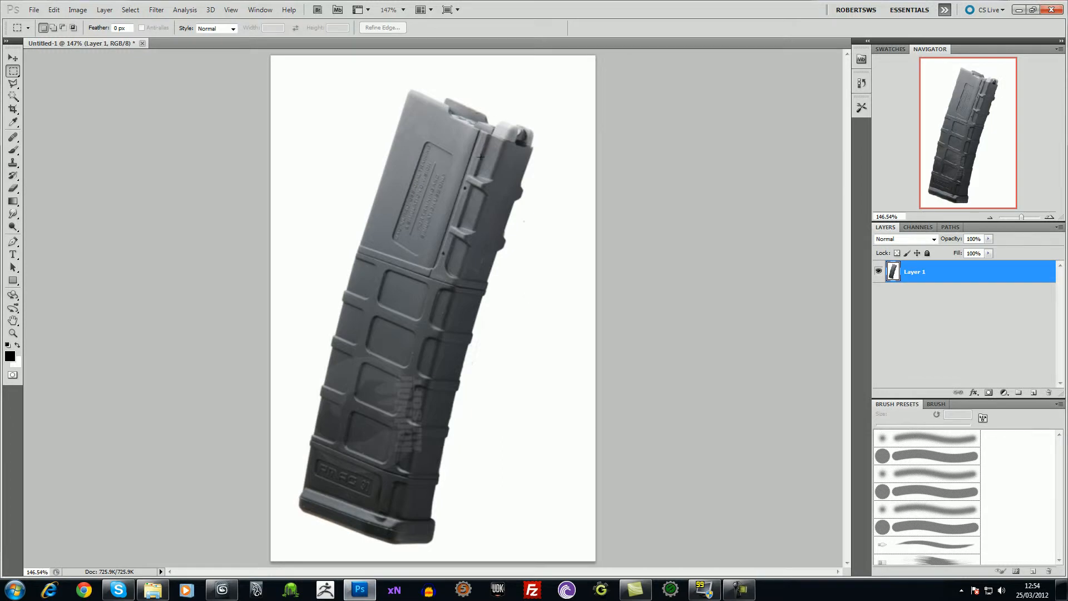
{"action": "mouse_move", "coordinate": [408, 369]}
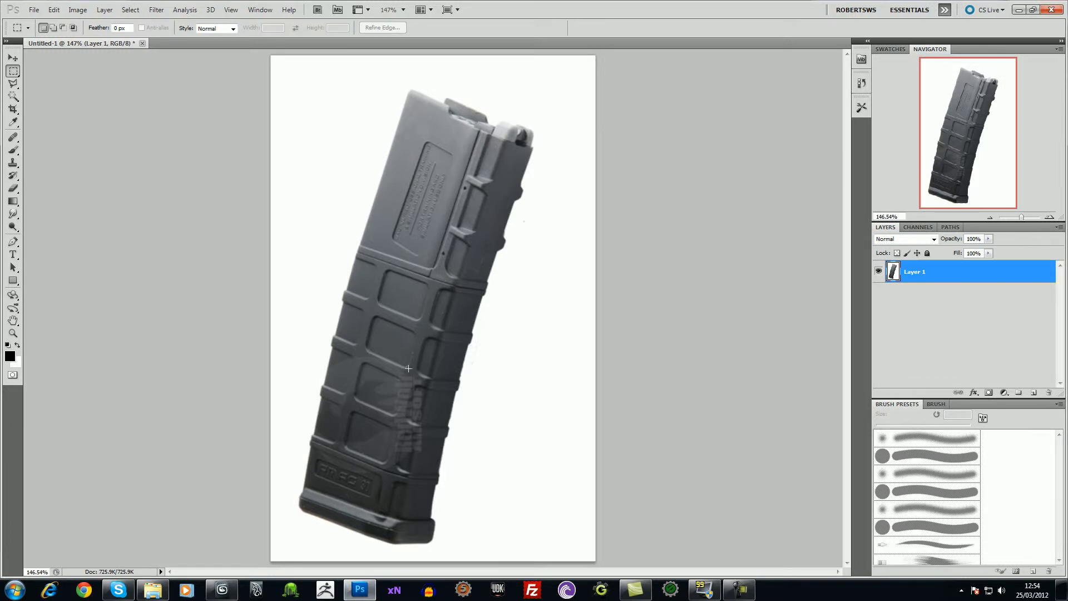
{"action": "mouse_move", "coordinate": [488, 118]}
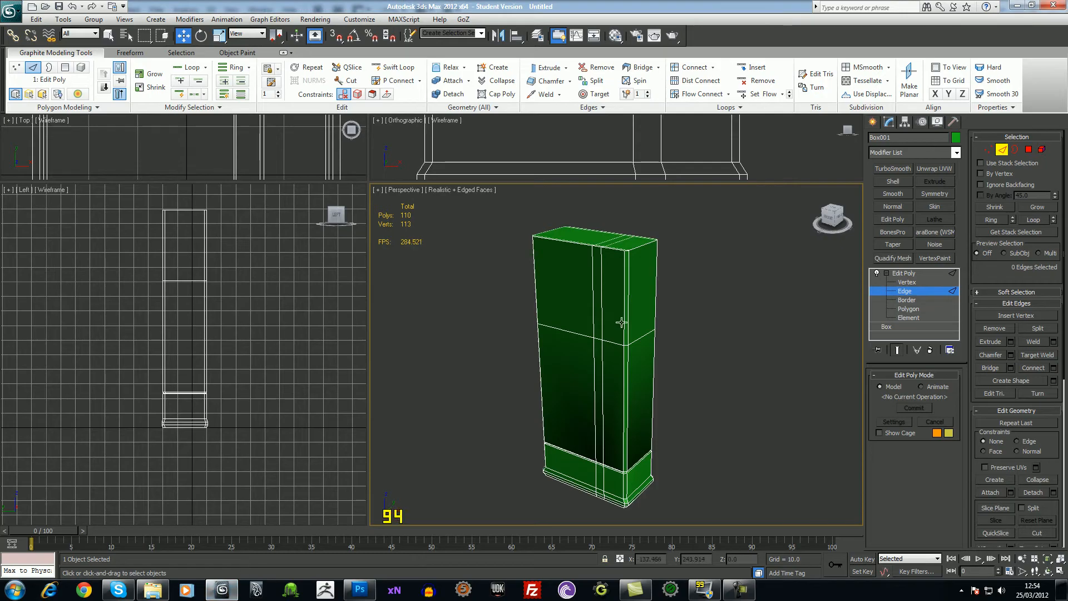
- Cut a diagonal edge across the magazine's front face, orbiting to inspect the top
{"action": "left_click_drag", "start_coordinate": [619, 322], "coordinate": [628, 344]}
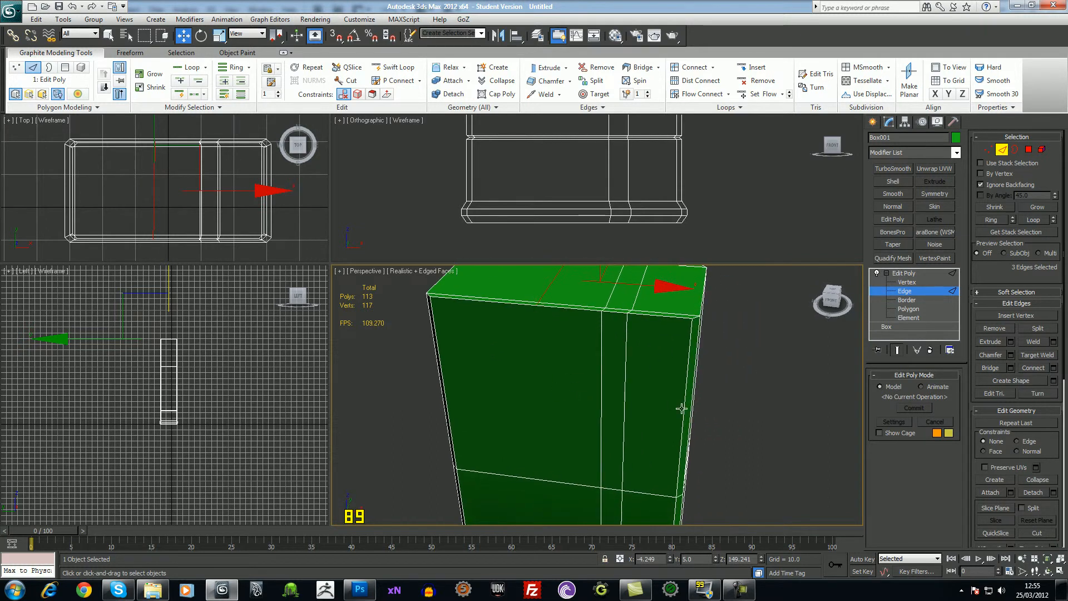
{"action": "left_click", "coordinate": [349, 81]}
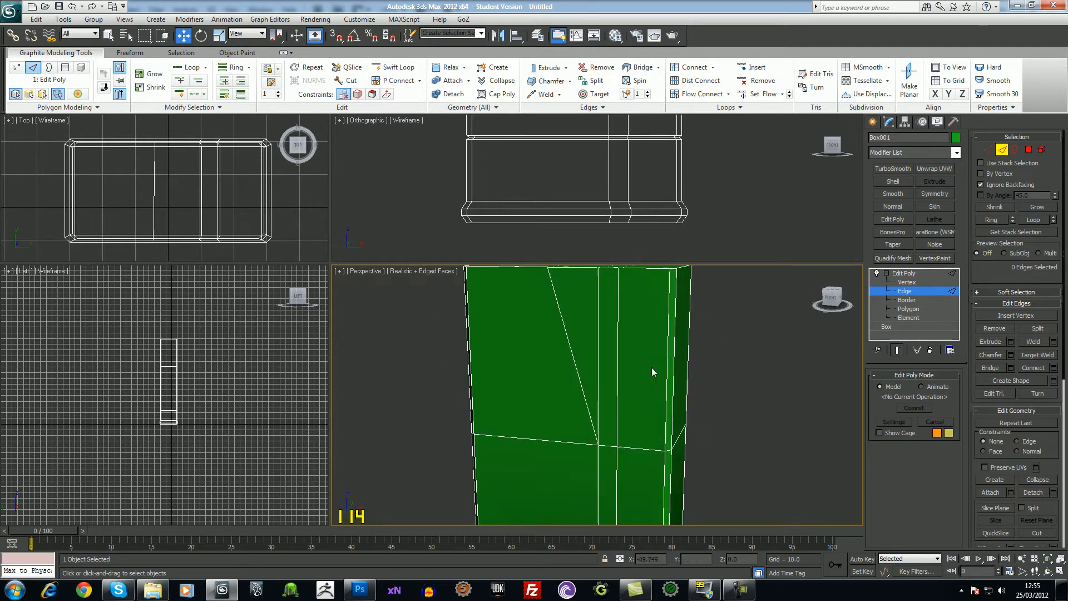
{"action": "left_click_drag", "start_coordinate": [653, 372], "coordinate": [583, 344]}
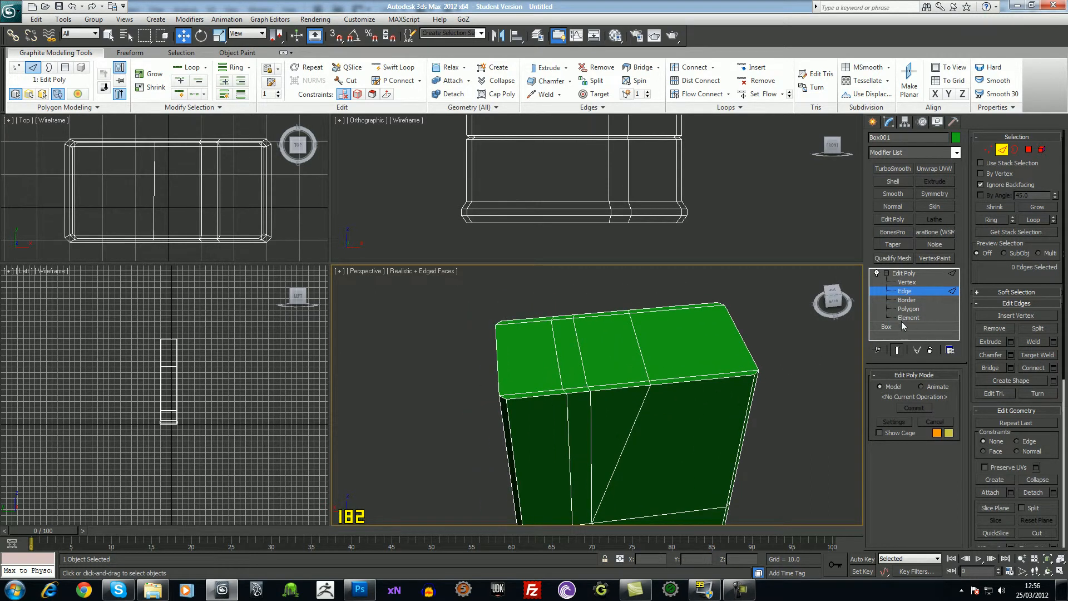
- Extrude the thin faces along both long top edges upward into raised lips
{"action": "left_click", "coordinate": [909, 308]}
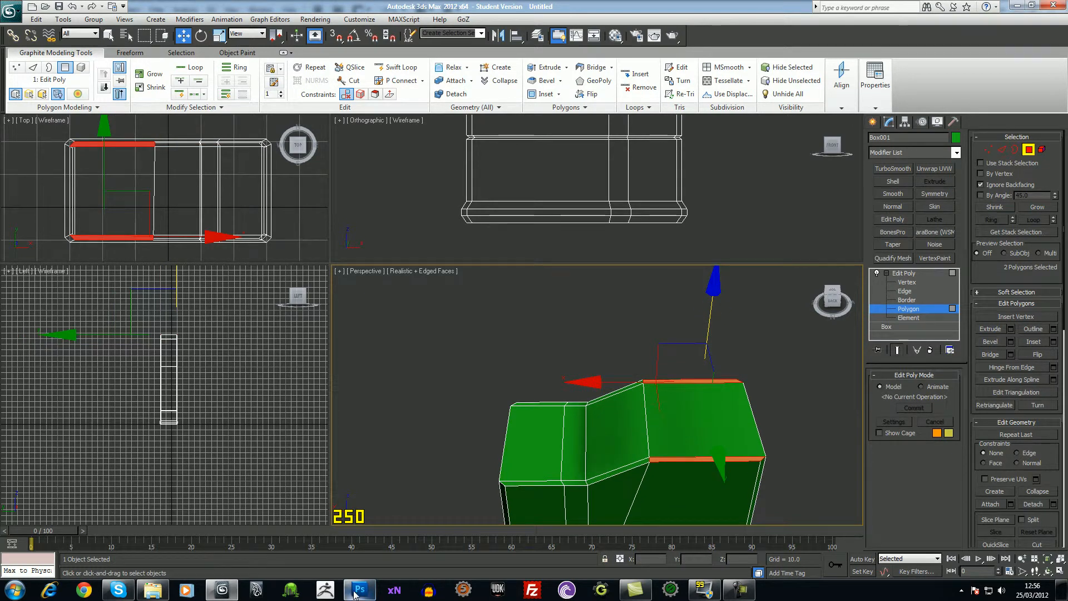
{"action": "left_click", "coordinate": [361, 589]}
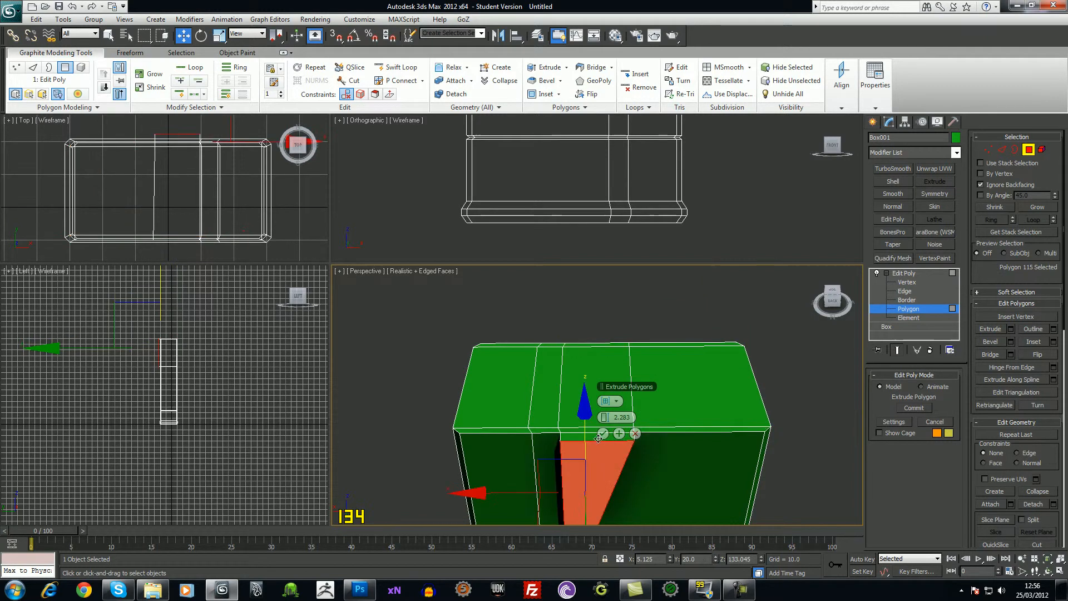
{"action": "left_click", "coordinate": [619, 433]}
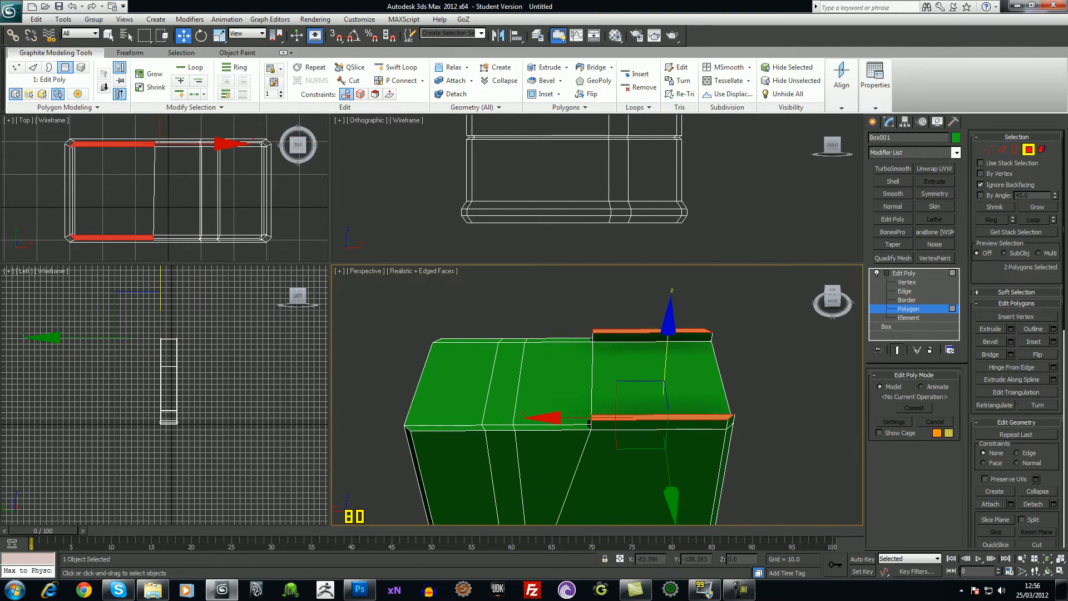
- Set the perspective view display to Shaded + Edged Faces, in Edge mode
{"action": "left_click", "coordinate": [423, 271]}
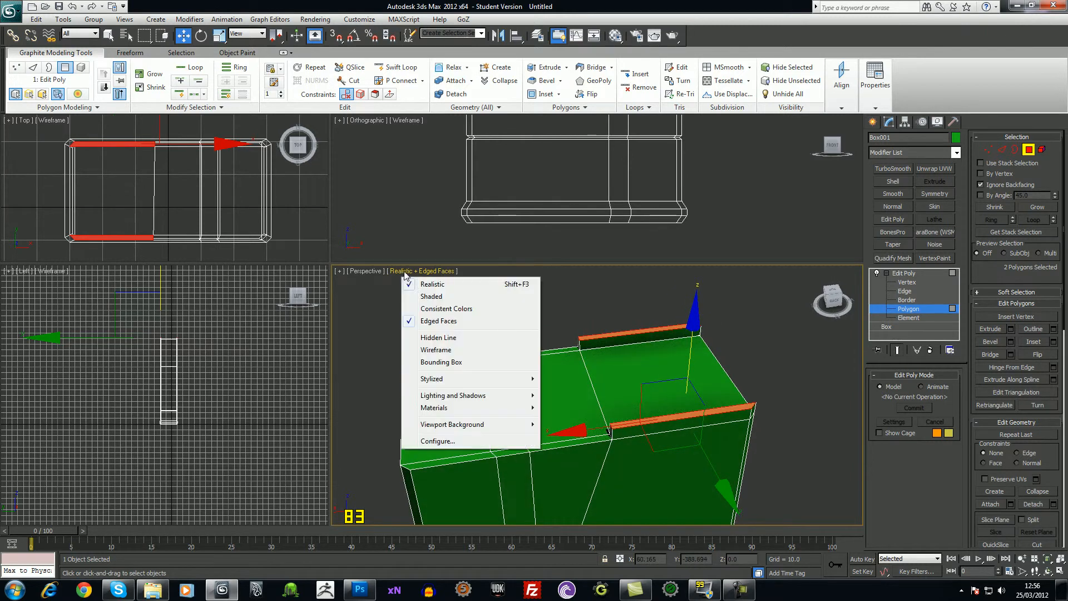
{"action": "left_click", "coordinate": [431, 296]}
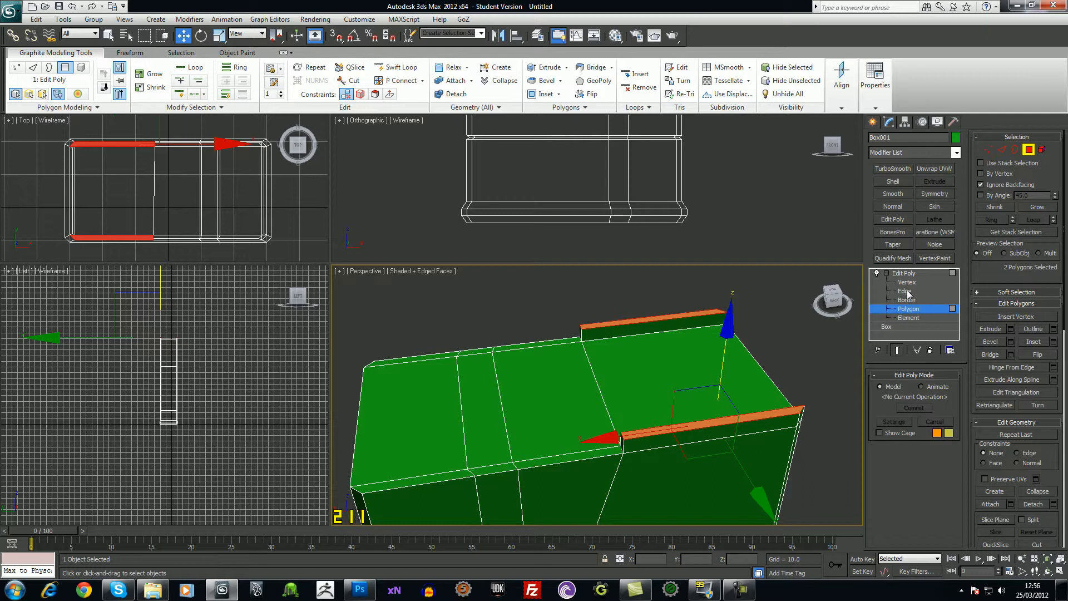
{"action": "left_click", "coordinate": [904, 291]}
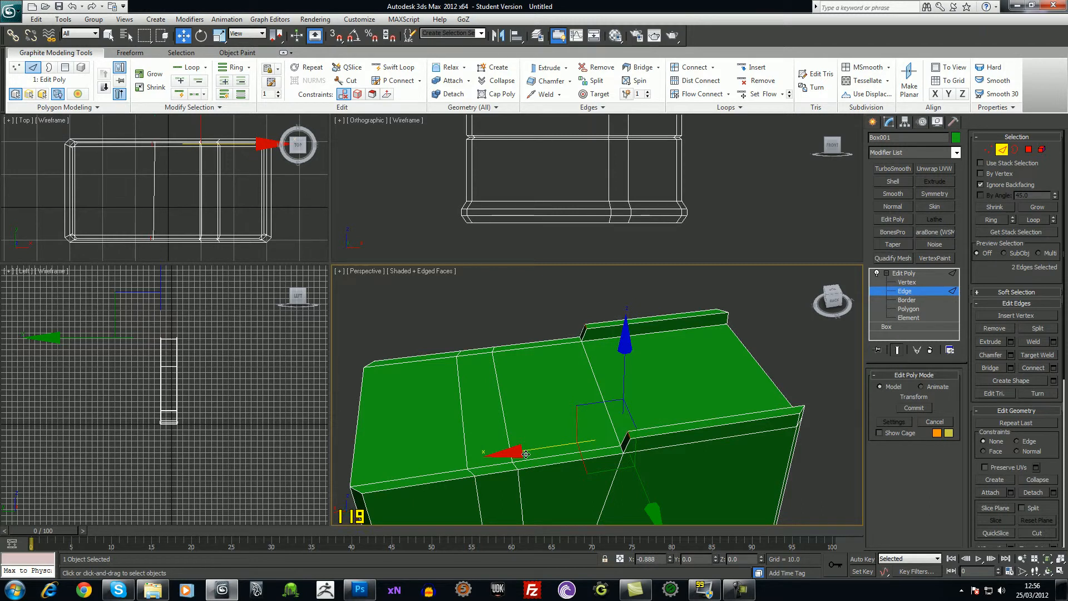
{"action": "left_click", "coordinate": [360, 589]}
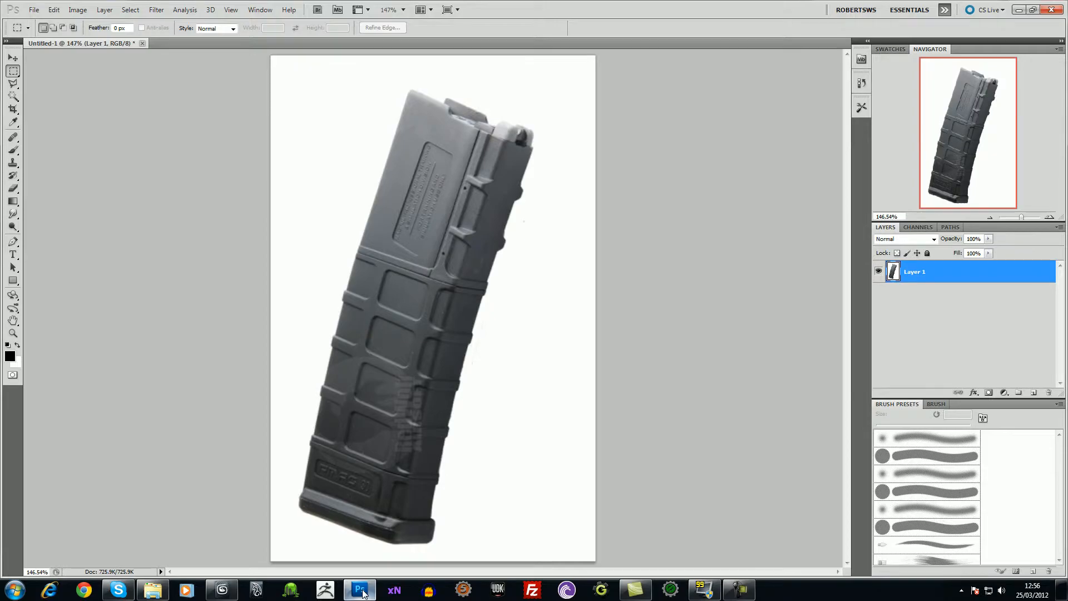
{"action": "left_click", "coordinate": [360, 589]}
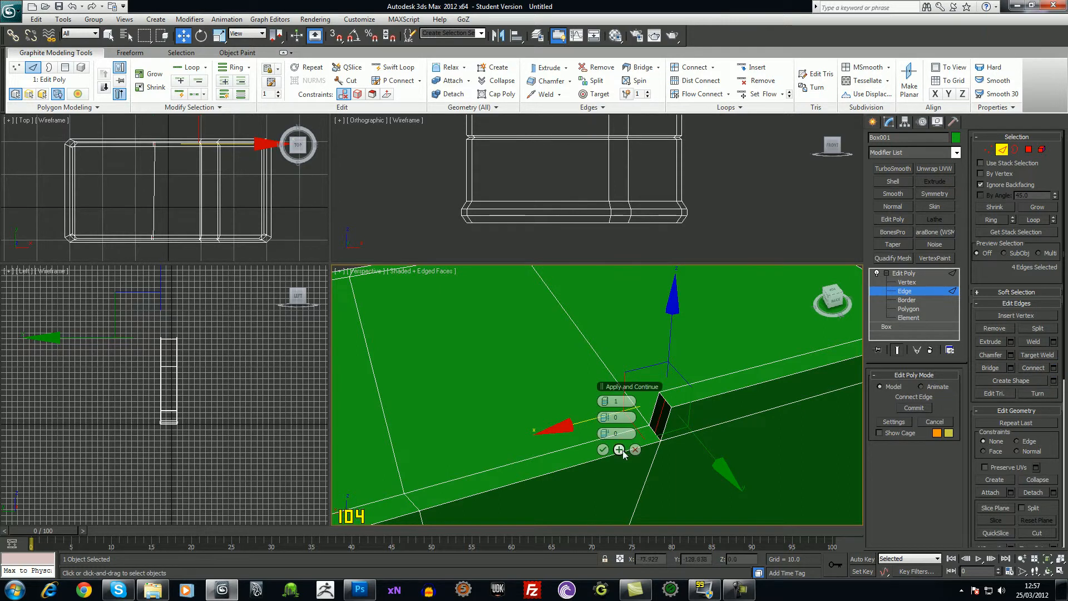
- Confirm the Connect edges splitting the raised lips, then return to Polygon mode
{"action": "left_click", "coordinate": [603, 449]}
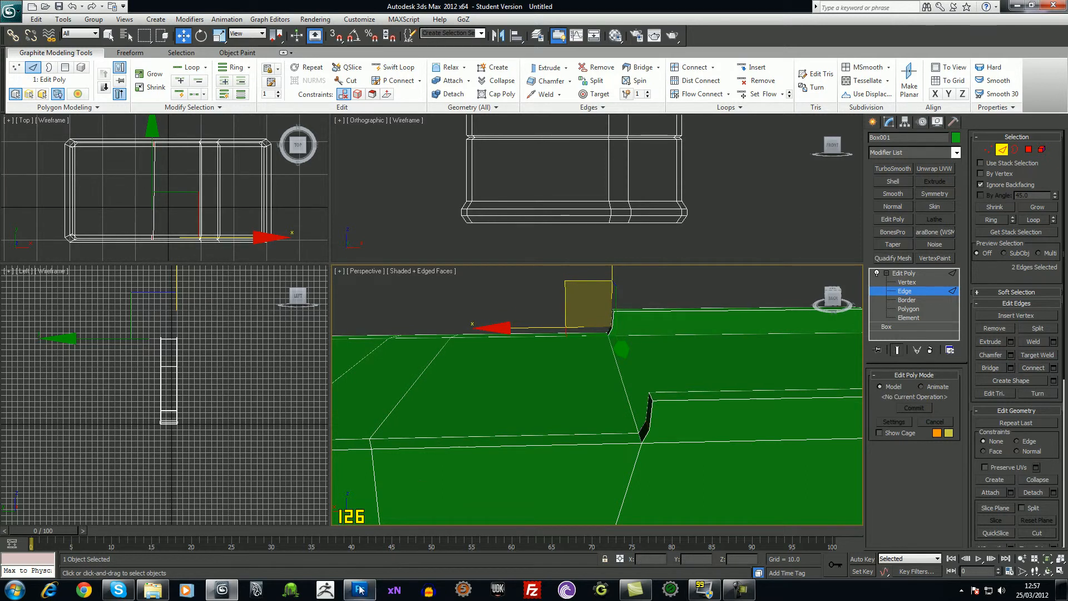
{"action": "left_click", "coordinate": [360, 590]}
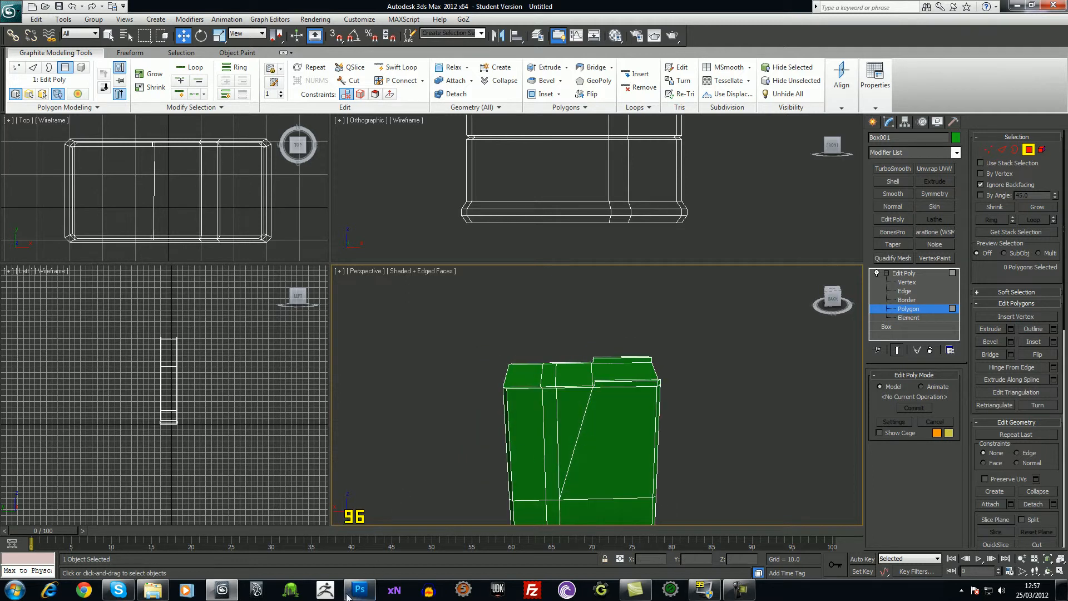
- Activate the Cut tool and maximize the Perspective viewport with Alt+W
{"action": "left_click", "coordinate": [360, 590]}
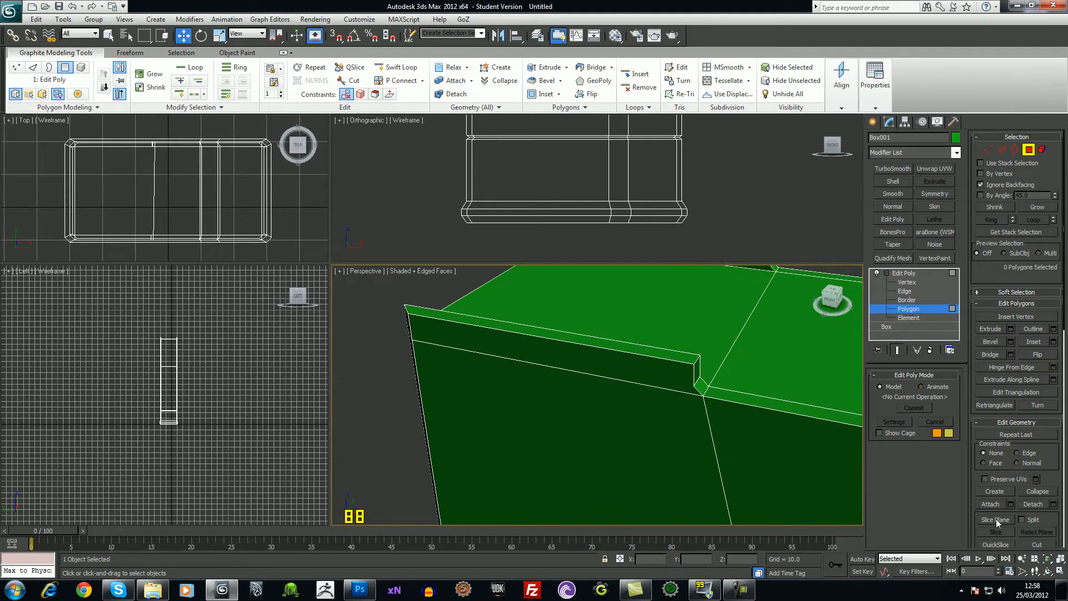
{"action": "left_click", "coordinate": [353, 80]}
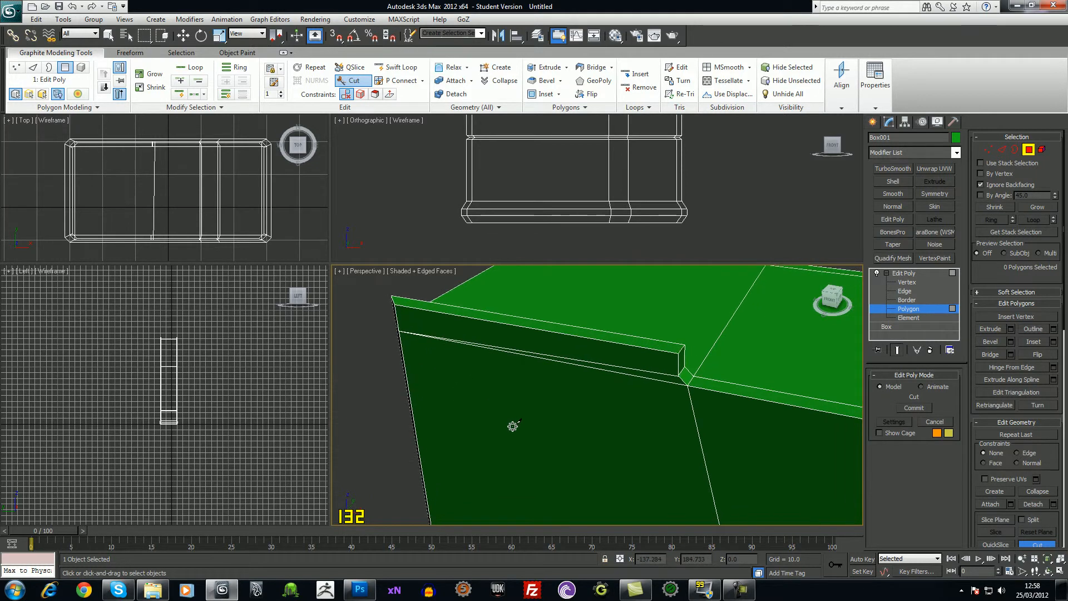
{"action": "key", "text": "Alt+W"}
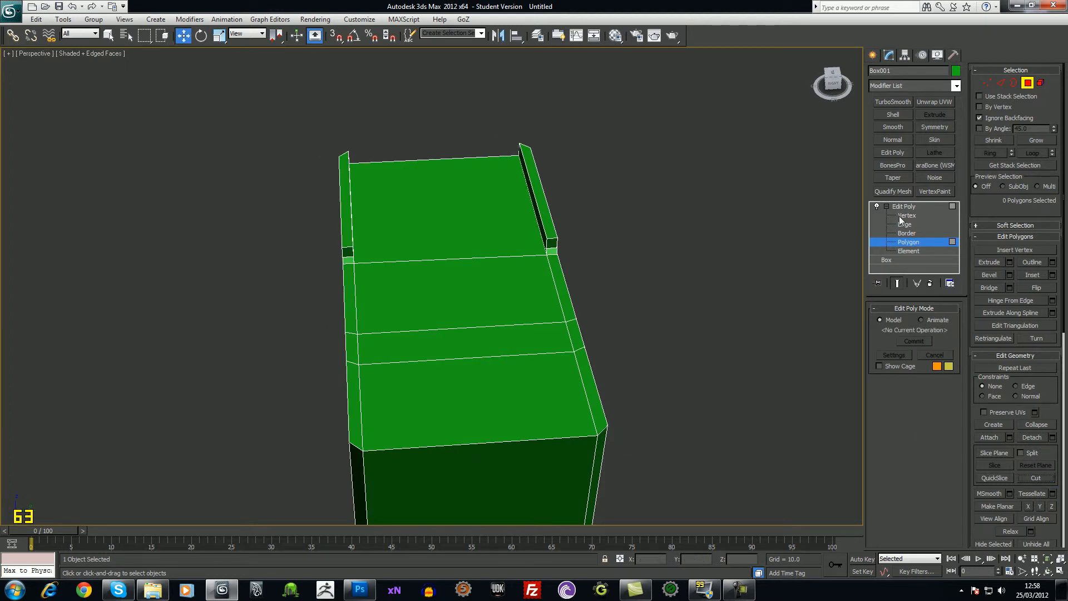
{"action": "left_click", "coordinate": [905, 225]}
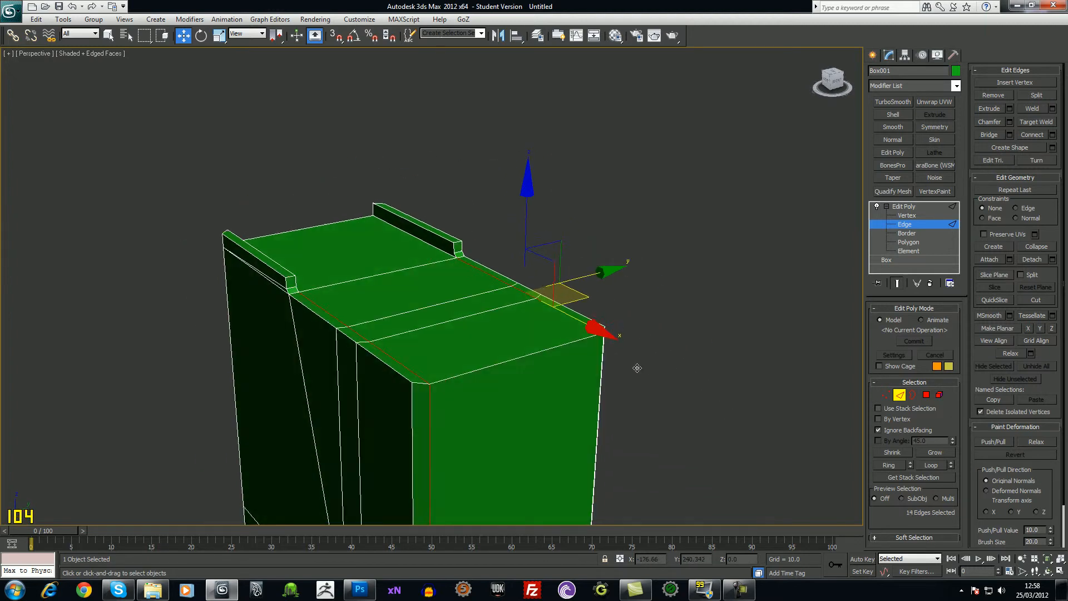
- Connect new edges across the flat top surface between the raised lips
{"action": "left_click_drag", "start_coordinate": [613, 368], "coordinate": [558, 373]}
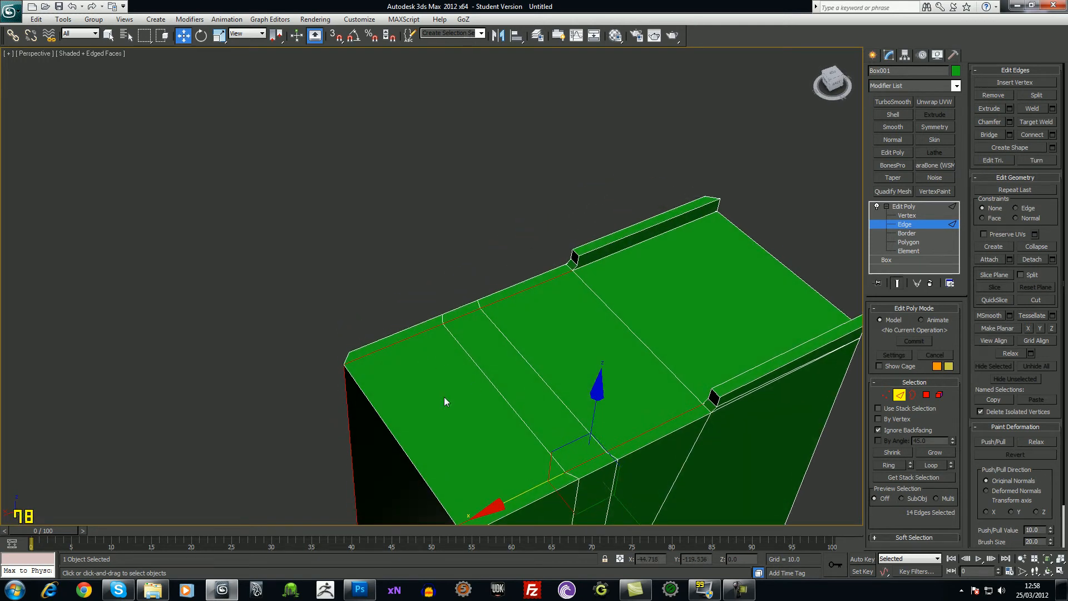
{"action": "mouse_move", "coordinate": [539, 421]}
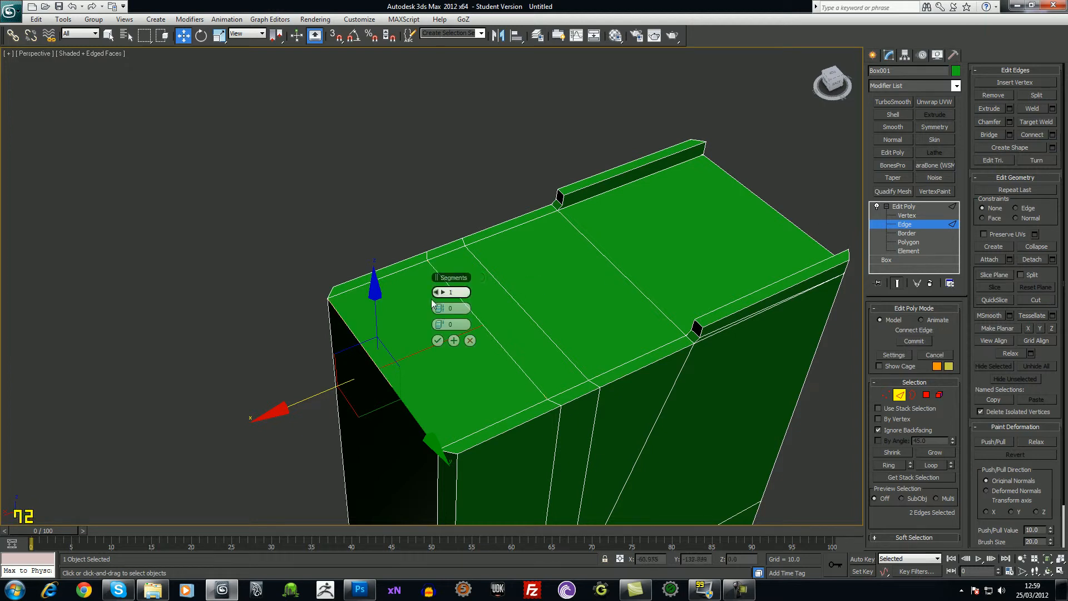
{"action": "left_click", "coordinate": [462, 291]}
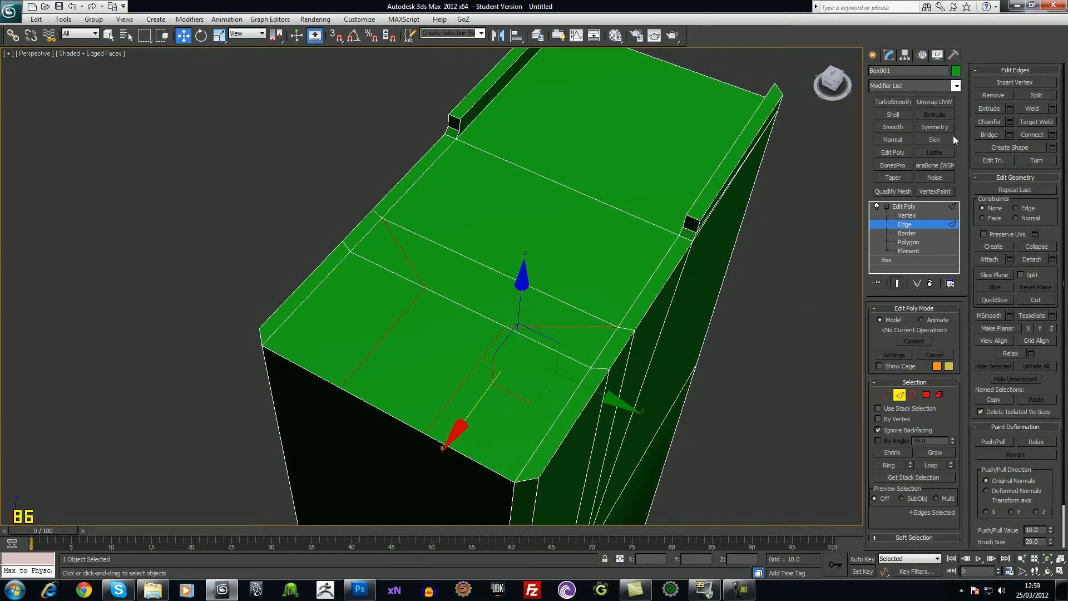
{"action": "left_click", "coordinate": [909, 241]}
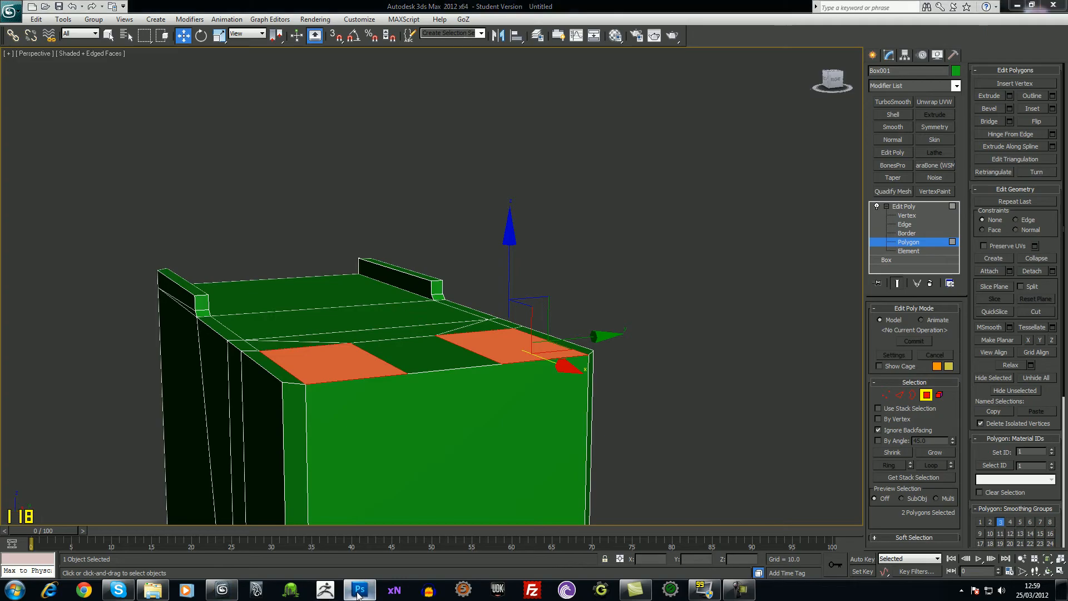
{"action": "left_click", "coordinate": [360, 589]}
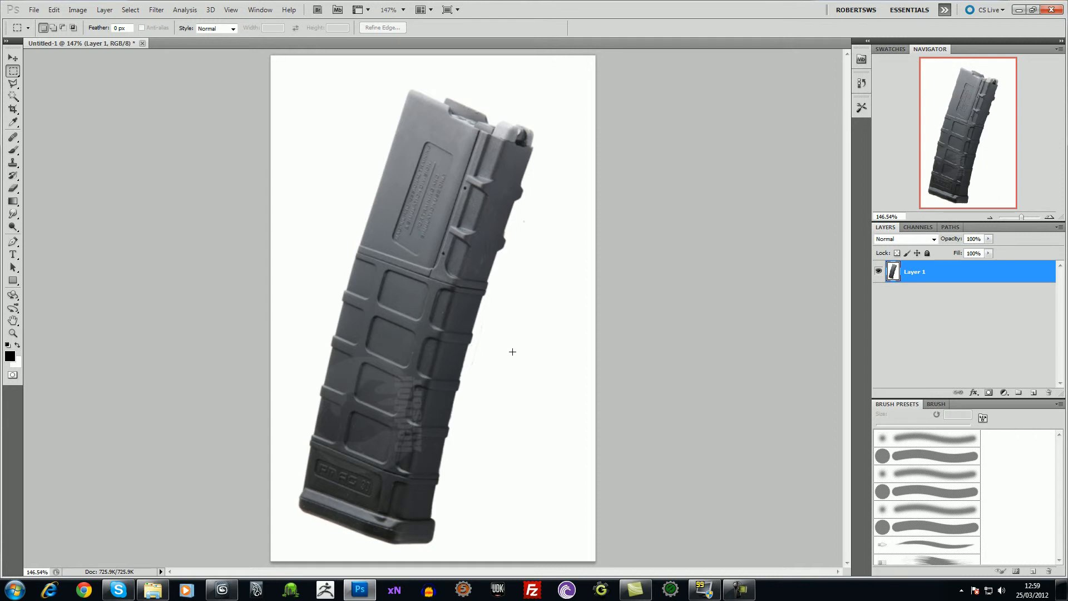
{"action": "mouse_move", "coordinate": [517, 130]}
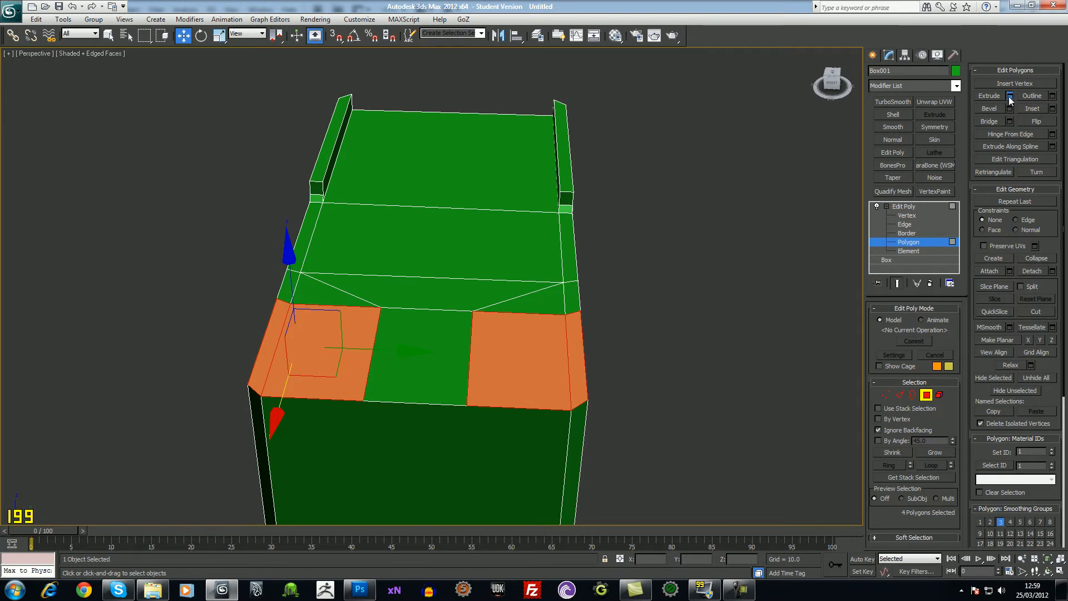
- Extrude the four front top faces upward into two rectangular blocks
{"action": "left_click", "coordinate": [1010, 97]}
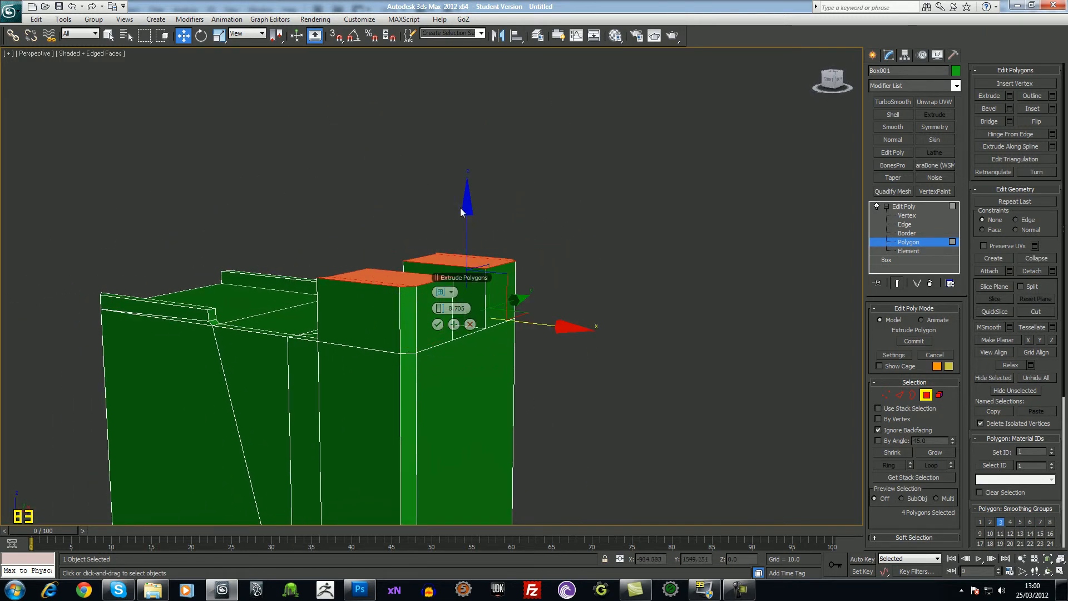
{"action": "left_click", "coordinate": [438, 324]}
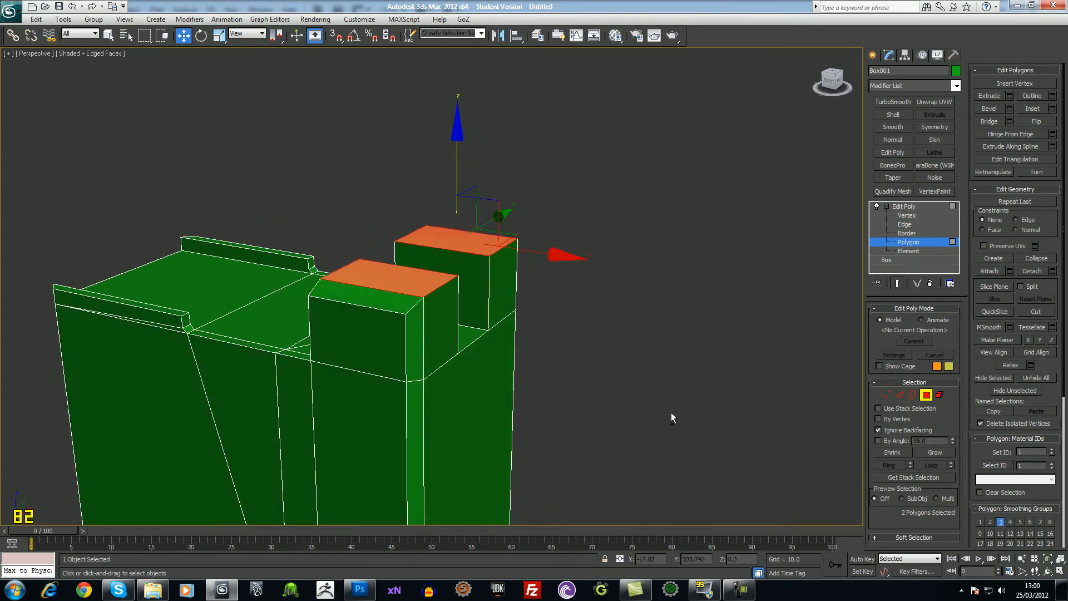
{"action": "left_click", "coordinate": [359, 589]}
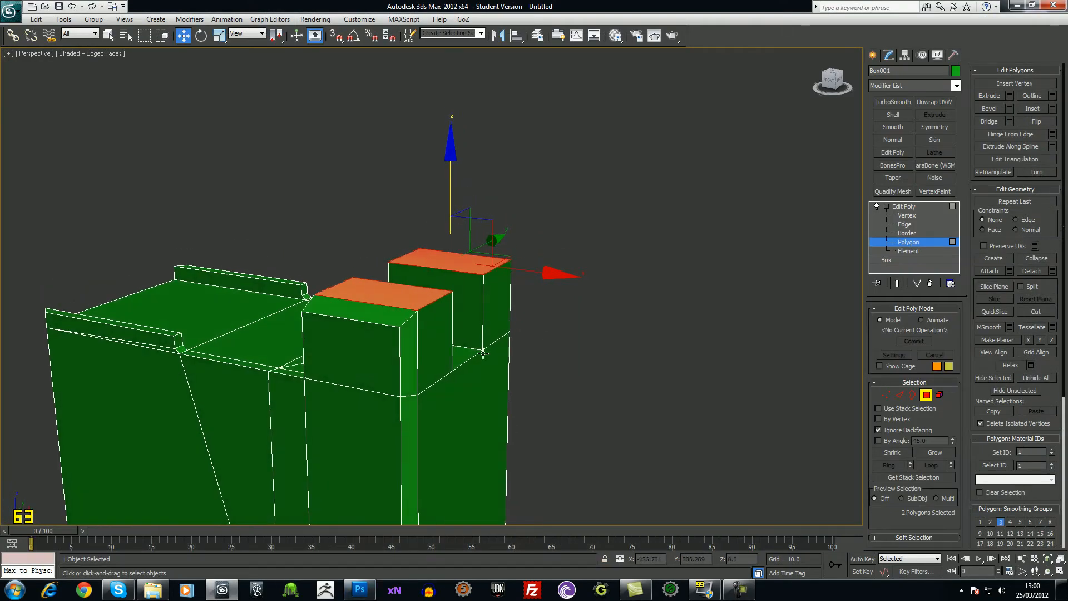
{"action": "left_click", "coordinate": [905, 224]}
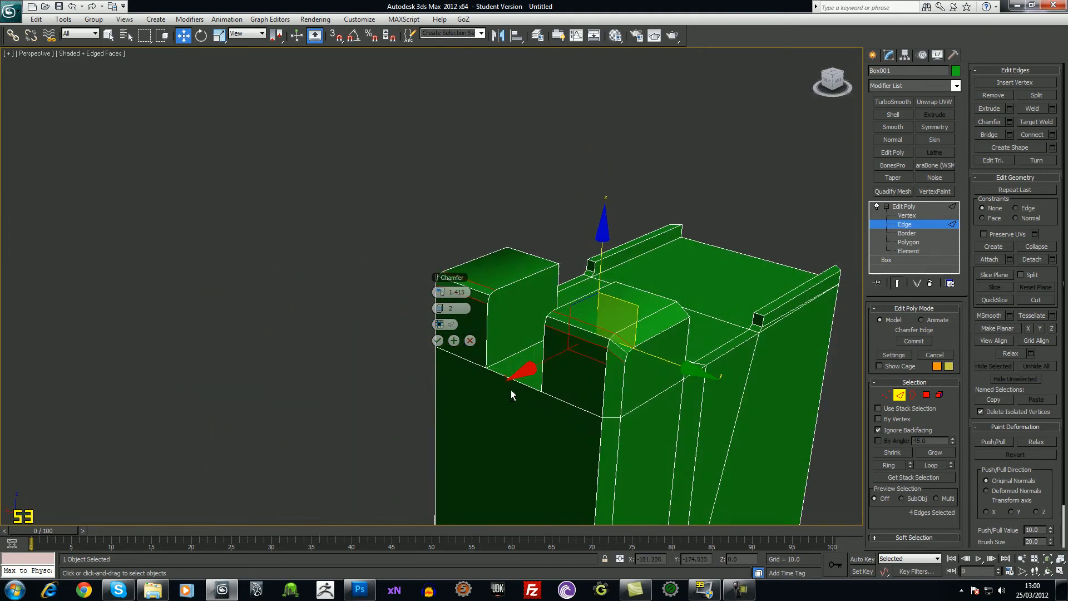
- Chamfer the blocks' top edges with 2 segments and orbit around to inspect
{"action": "left_click_drag", "start_coordinate": [513, 394], "coordinate": [458, 389]}
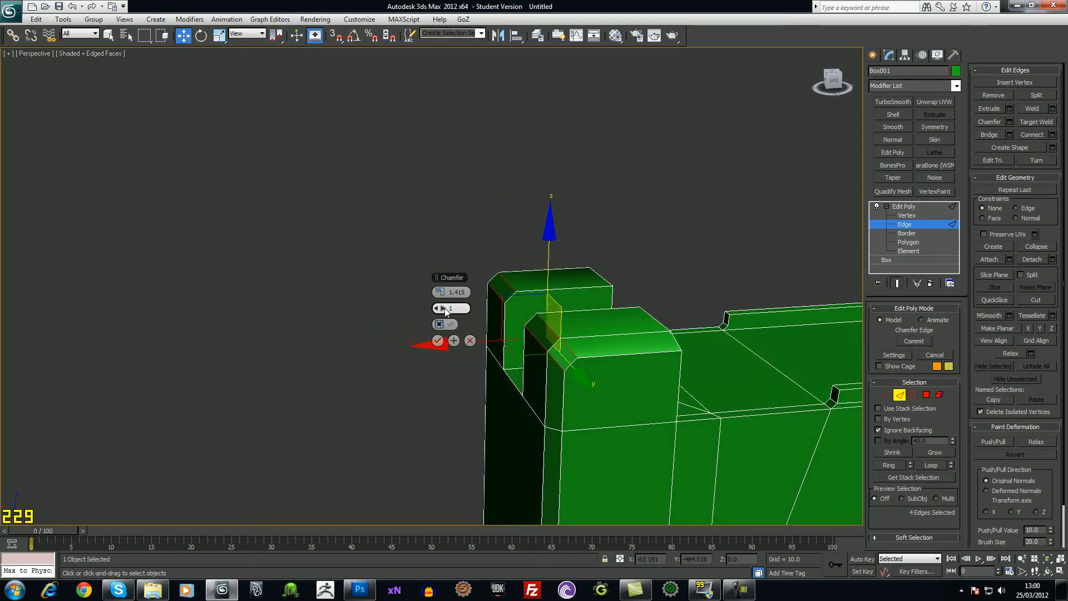
{"action": "left_click", "coordinate": [441, 306]}
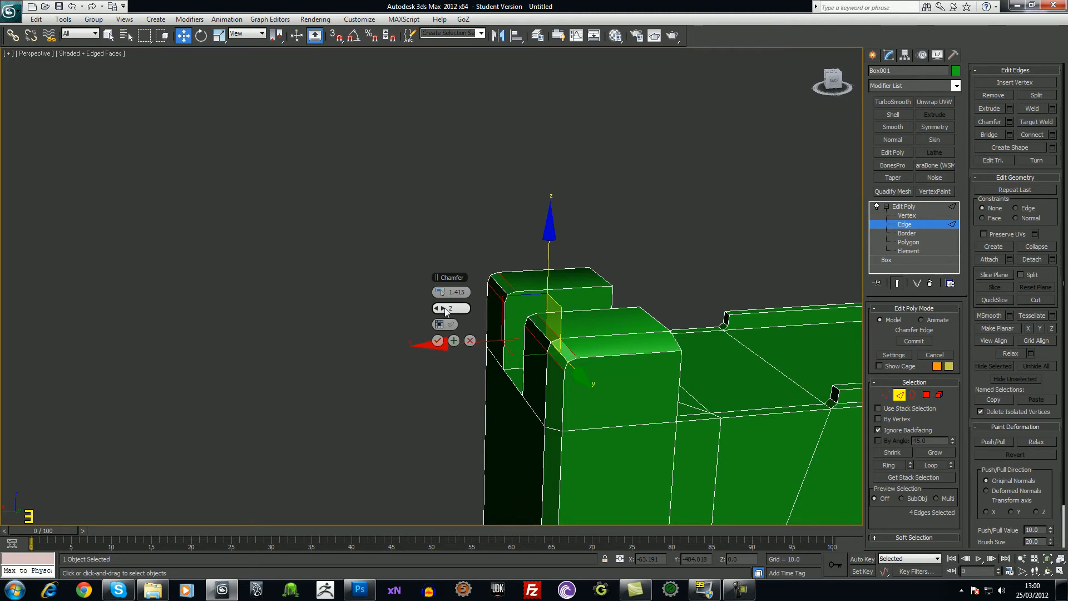
{"action": "left_click", "coordinate": [438, 340]}
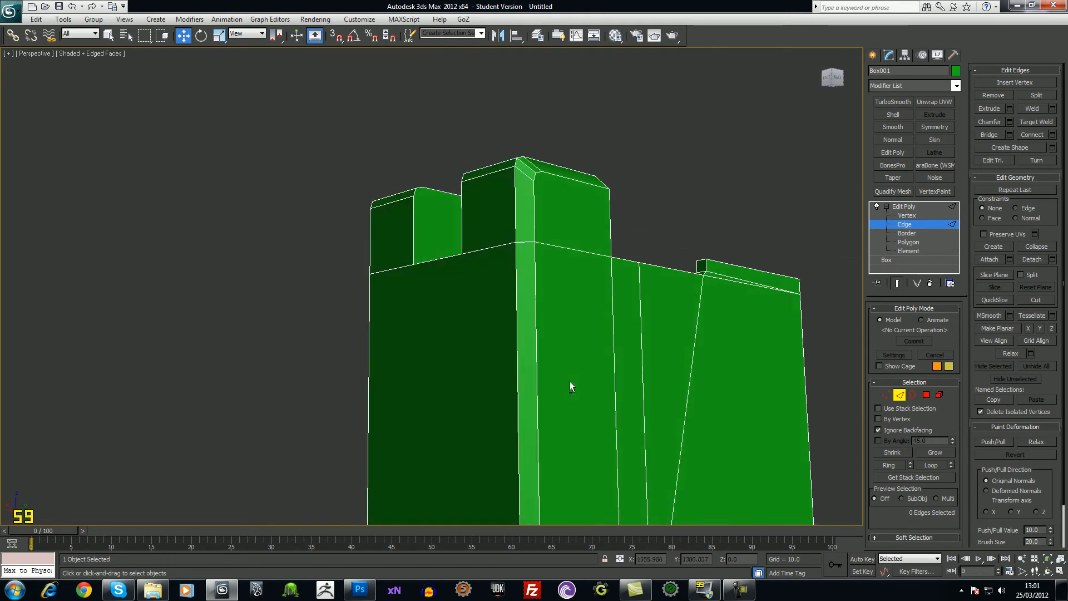
{"action": "left_click_drag", "start_coordinate": [571, 387], "coordinate": [601, 415]}
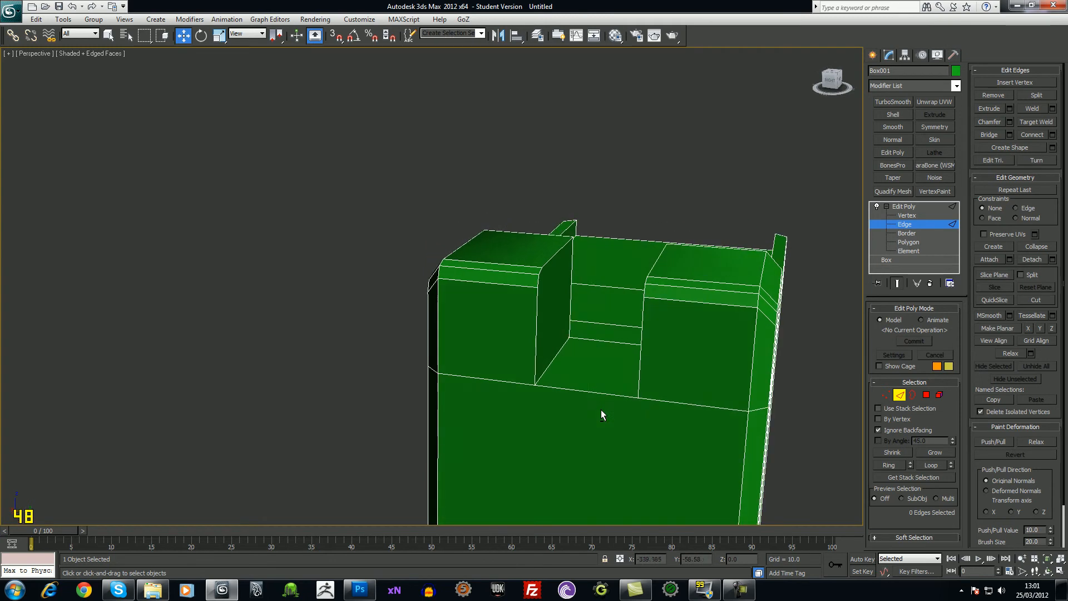
{"action": "left_click_drag", "start_coordinate": [599, 416], "coordinate": [531, 436]}
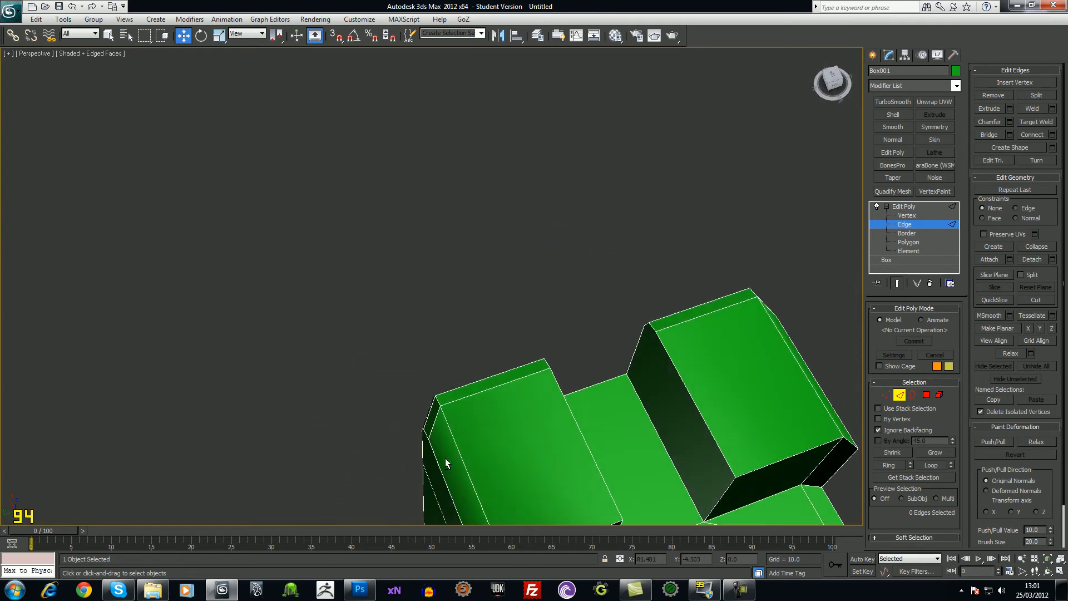
{"action": "left_click_drag", "start_coordinate": [447, 464], "coordinate": [501, 433]}
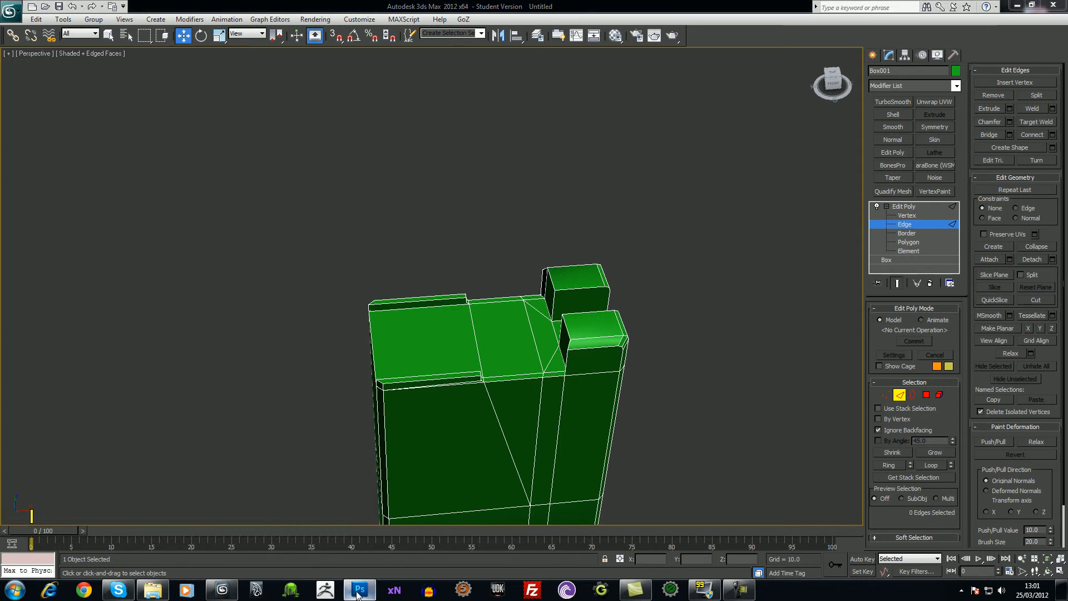
{"action": "left_click", "coordinate": [359, 590]}
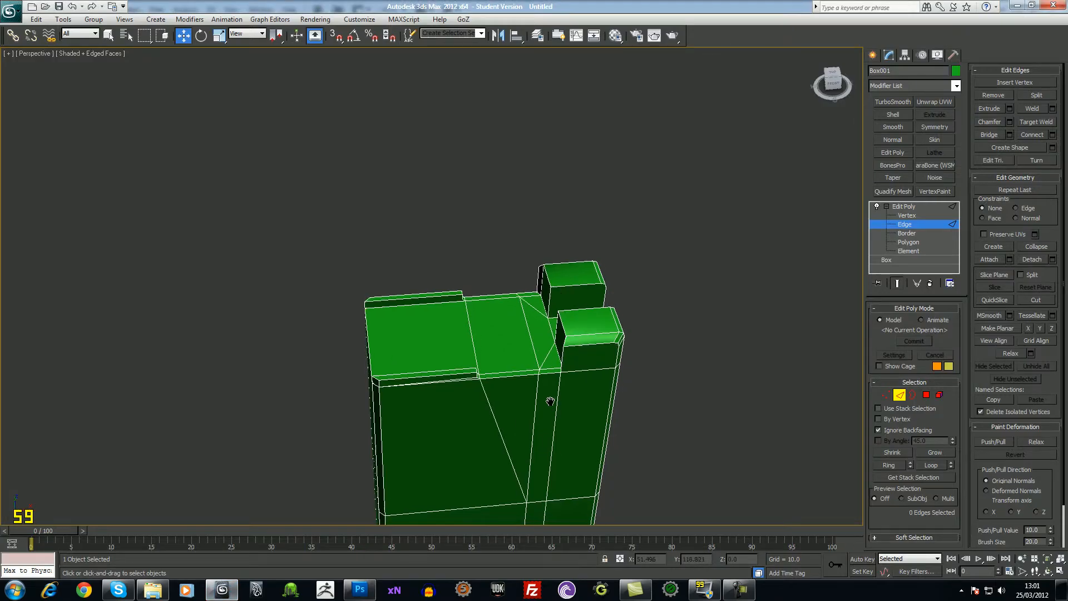
{"action": "left_click_drag", "start_coordinate": [548, 402], "coordinate": [579, 401]}
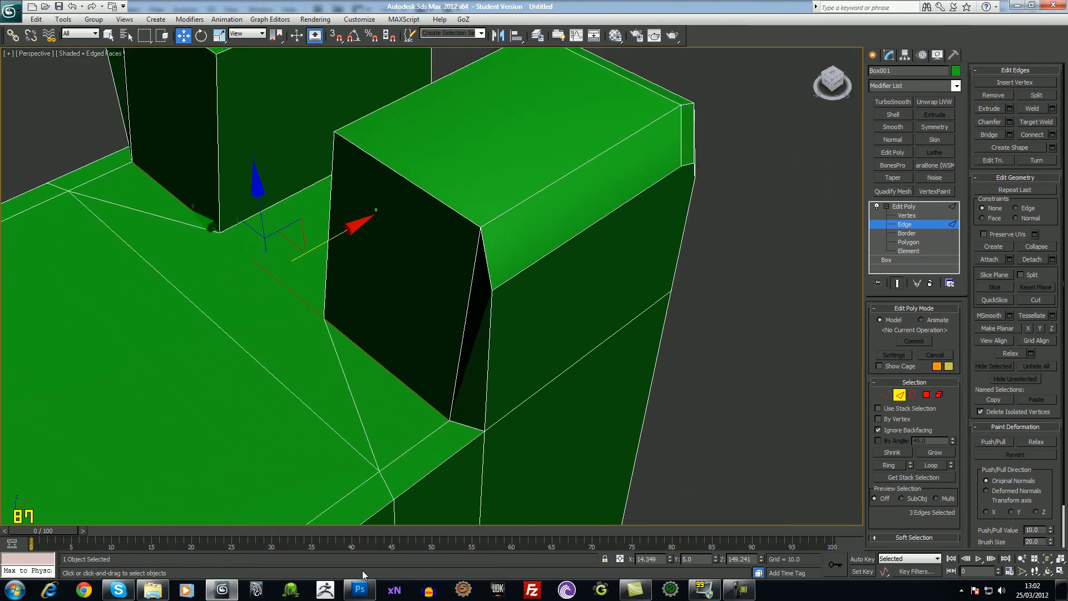
{"action": "left_click", "coordinate": [363, 590]}
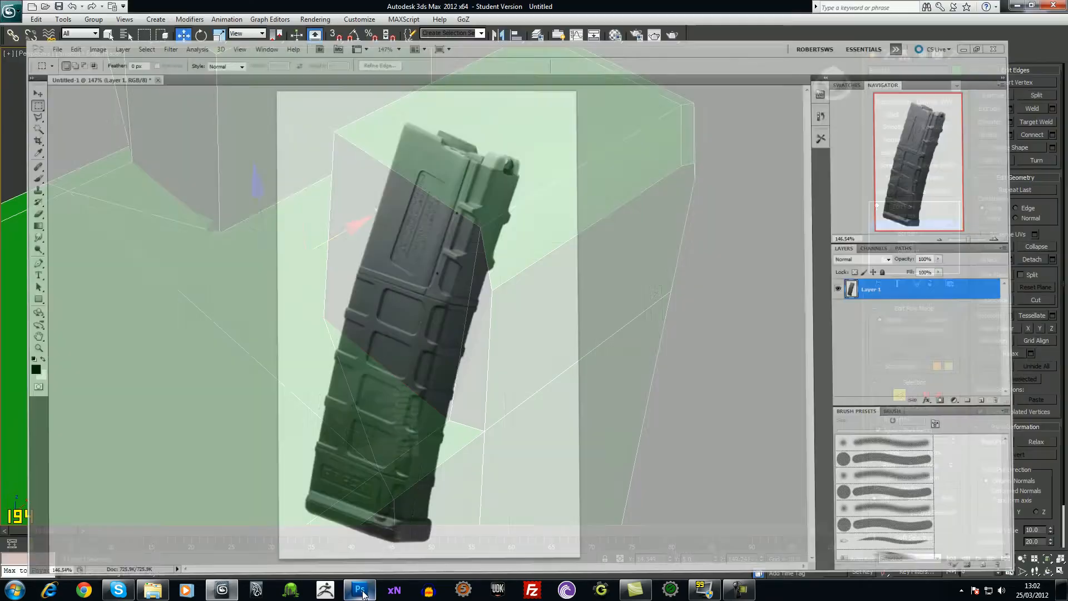
{"action": "left_click", "coordinate": [359, 589]}
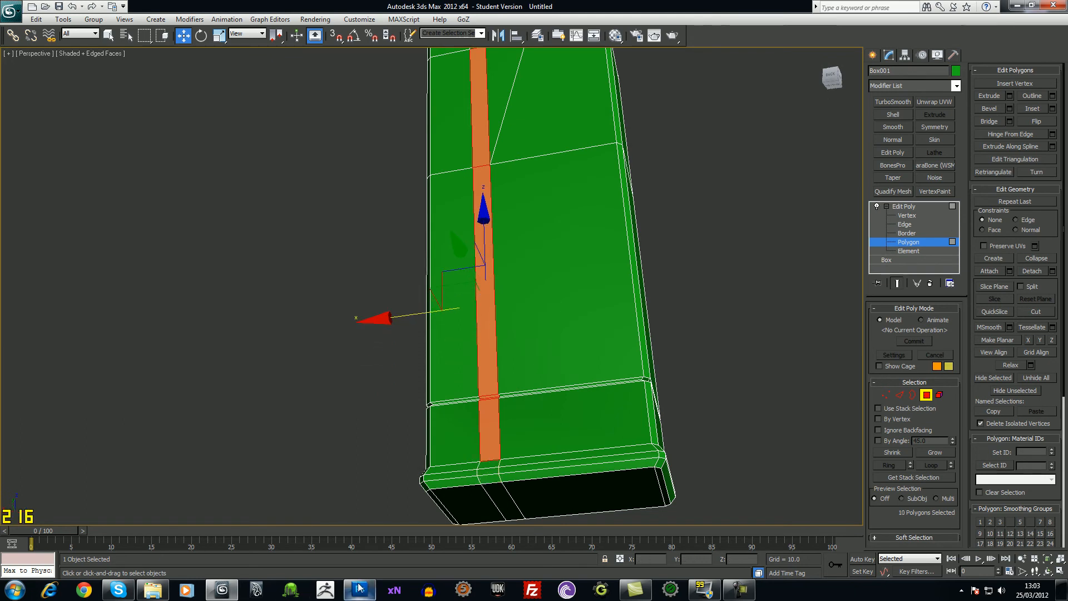
- Confirm a small outward extrusion of the side strip polygons
{"action": "left_click", "coordinate": [360, 590]}
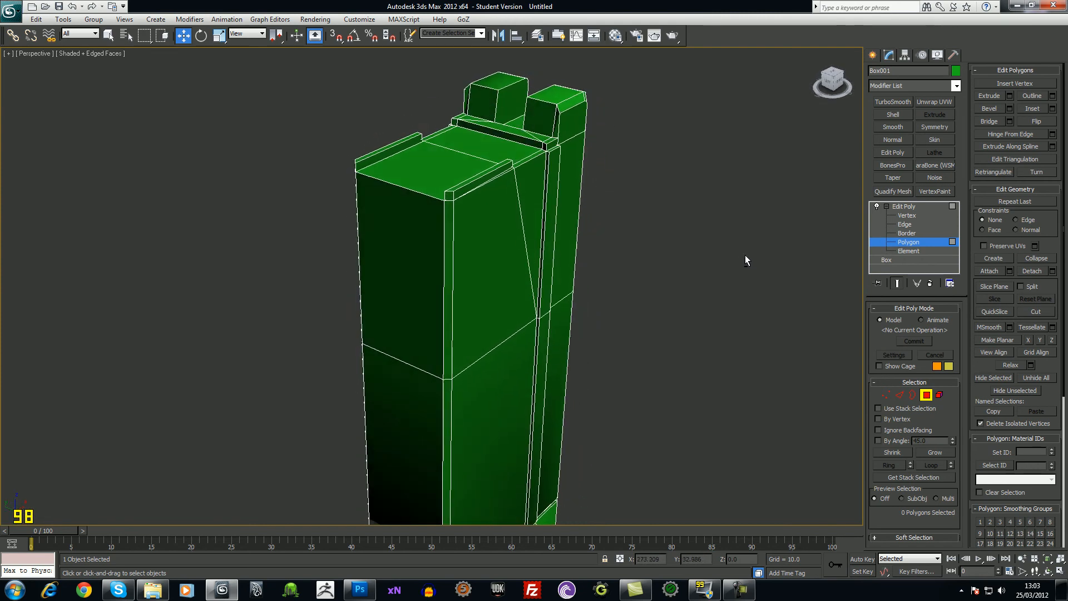
- Slightly extrude the other side strip, then orbit down to the magazine's base
{"action": "left_click_drag", "start_coordinate": [746, 261], "coordinate": [664, 236]}
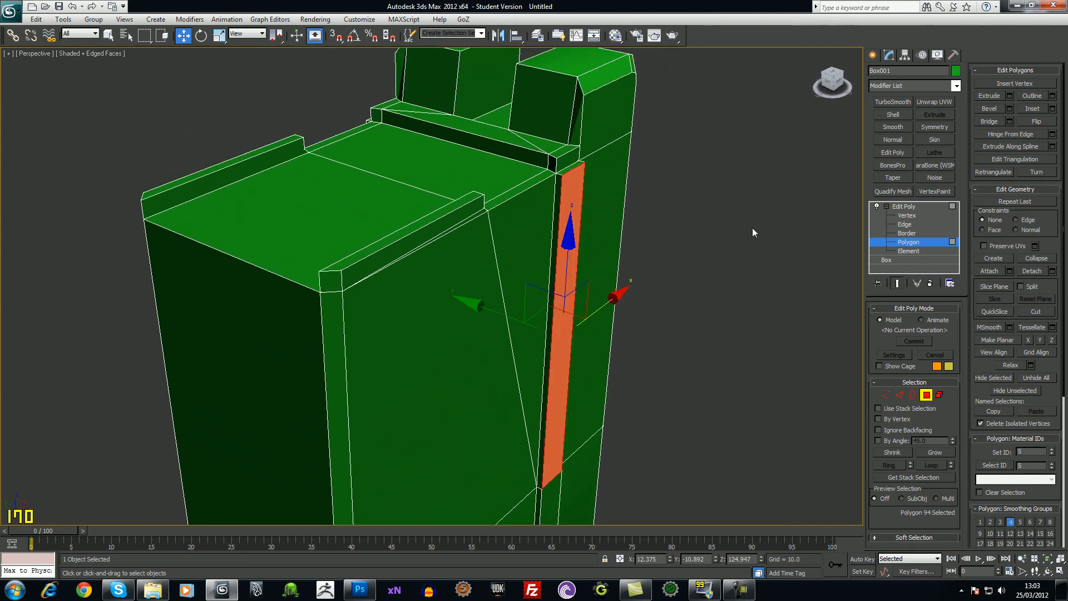
{"action": "left_click", "coordinate": [904, 224]}
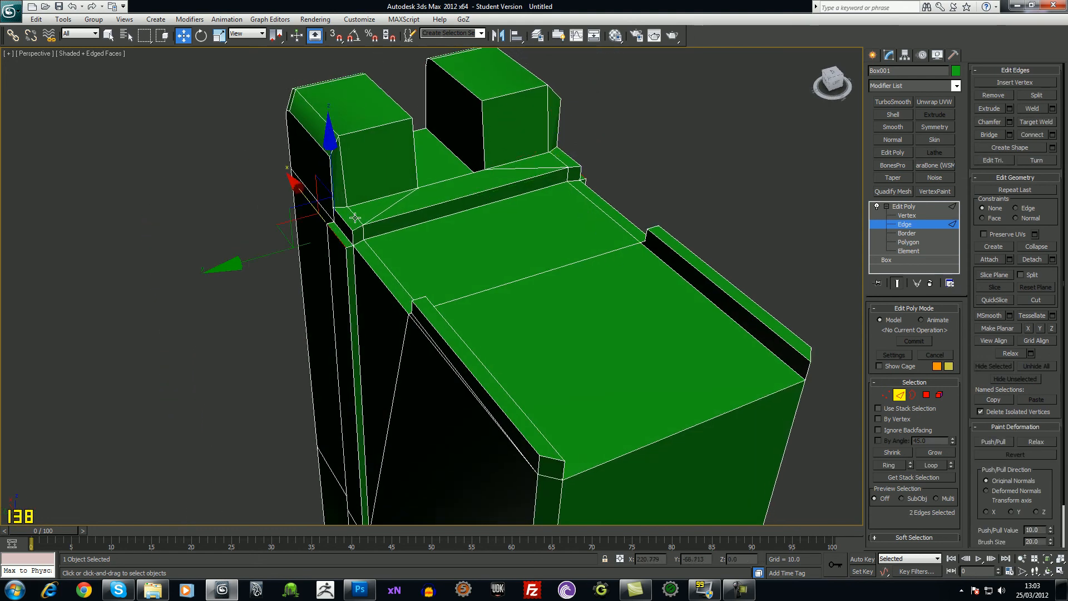
{"action": "left_click_drag", "start_coordinate": [352, 216], "coordinate": [328, 151]}
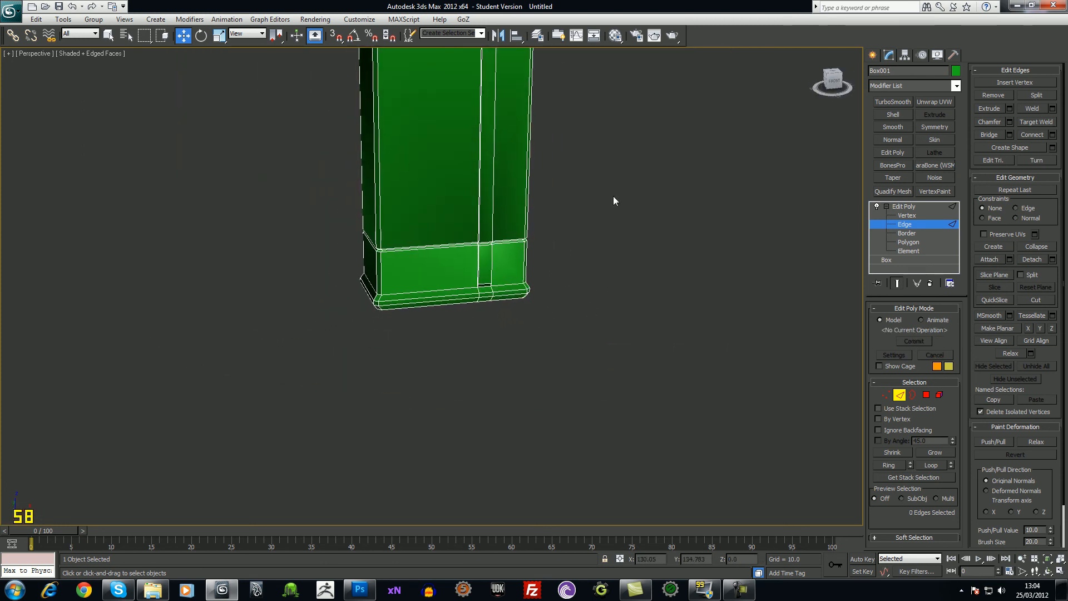
- Zoom out to the whole magazine and return to Edit Poly's top level
{"action": "left_click_drag", "start_coordinate": [613, 201], "coordinate": [545, 271]}
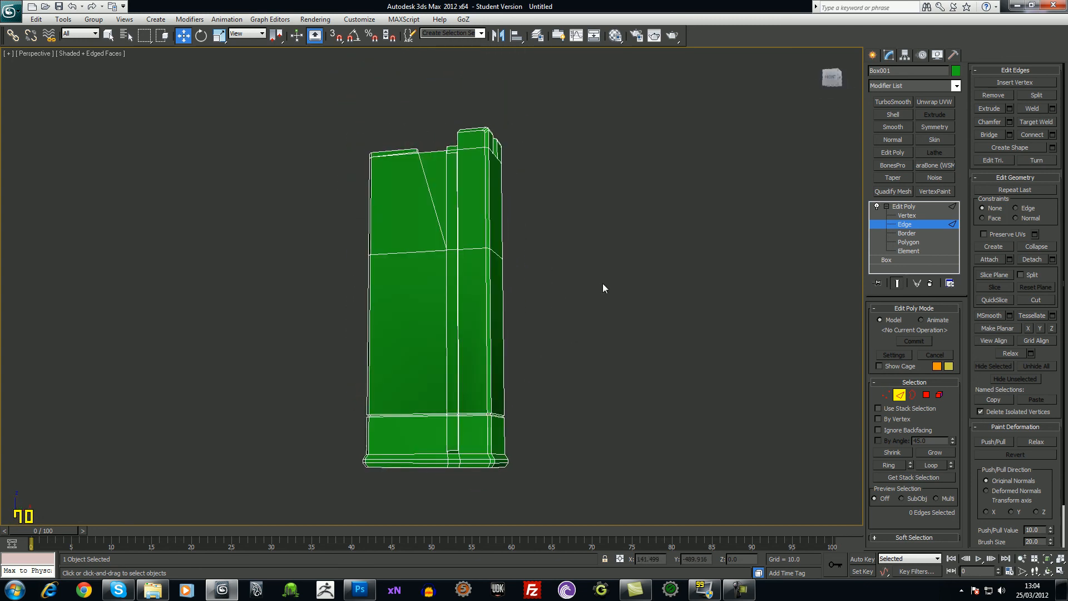
{"action": "left_click", "coordinate": [904, 207]}
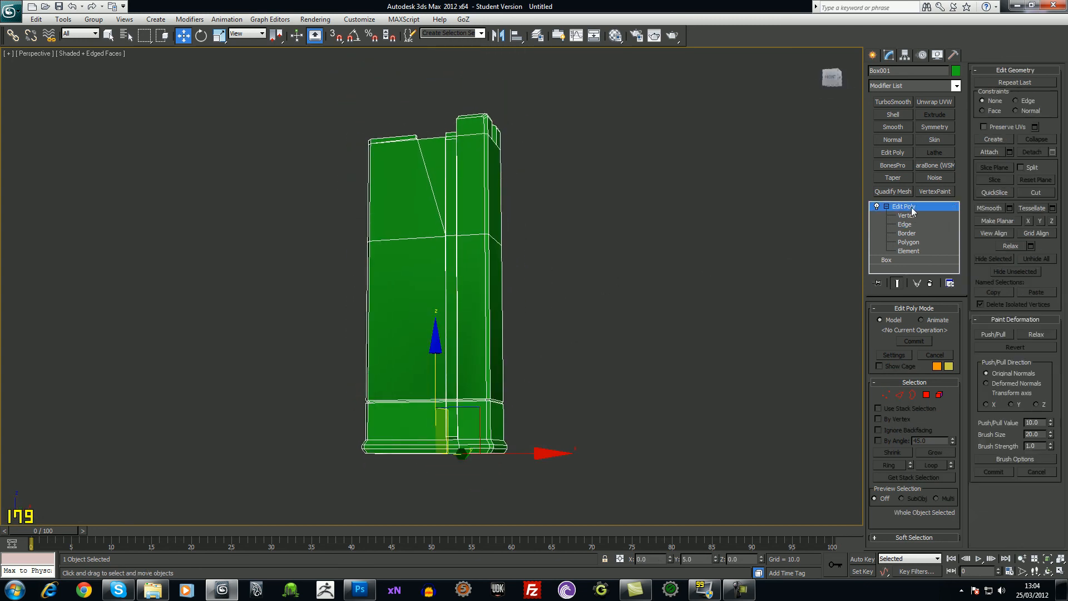